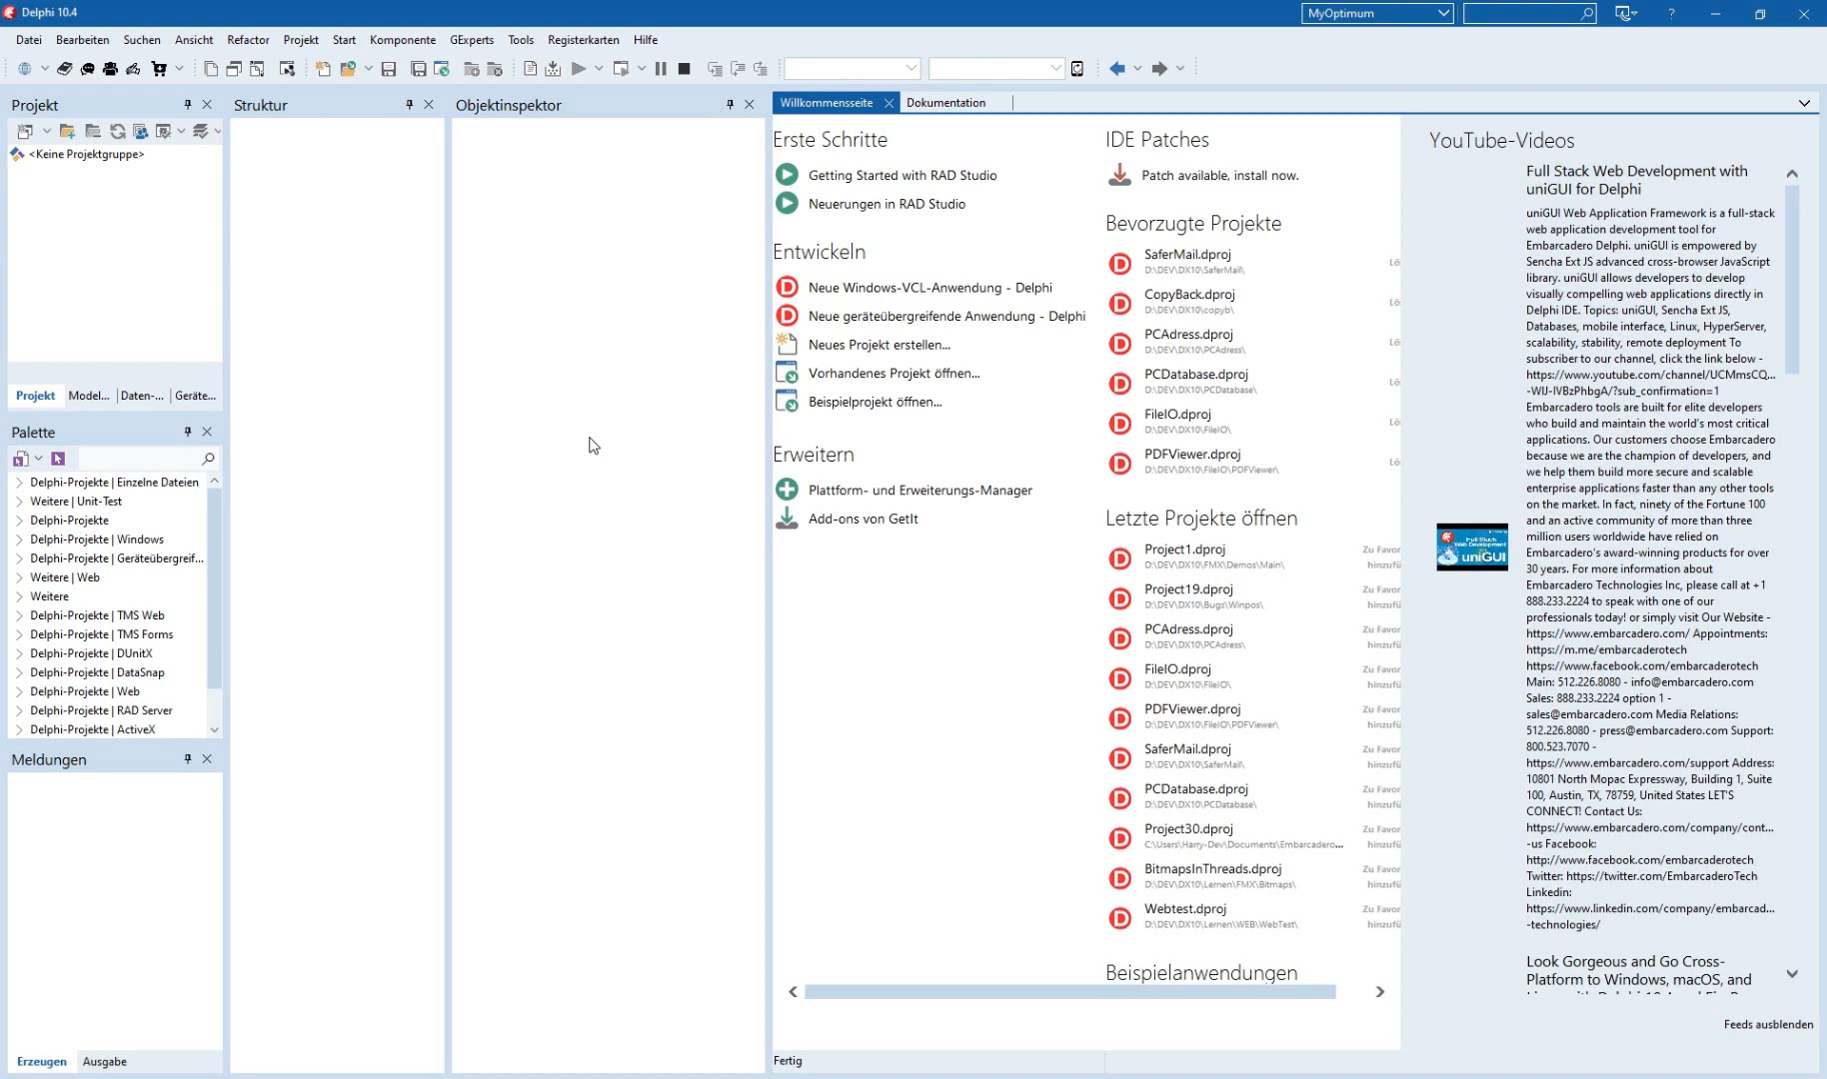
mouse_move(594, 632)
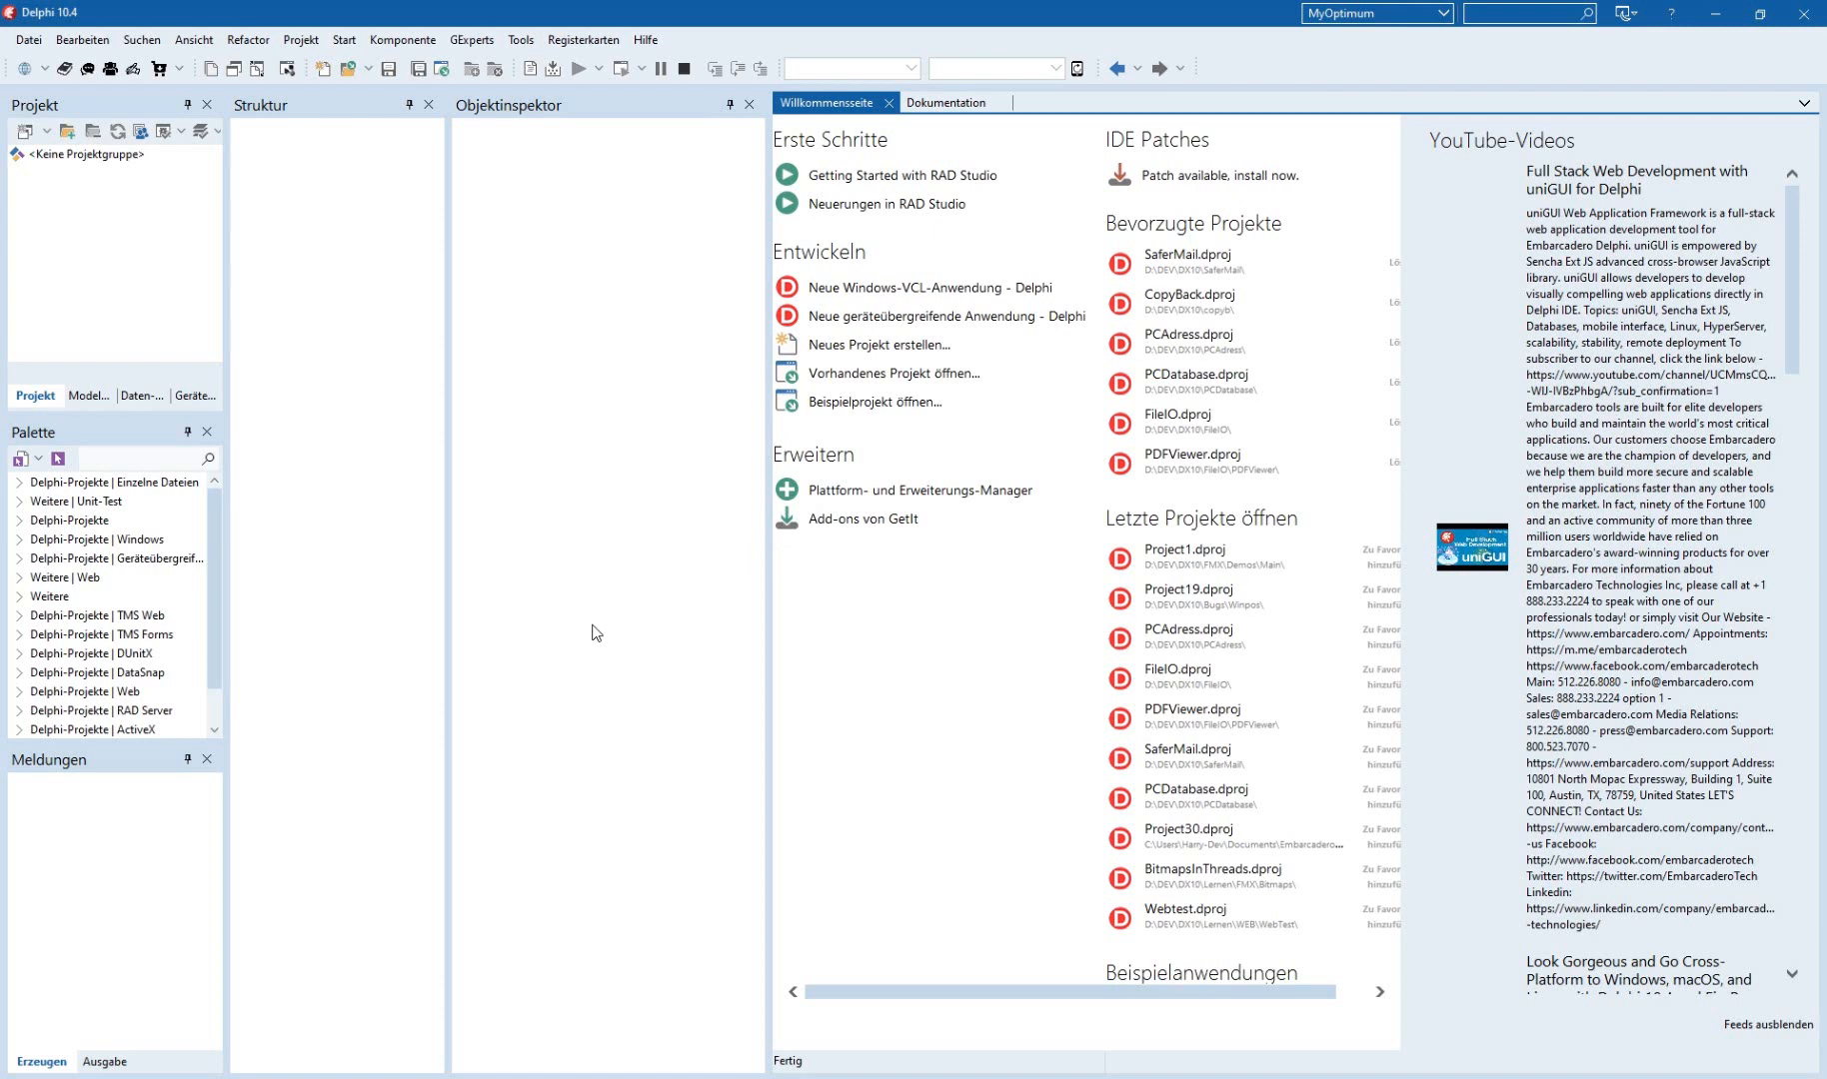
mouse_move(643, 960)
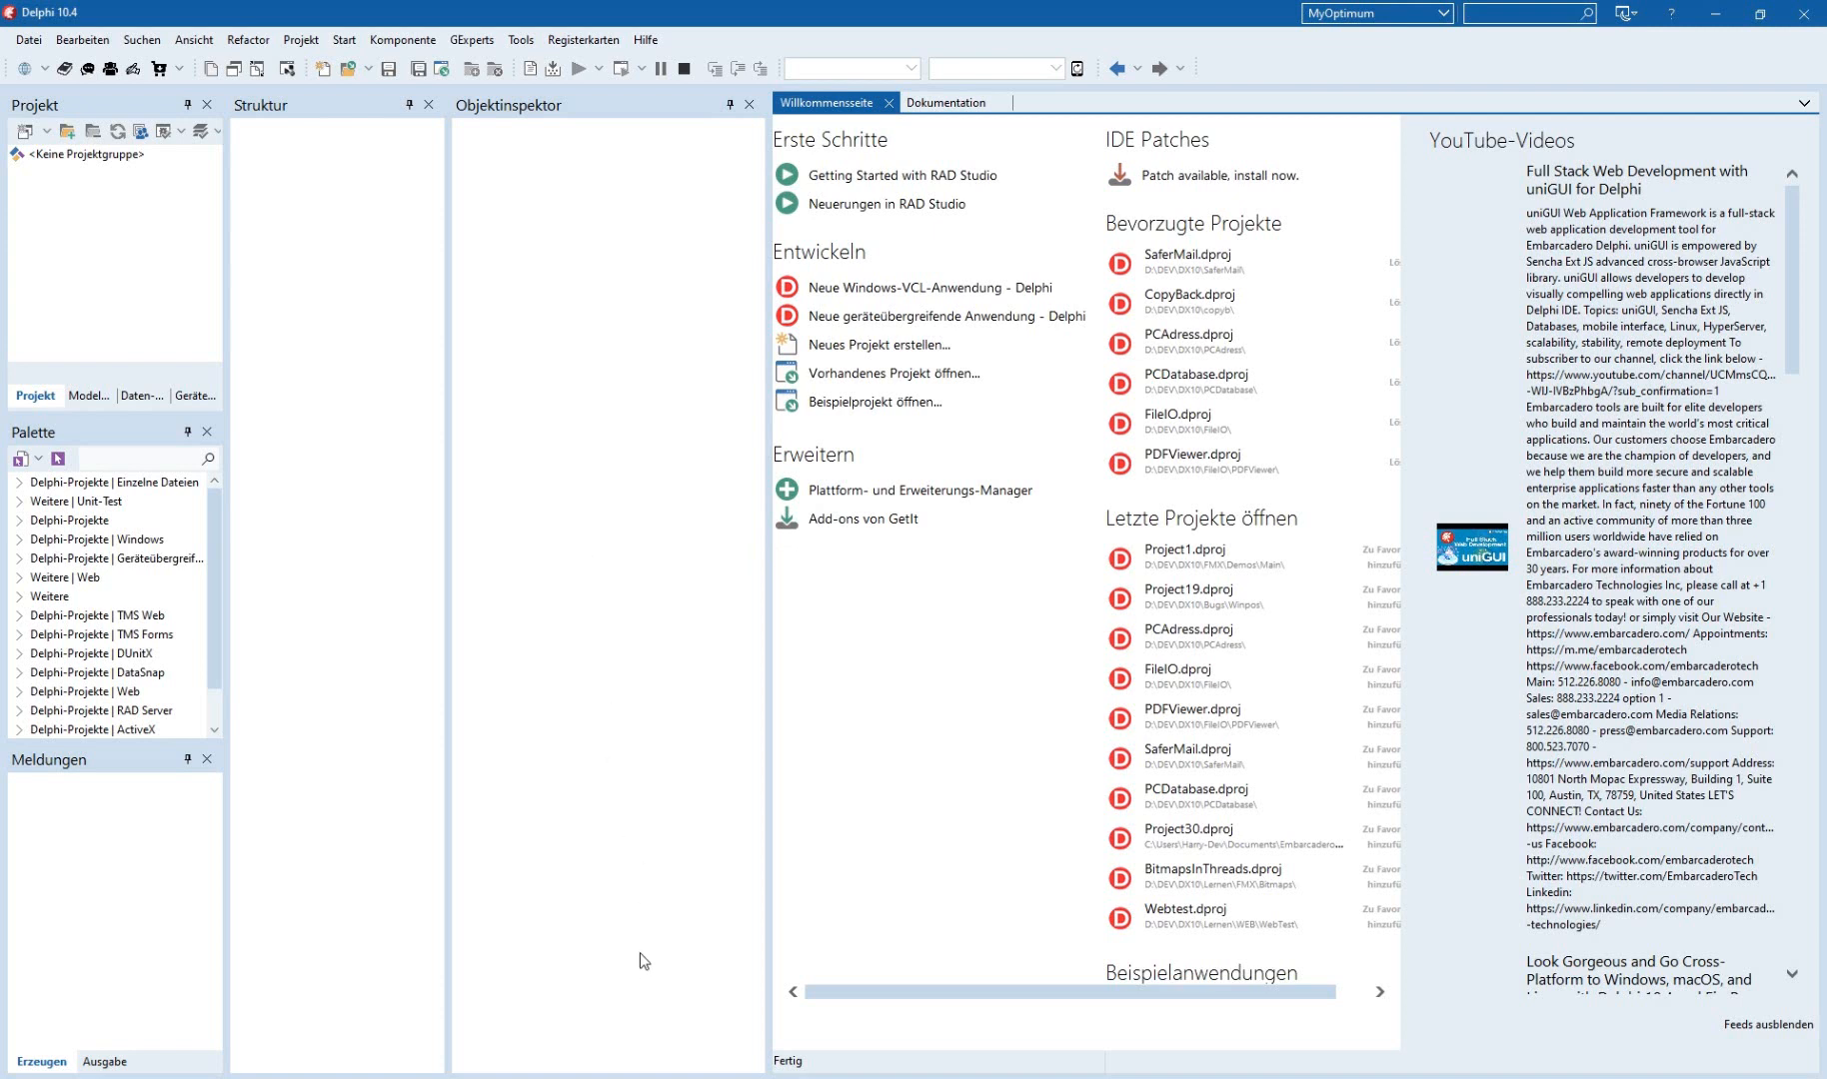
mouse_move(680, 1045)
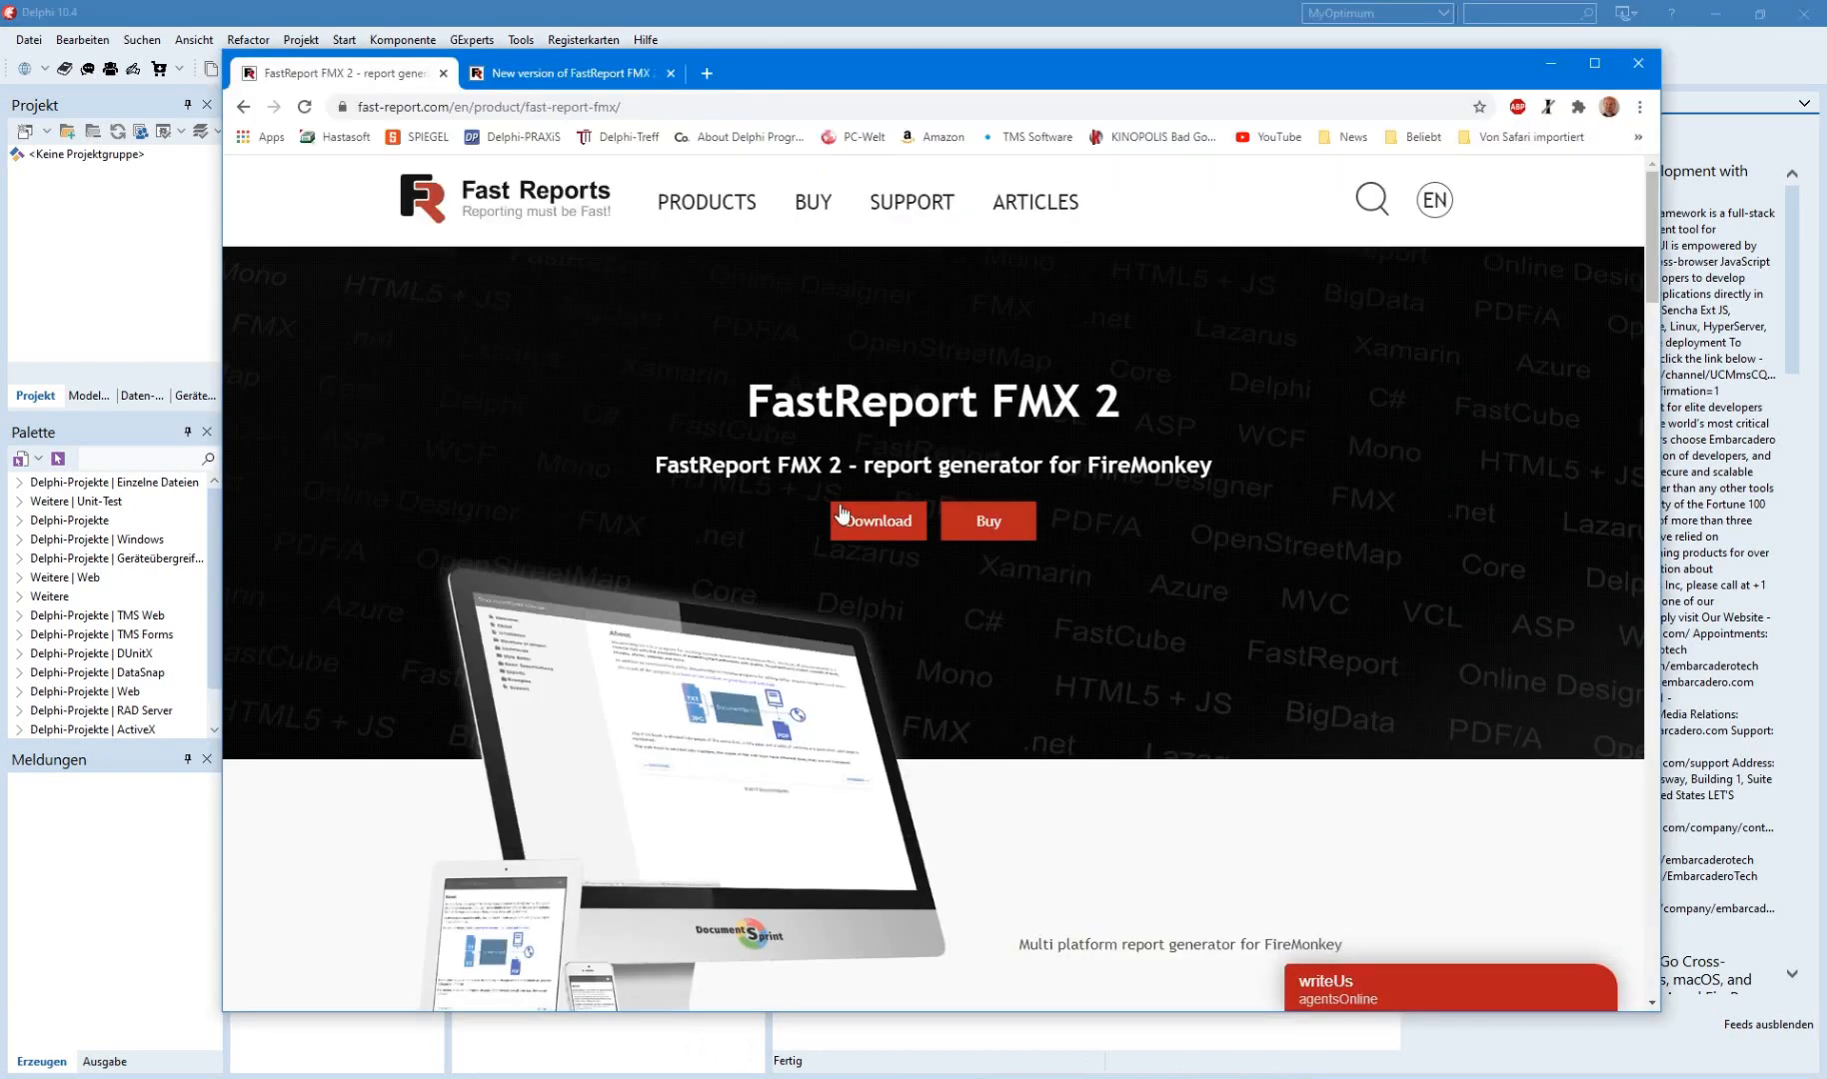
Read the FastReport FMX 2.8 Linux-support release news in Chrome, then minimize the browser.
scroll(down, 3)
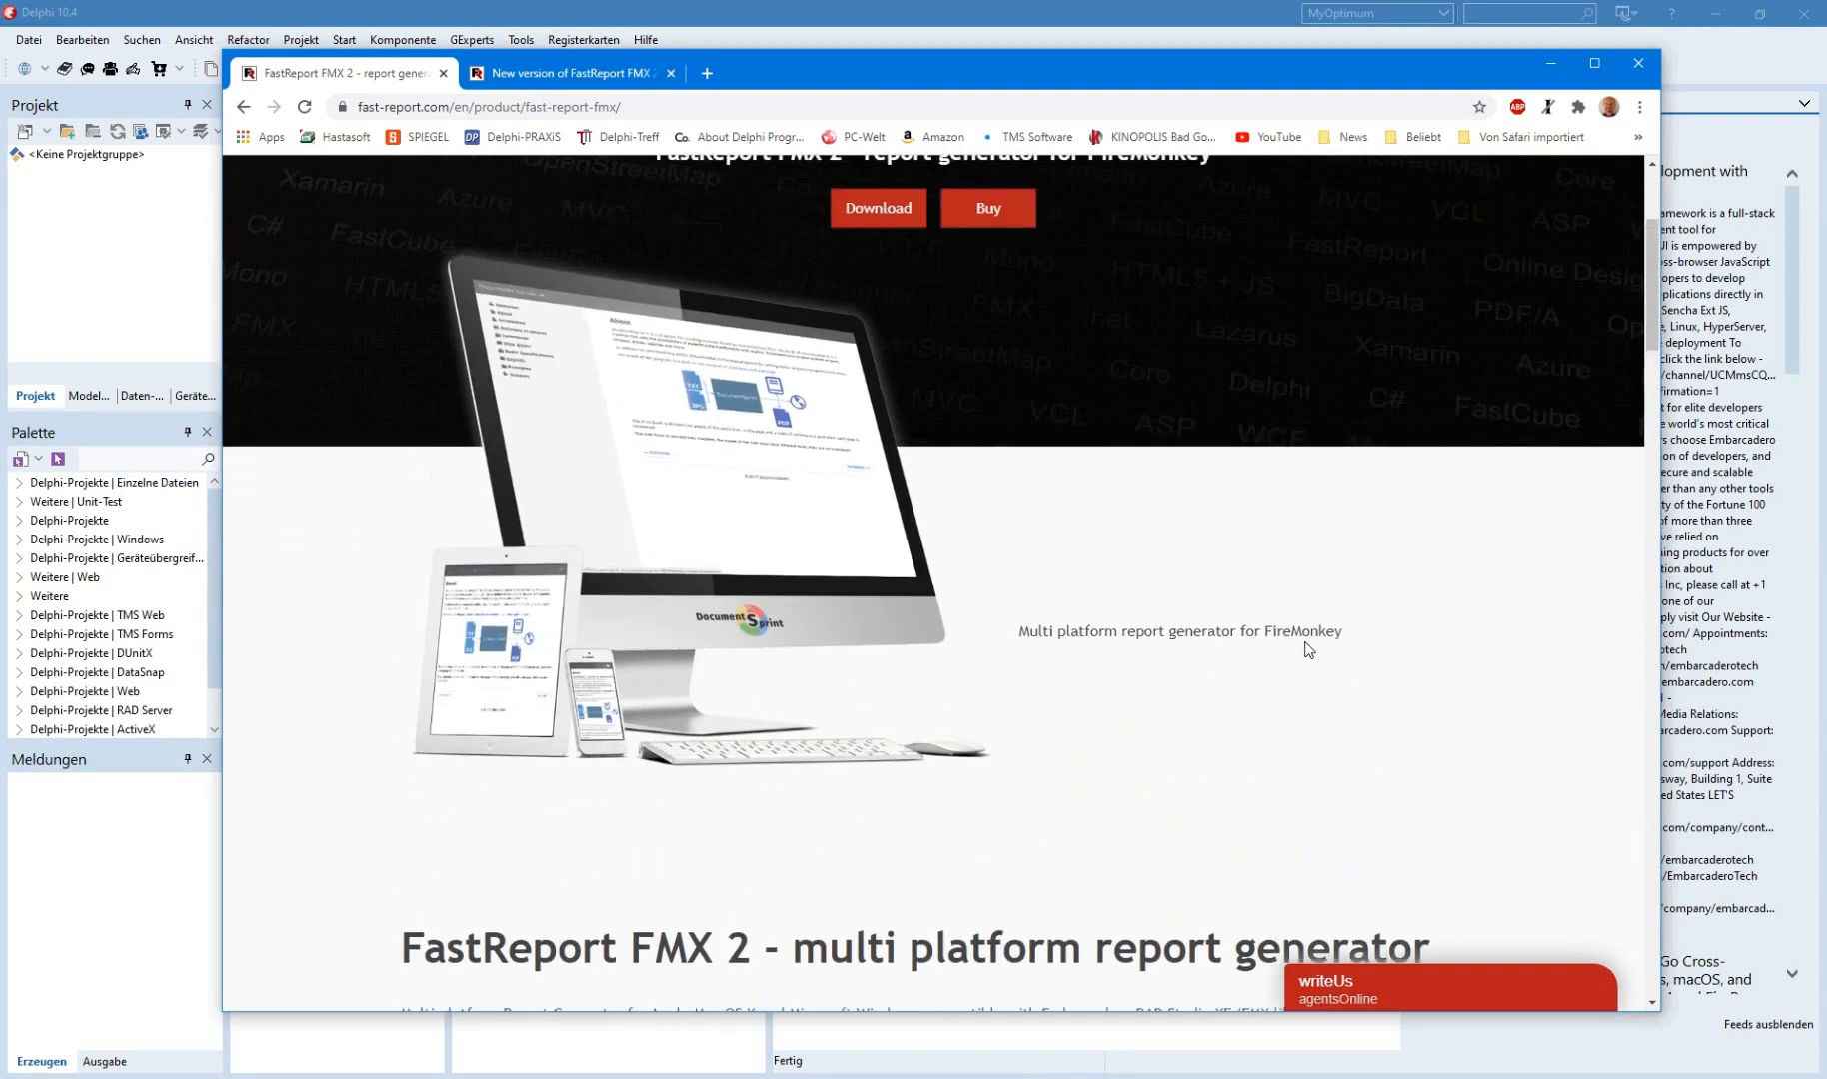
click(569, 72)
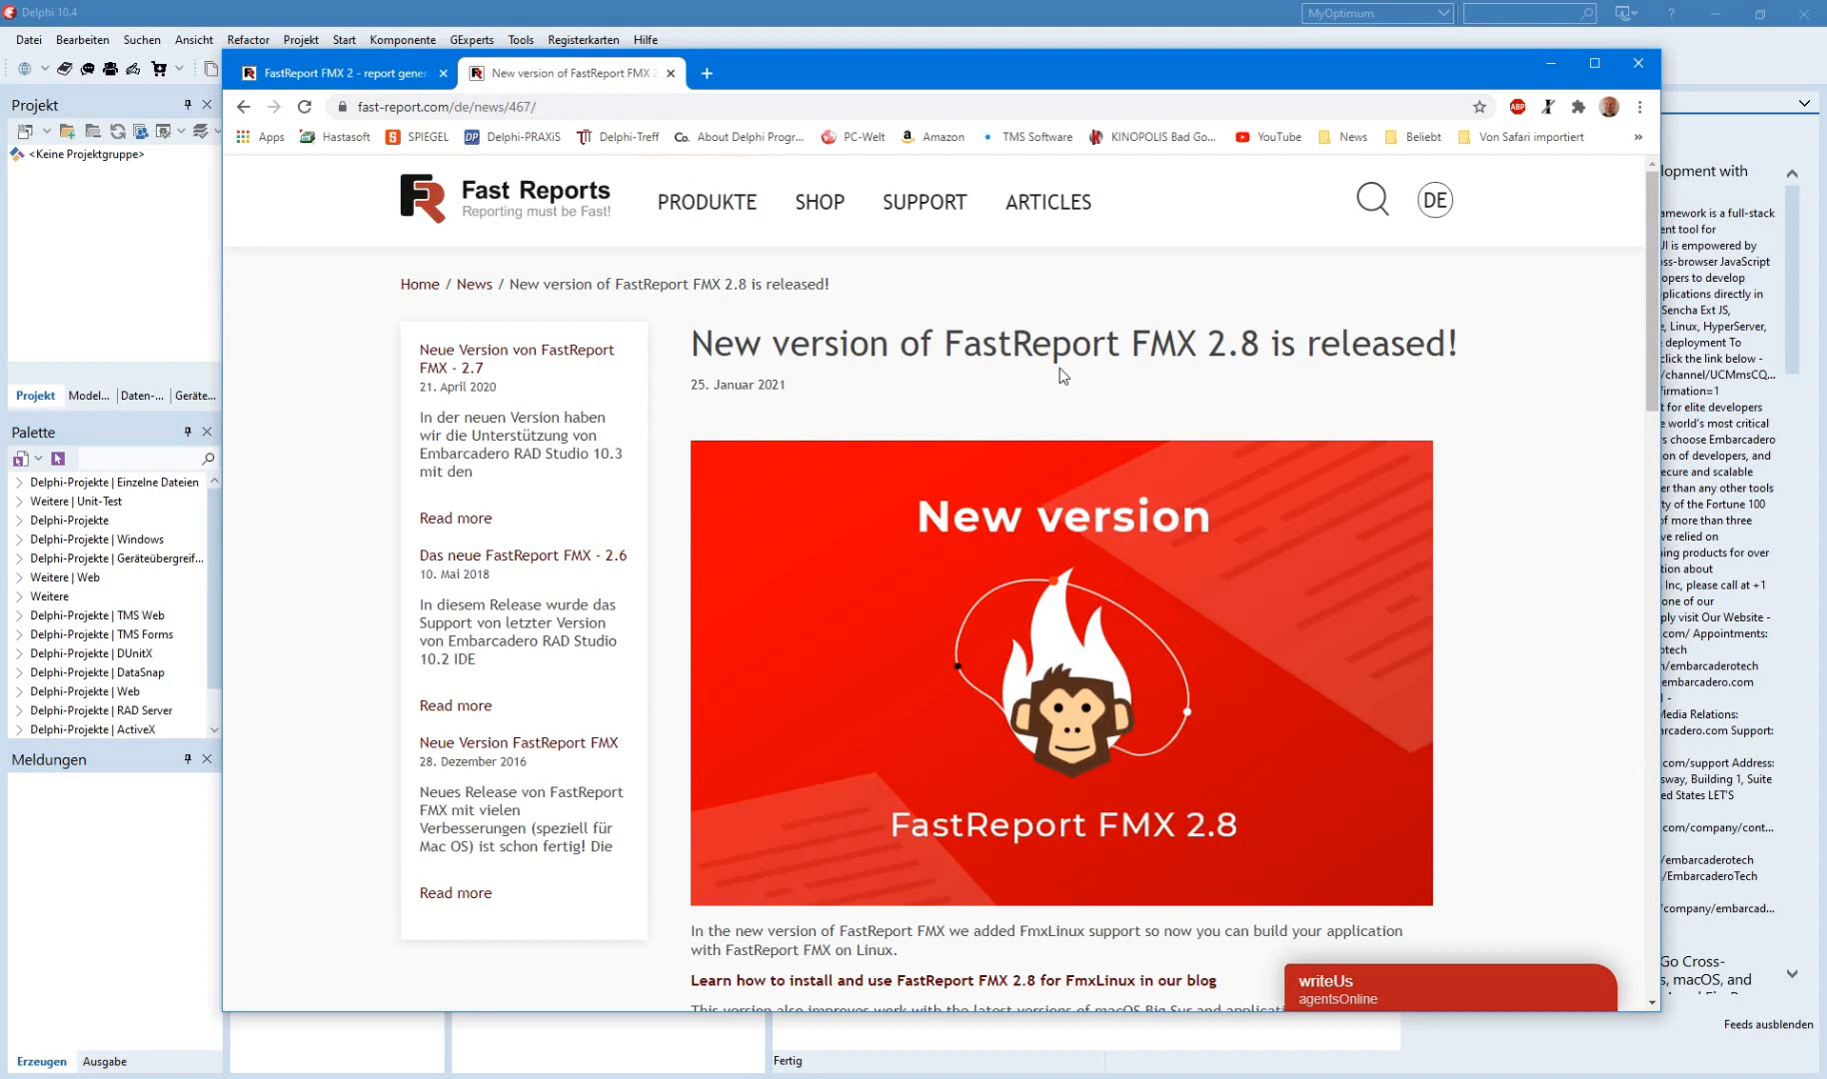
mouse_move(1309, 436)
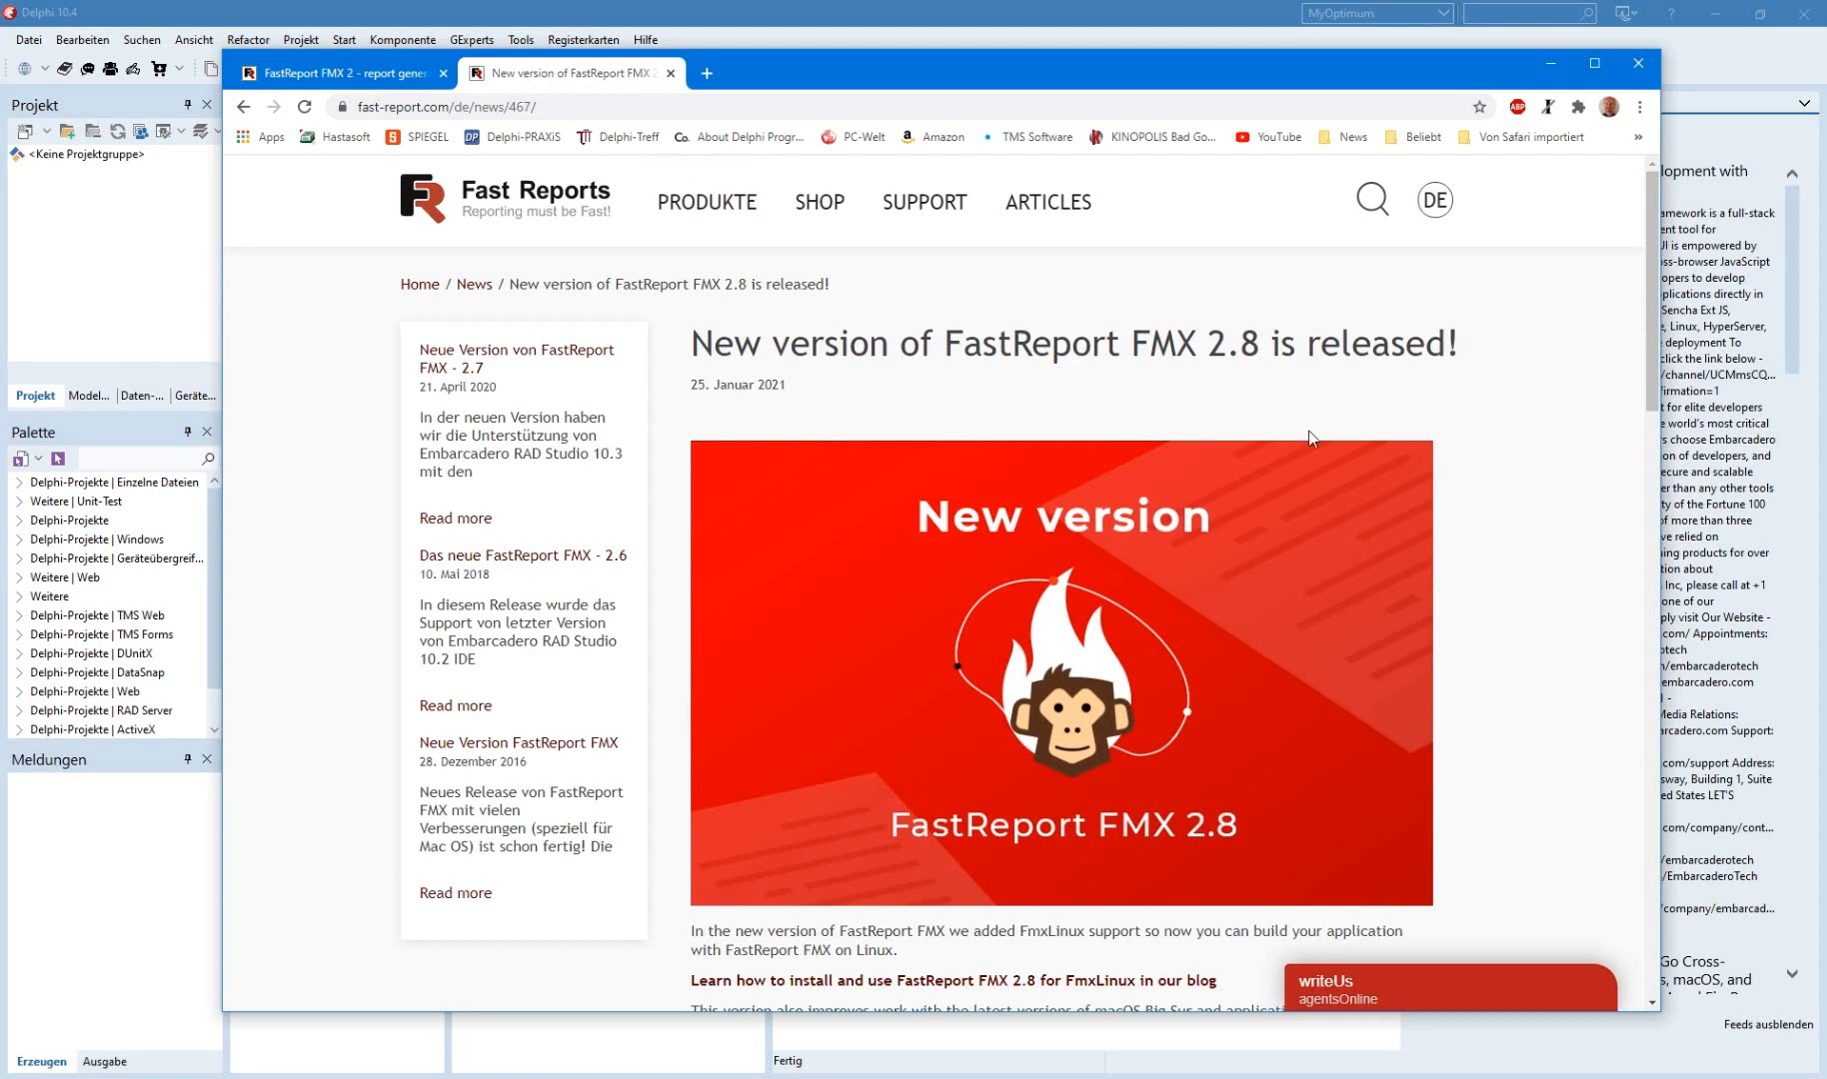
mouse_move(1389, 526)
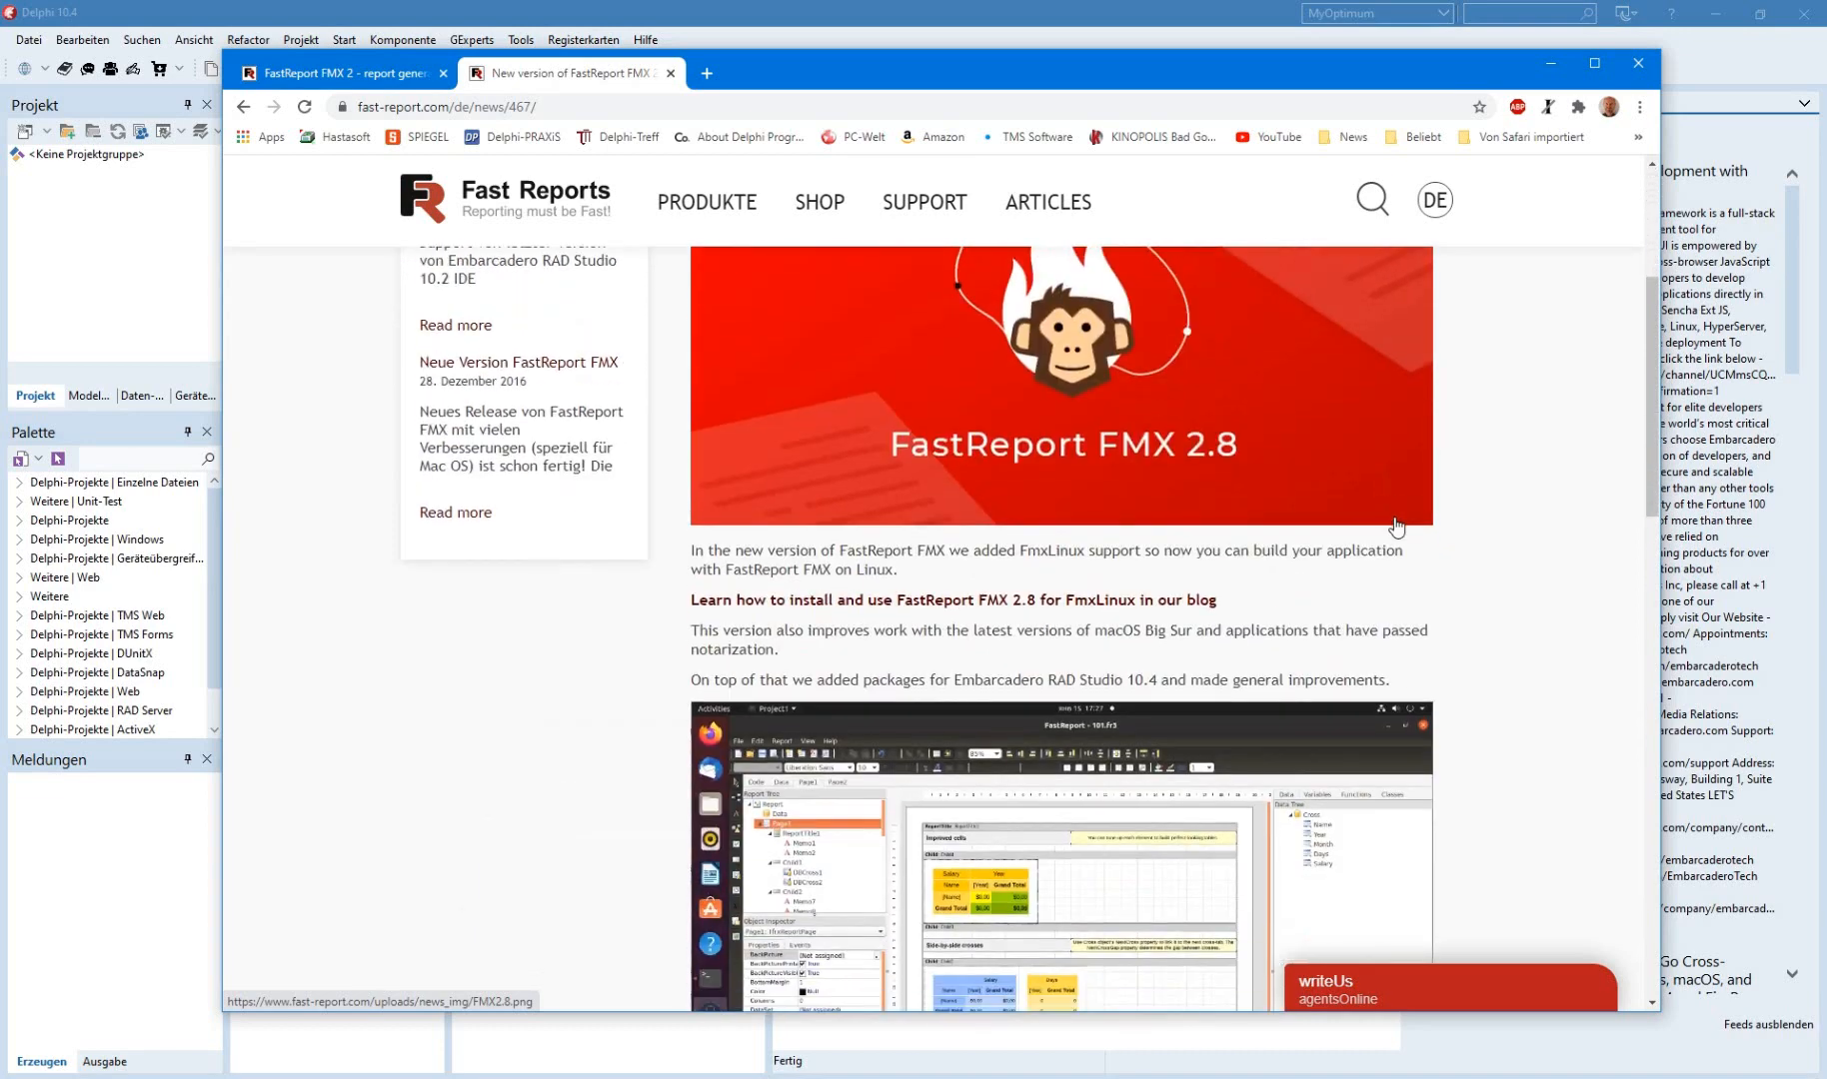
scroll(down, 3)
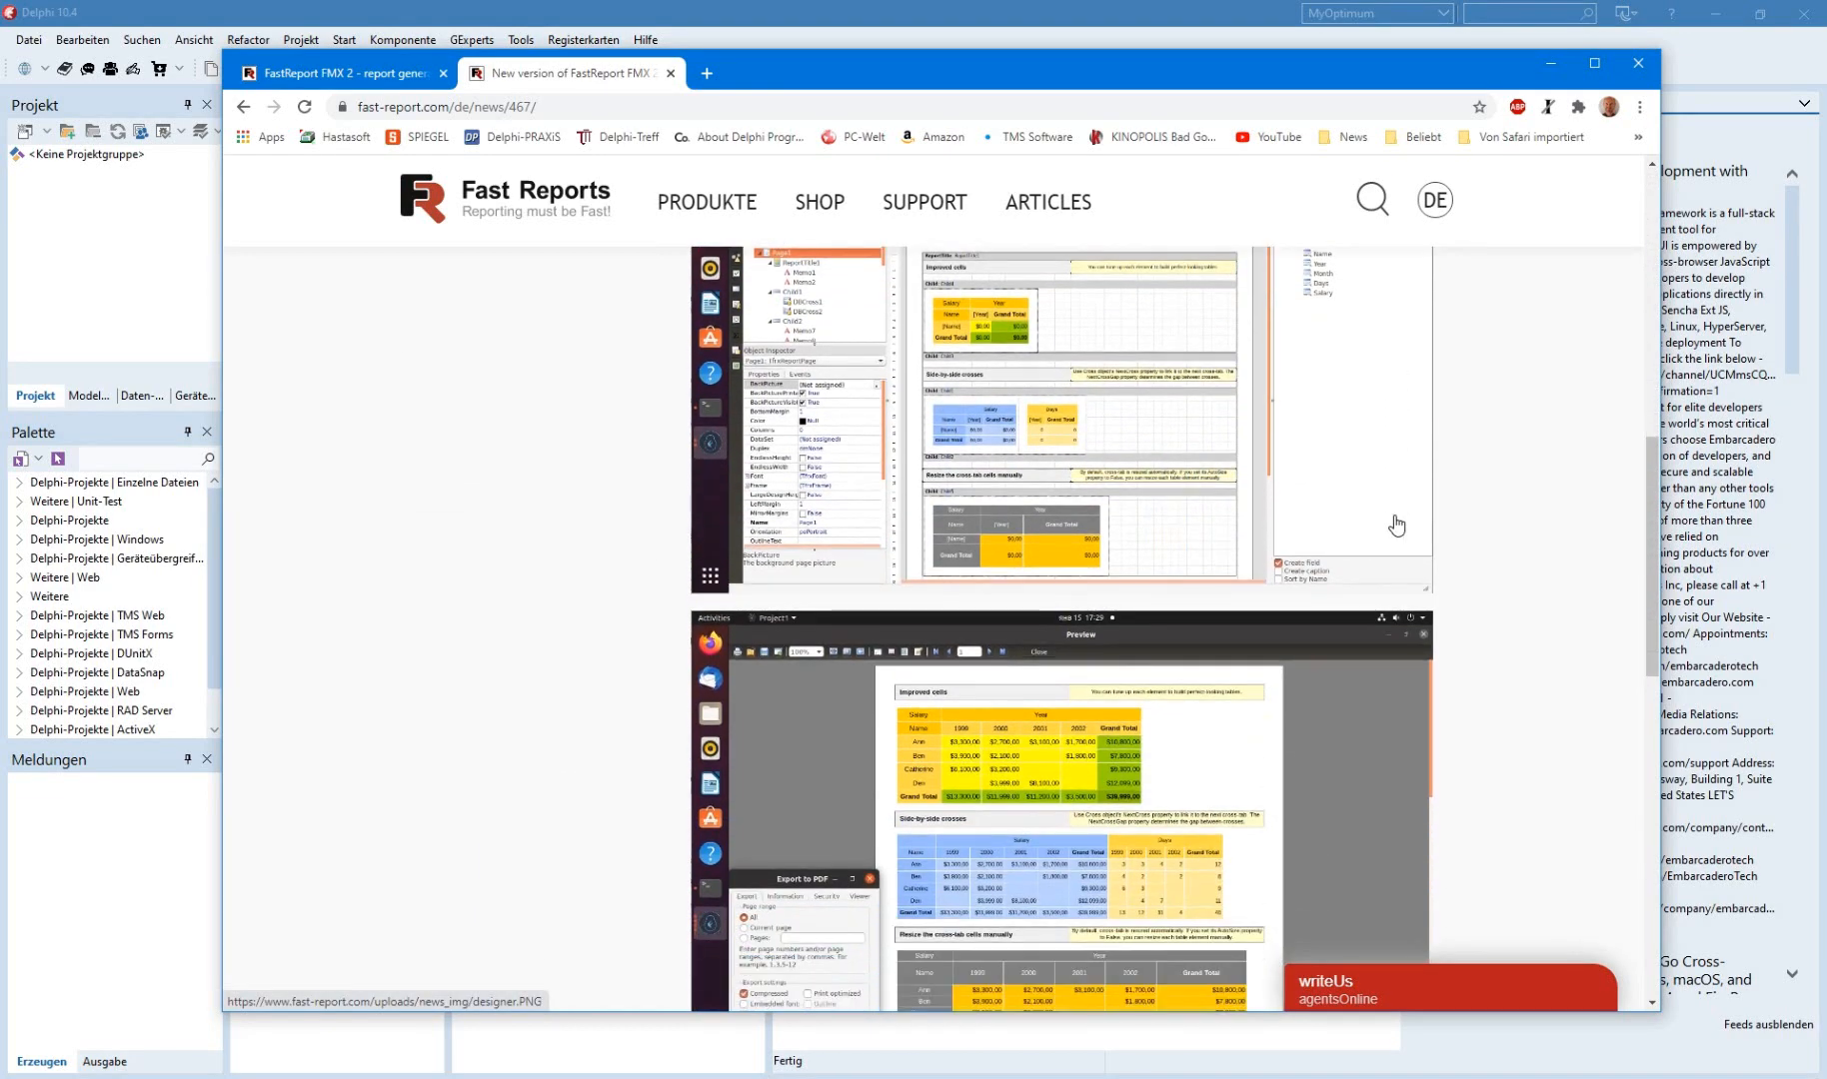
scroll(down, 3)
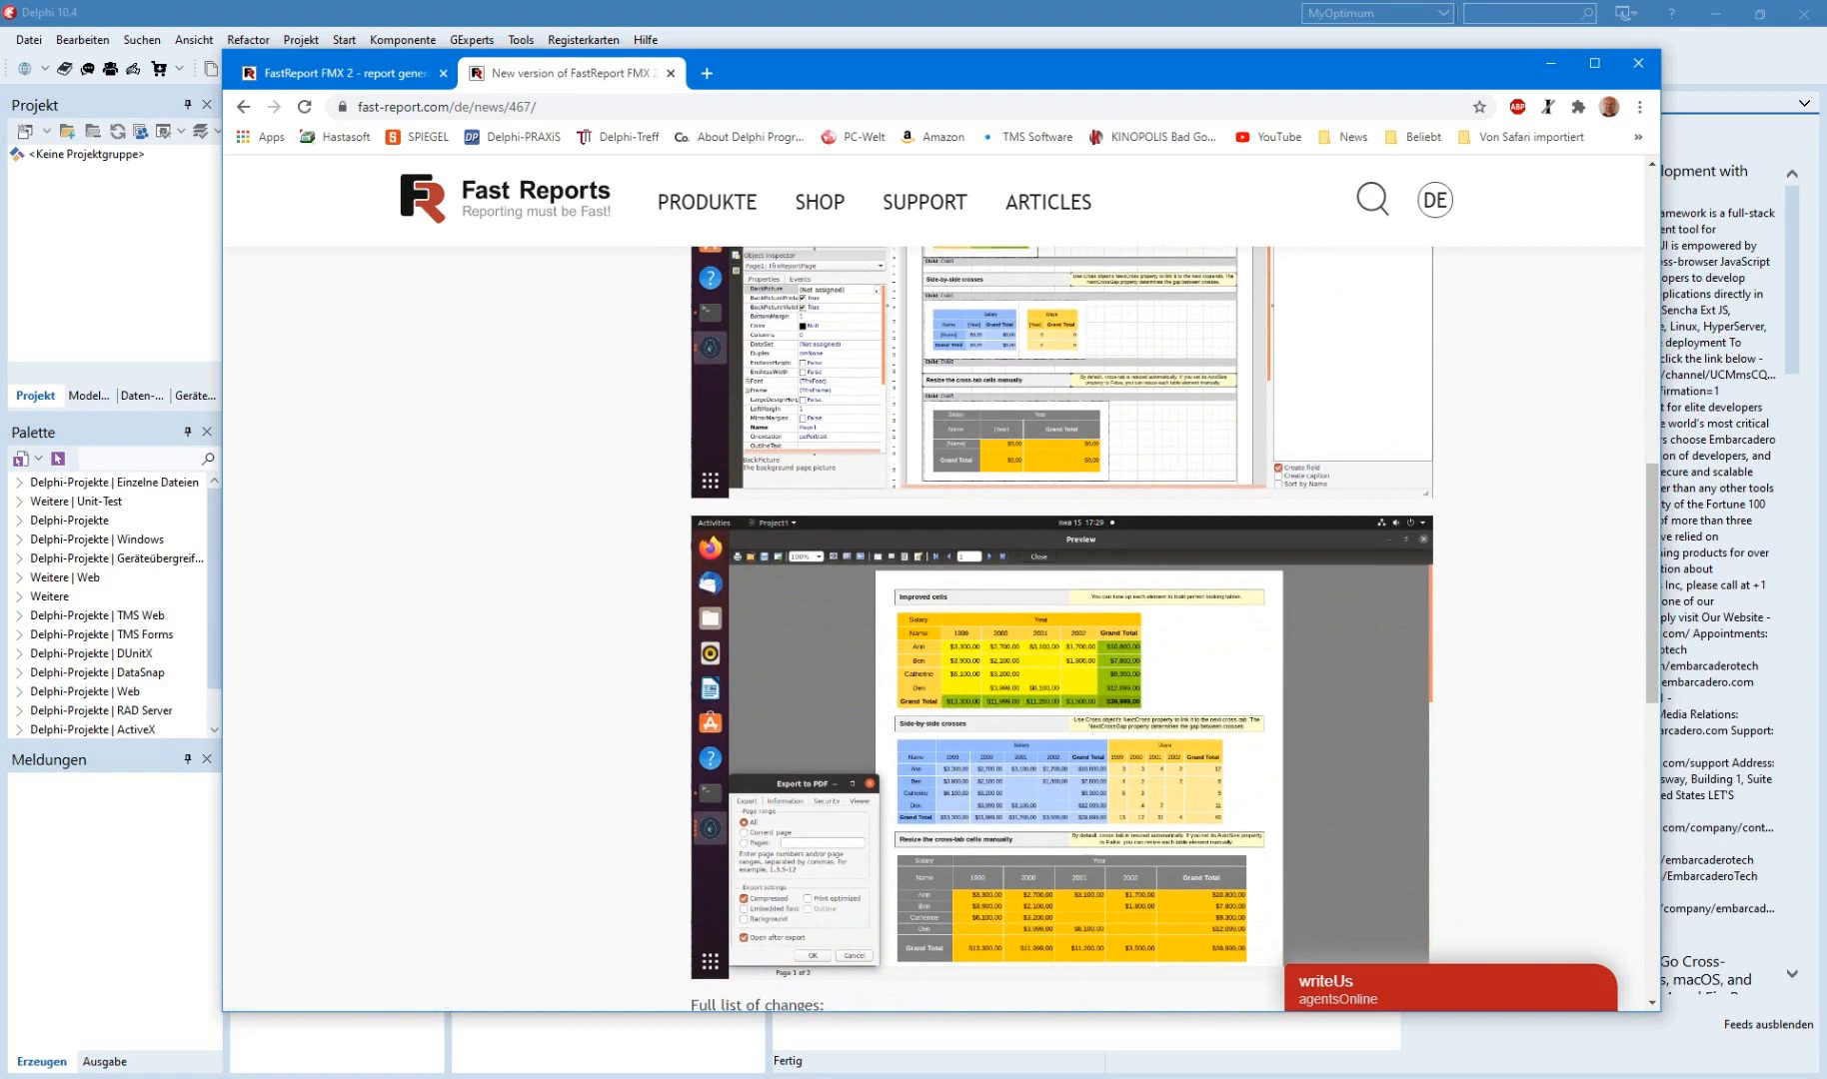
click(1638, 63)
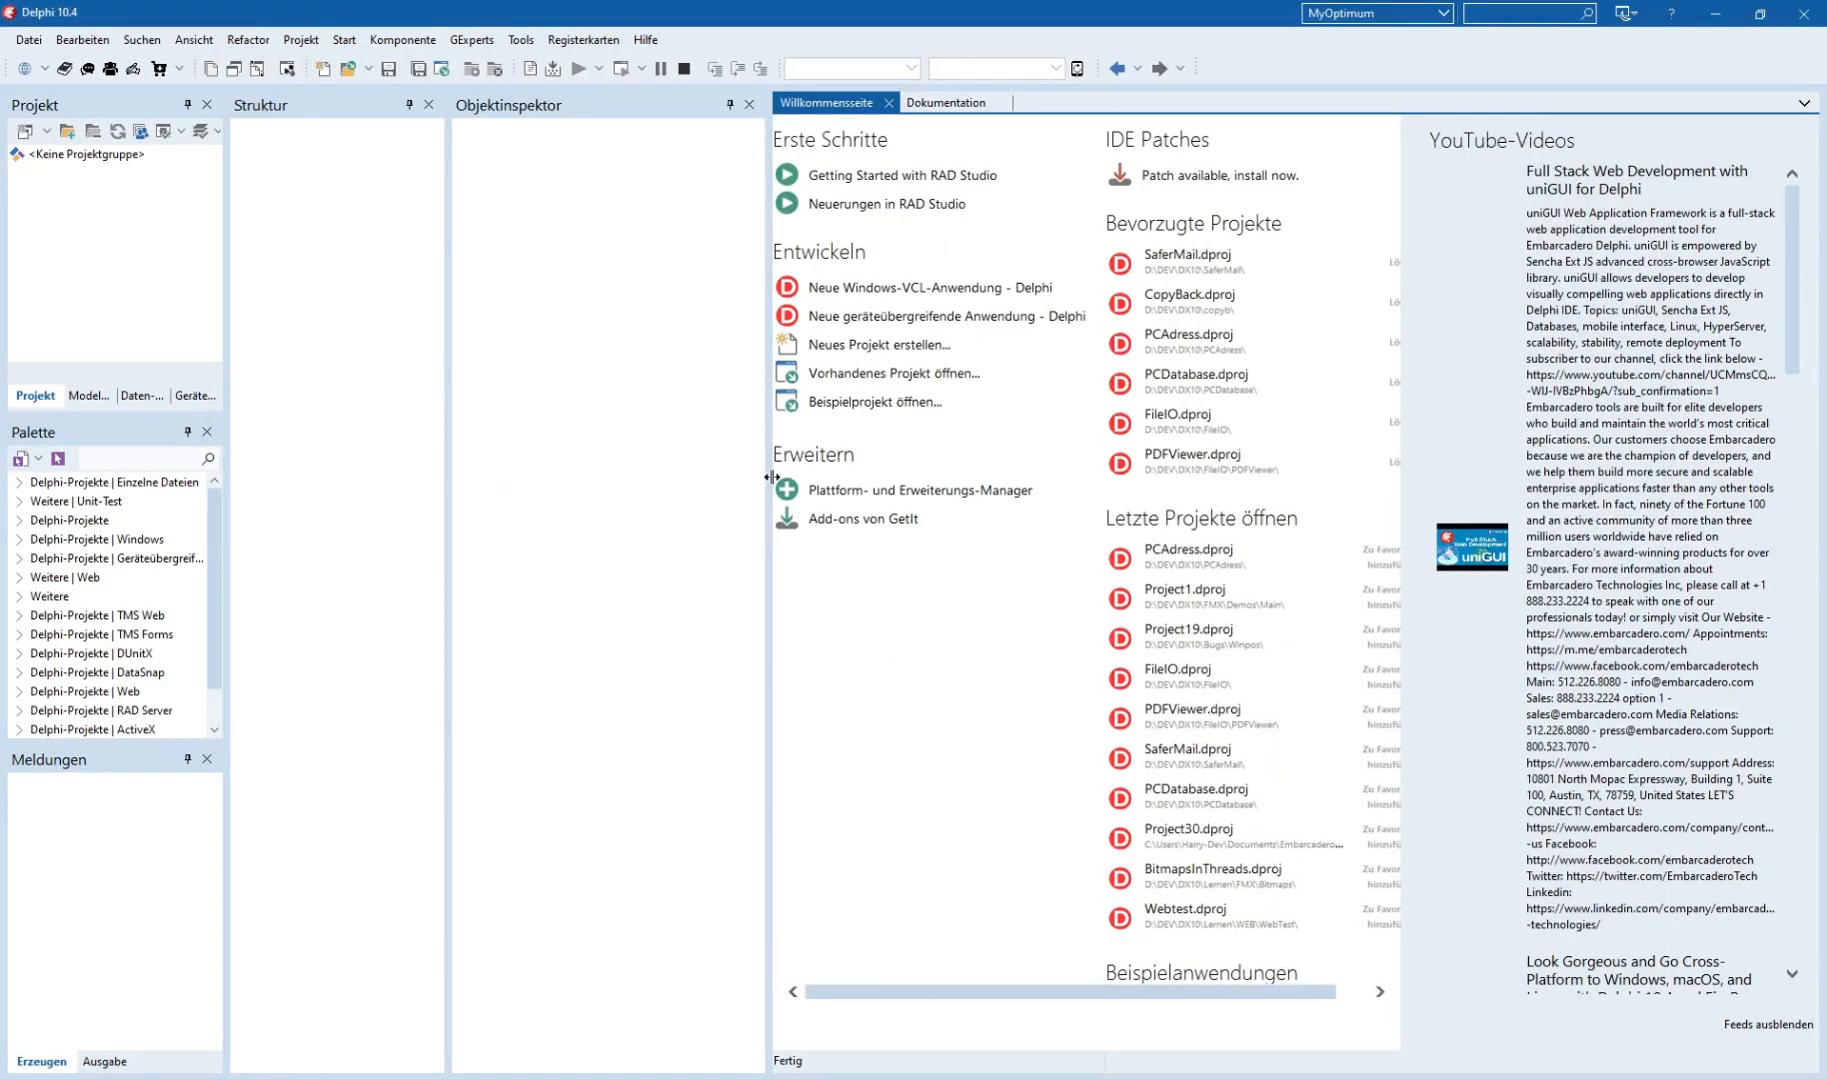
Open GetIt from 'Add-ons von GetIt' and search for the fmxlinux packages.
click(864, 519)
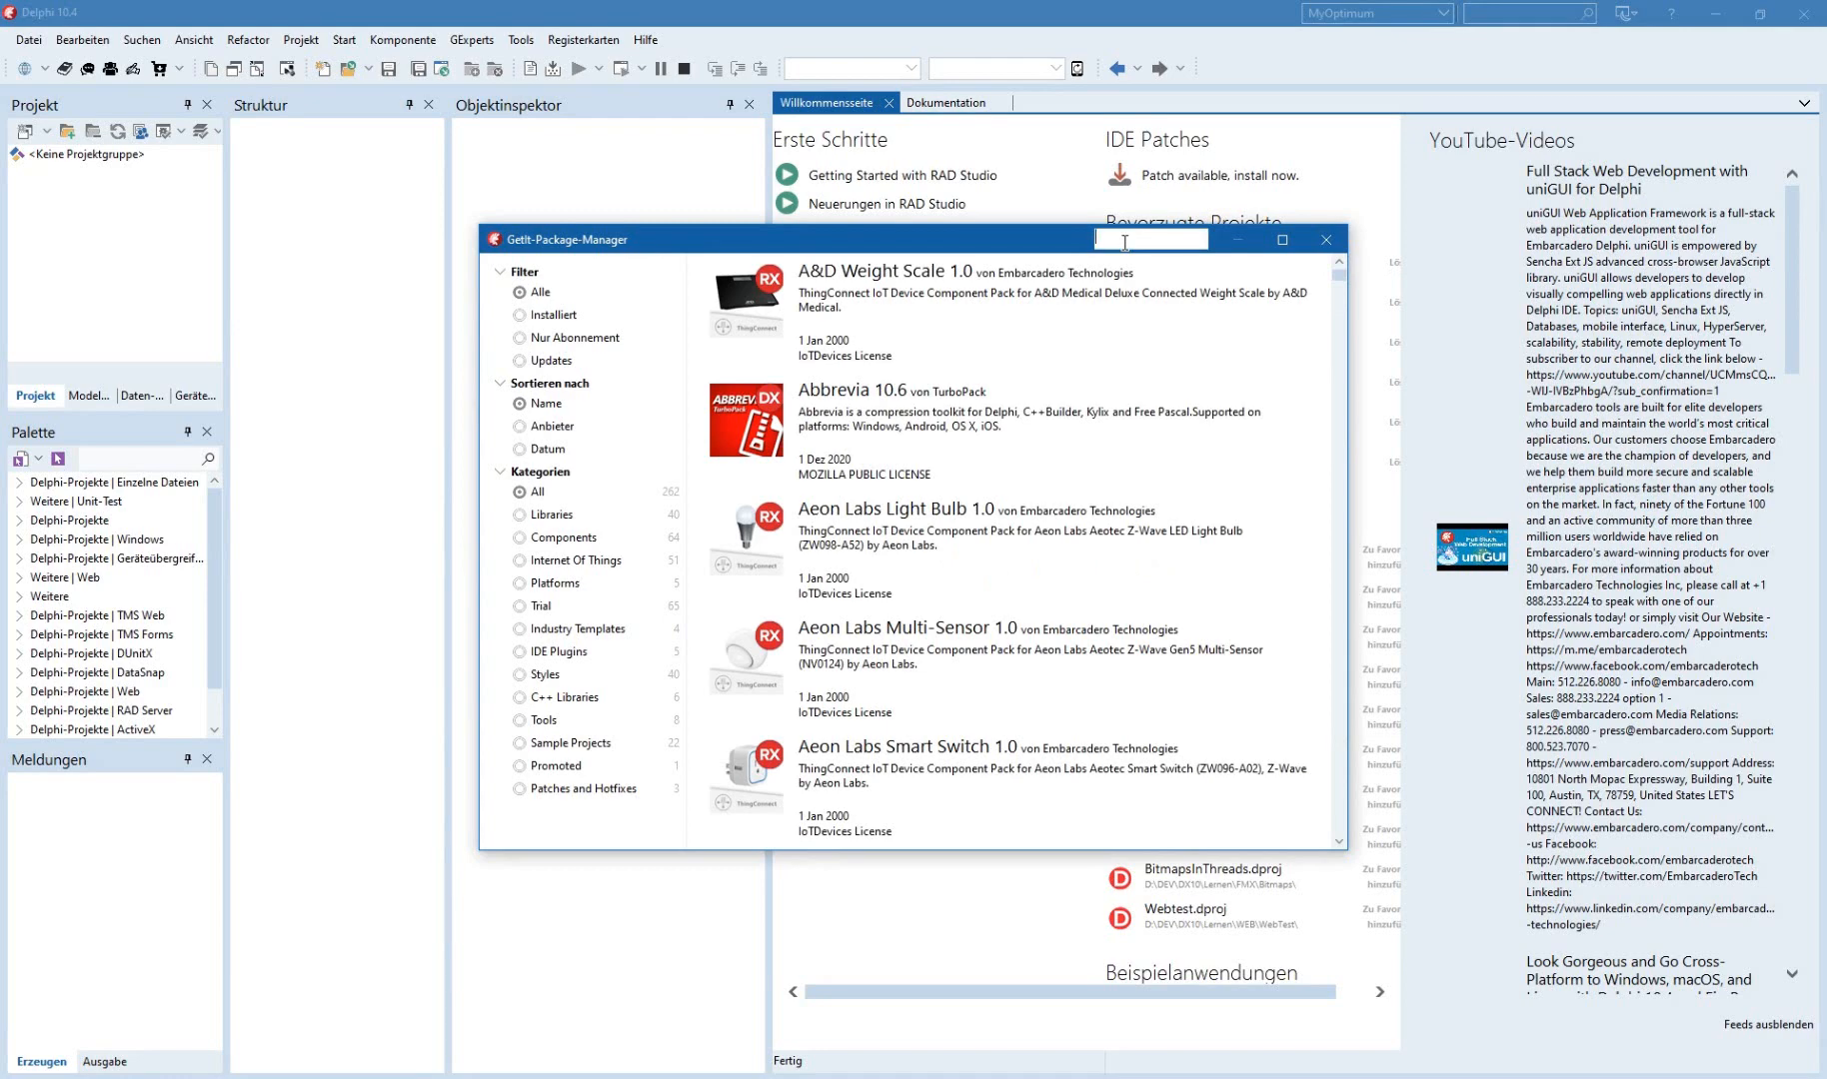
text(fmxlinu)
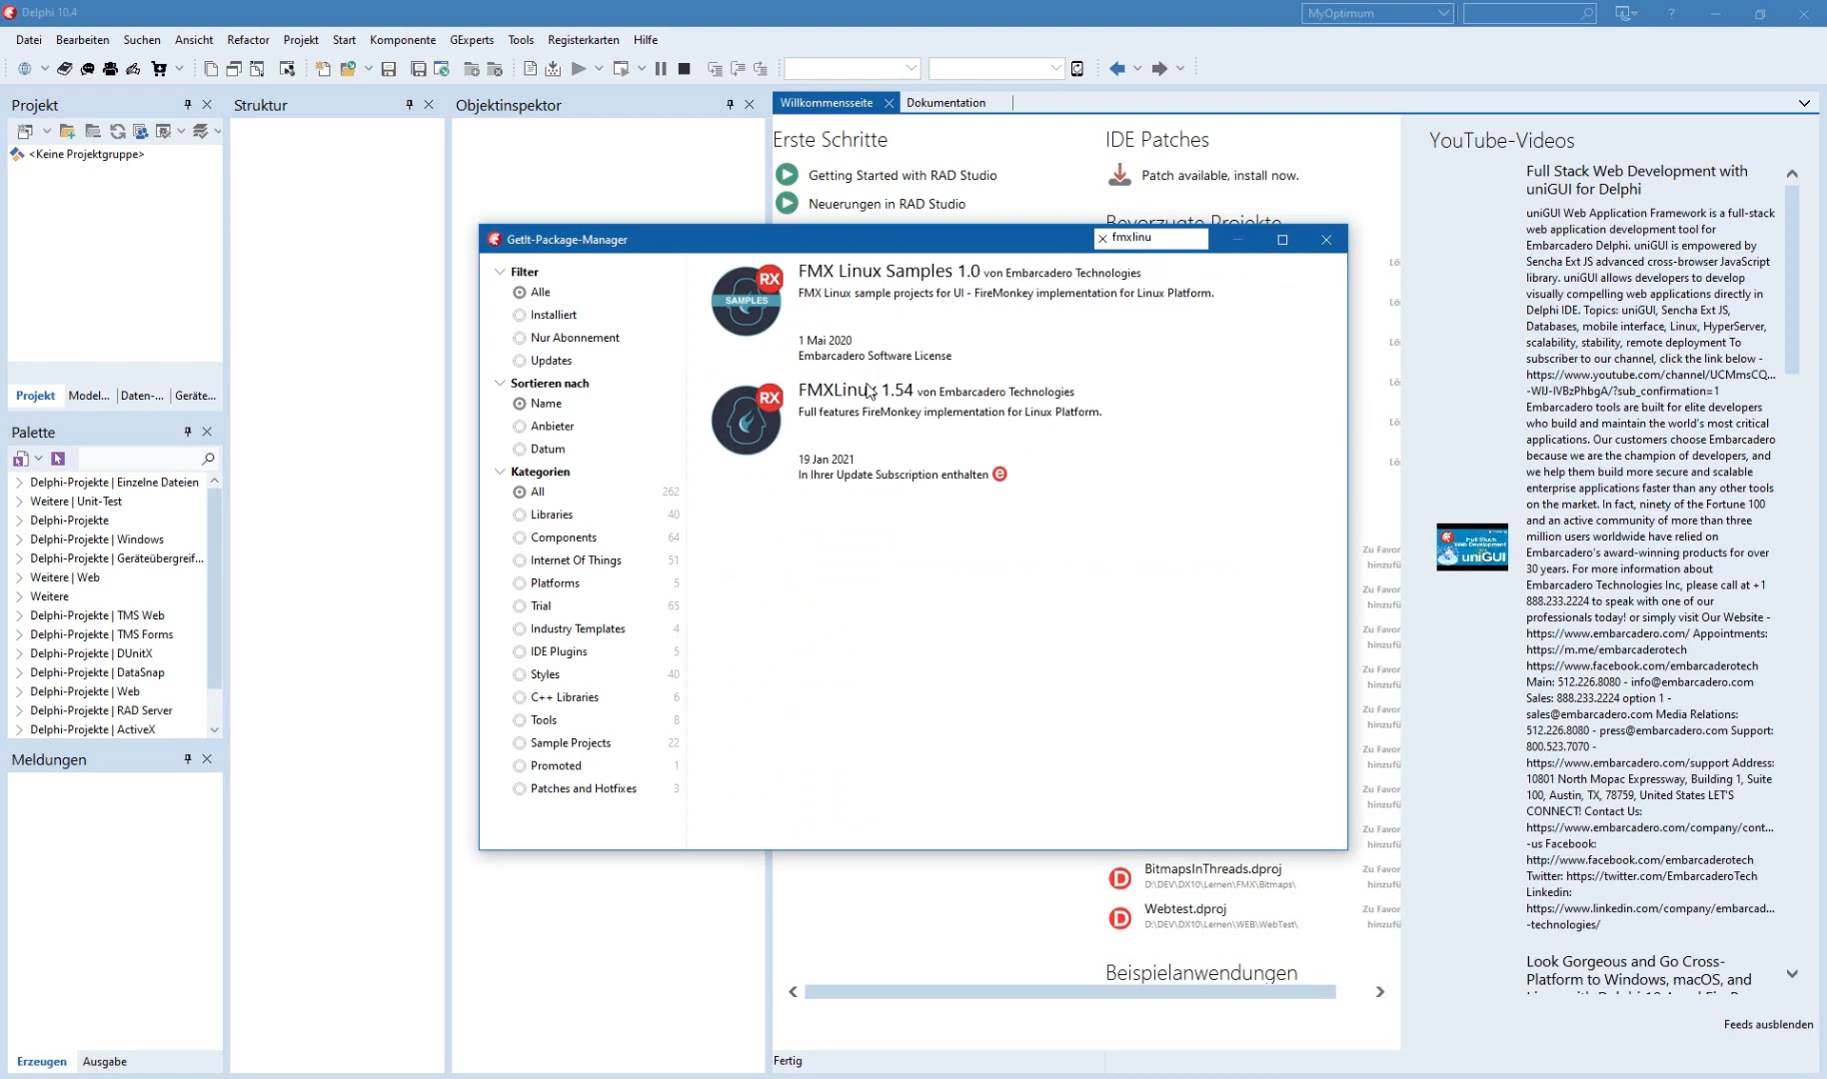
mouse_move(859, 401)
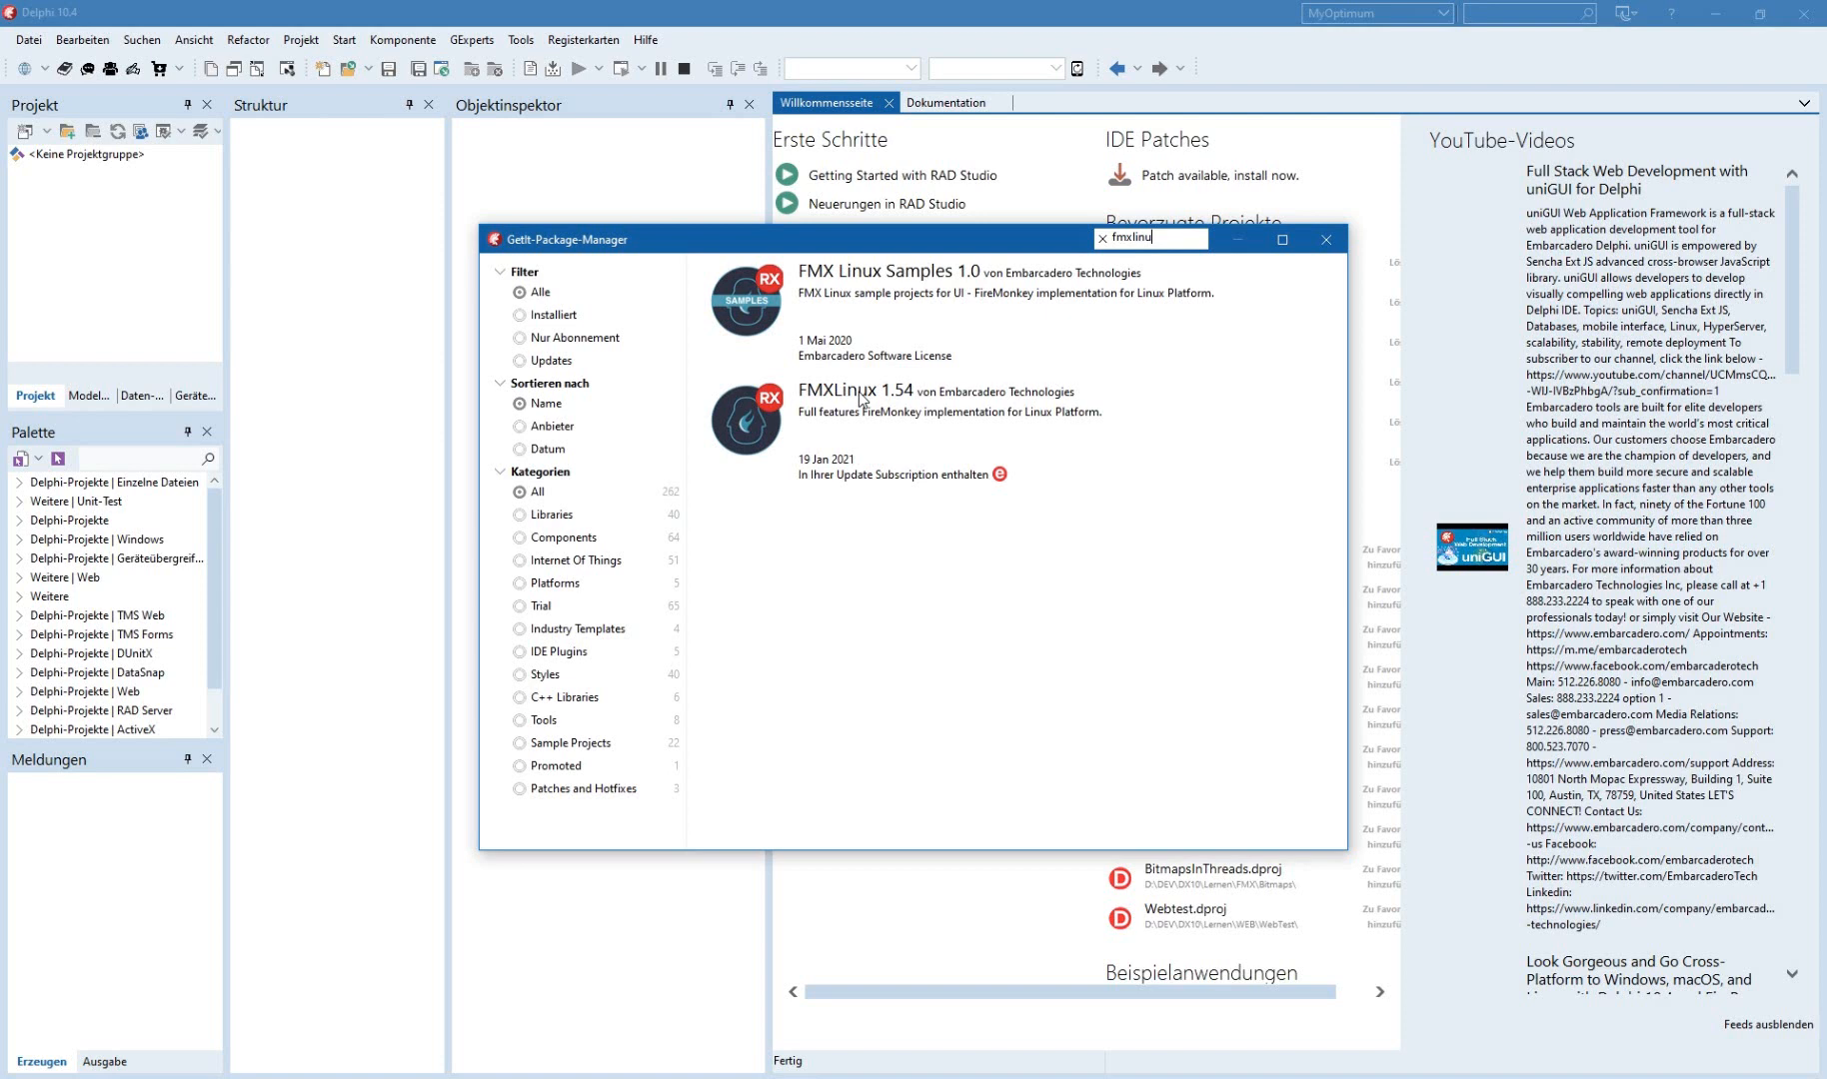
mouse_move(876, 328)
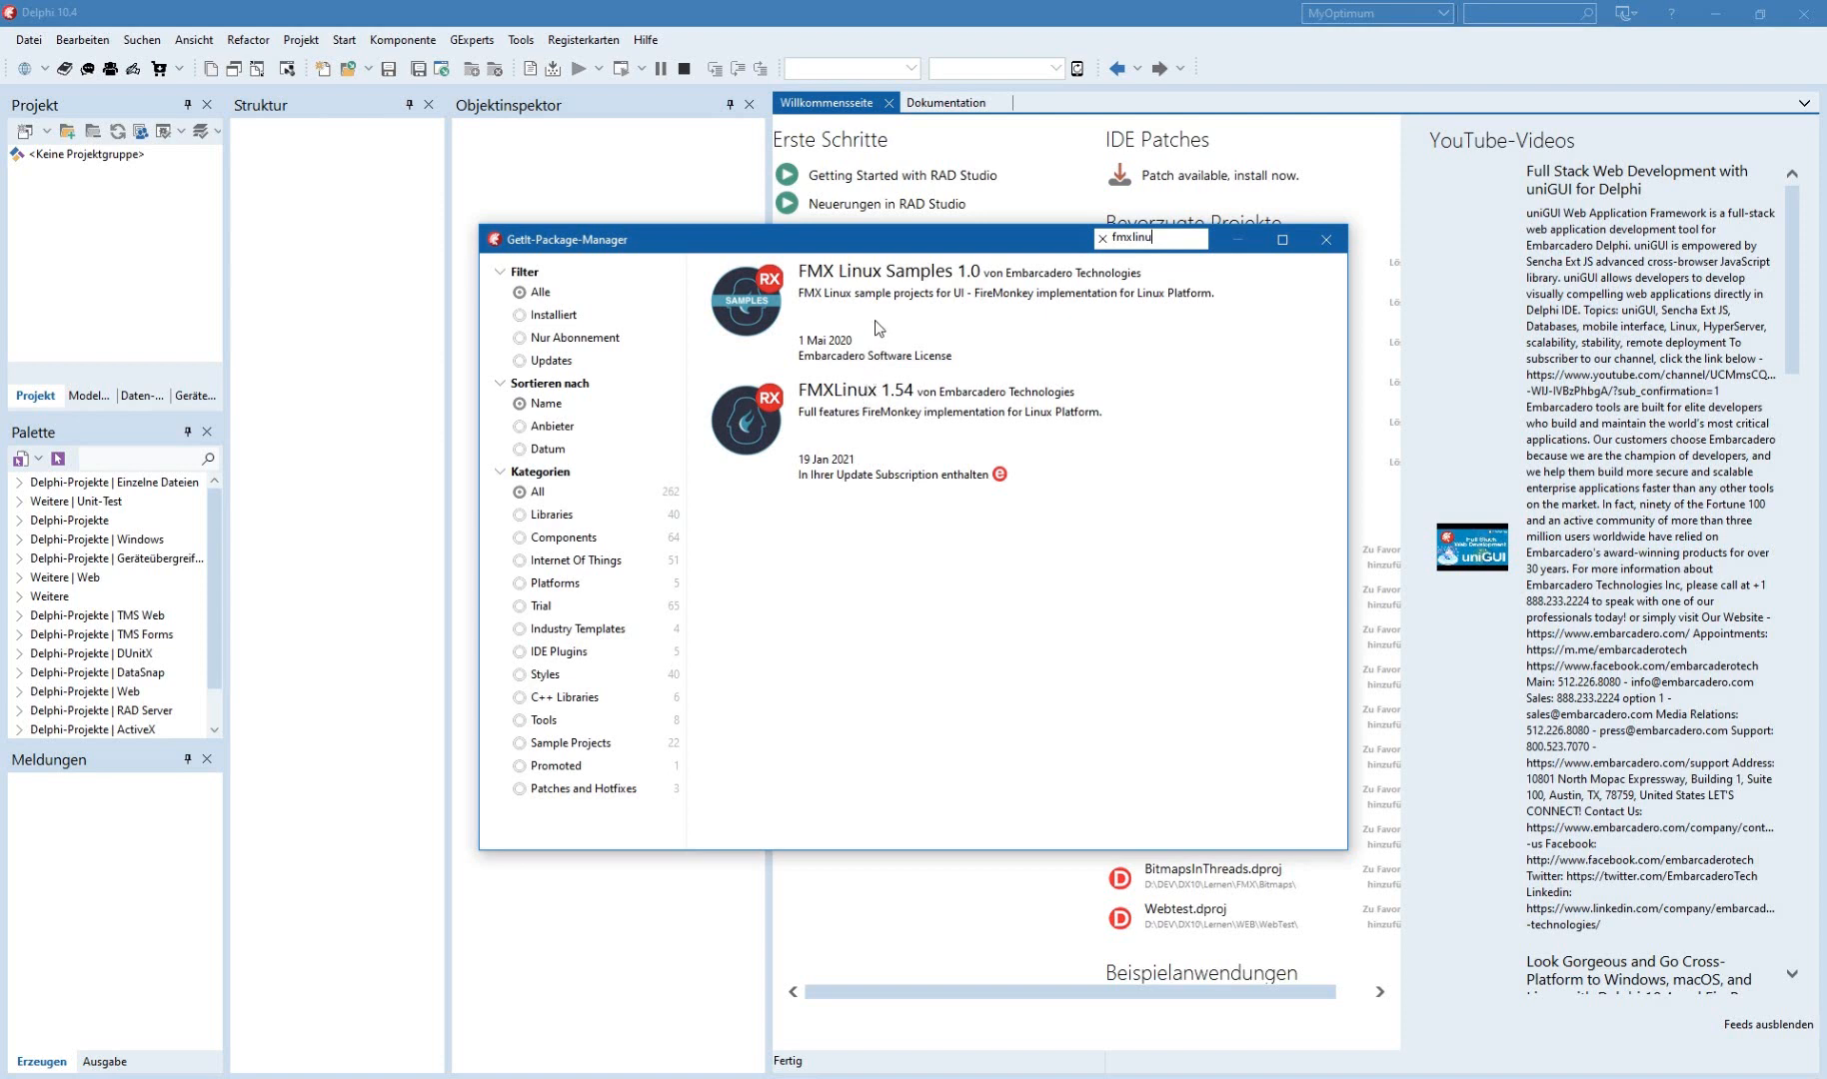
Close the GetIt Package Manager window to get back to the Delphi welcome page.
click(1325, 239)
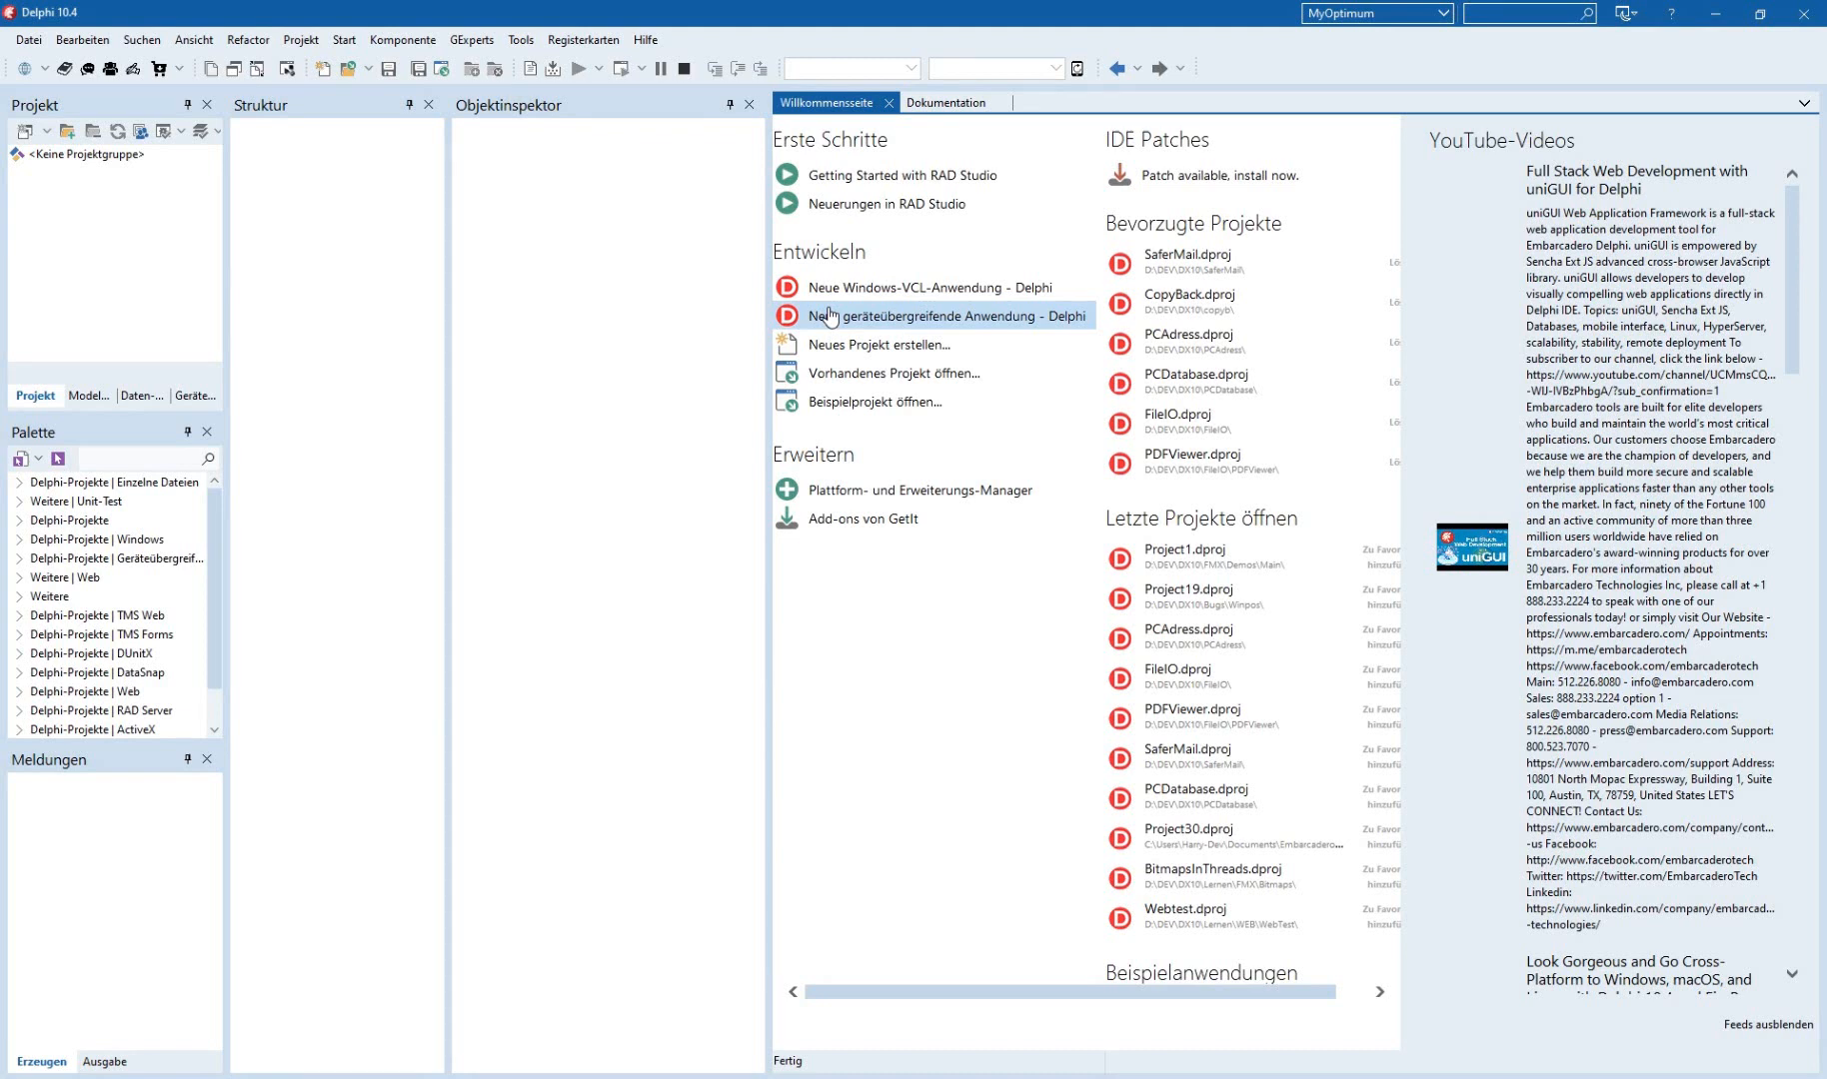
mouse_move(848, 351)
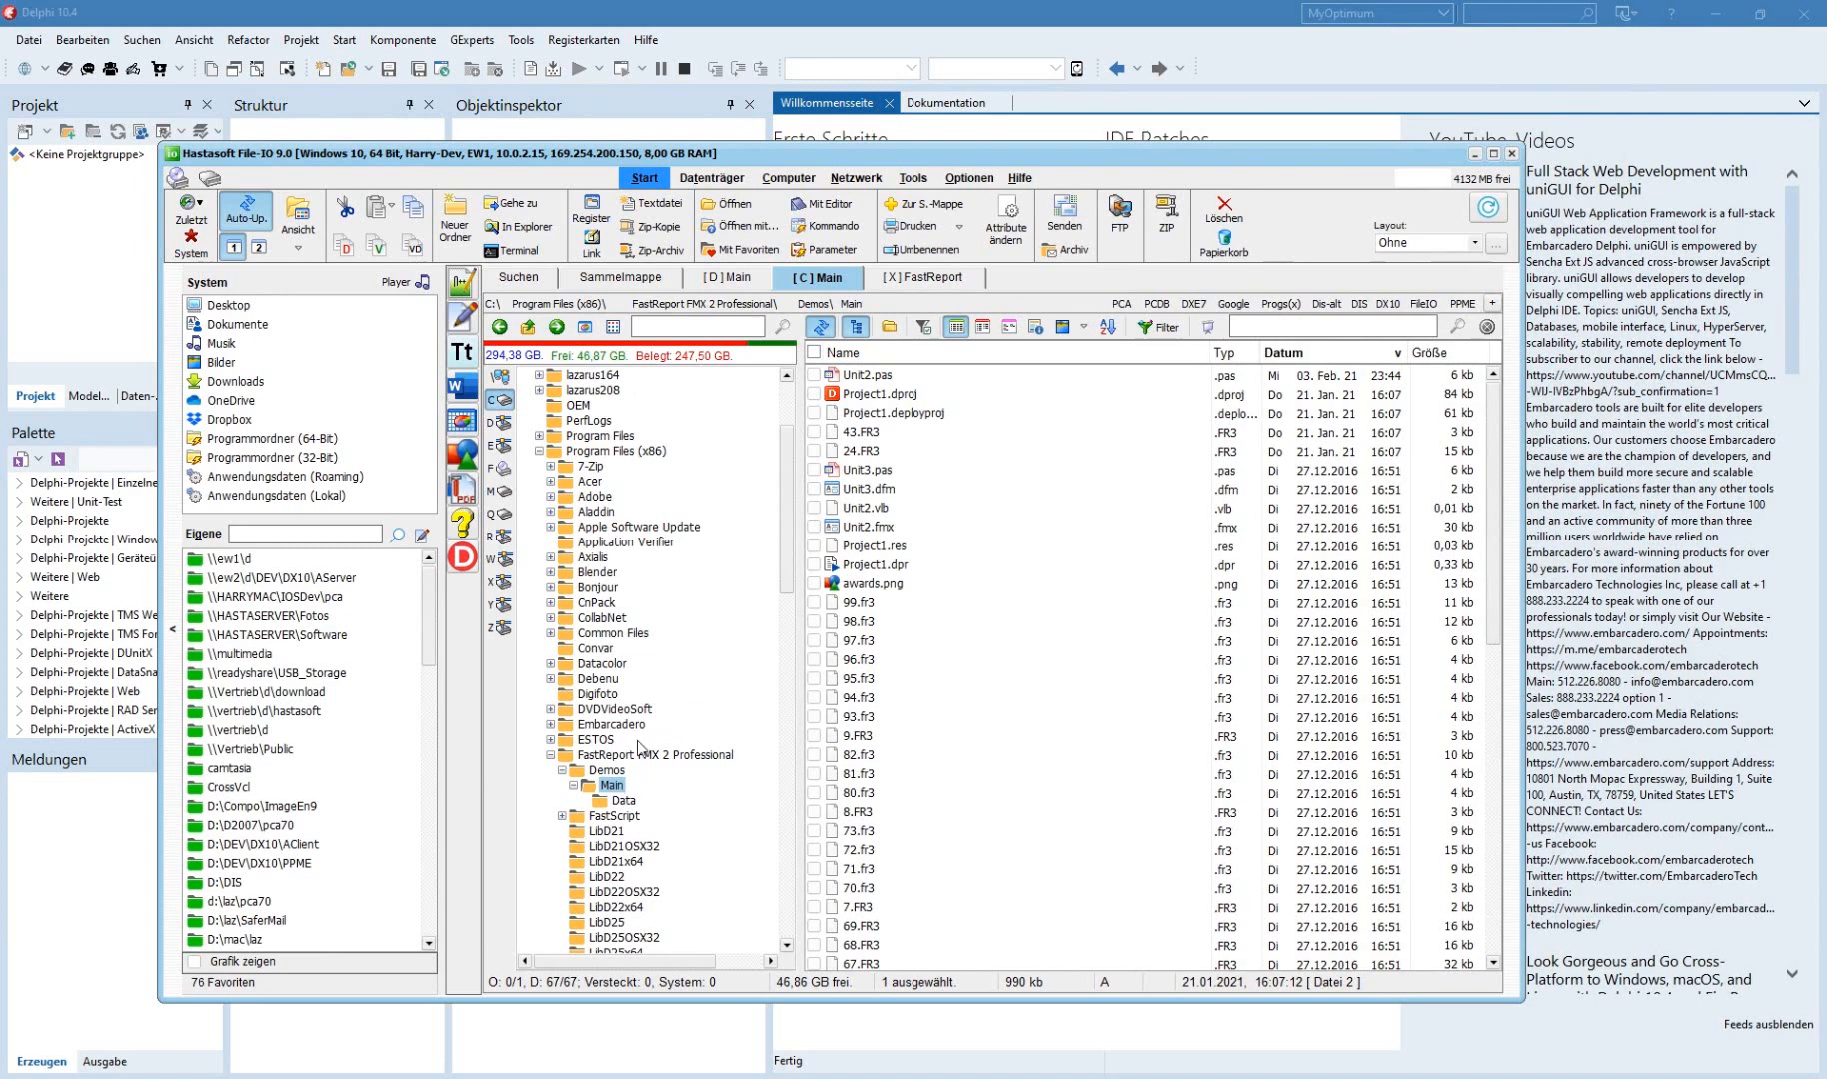
mouse_move(621, 663)
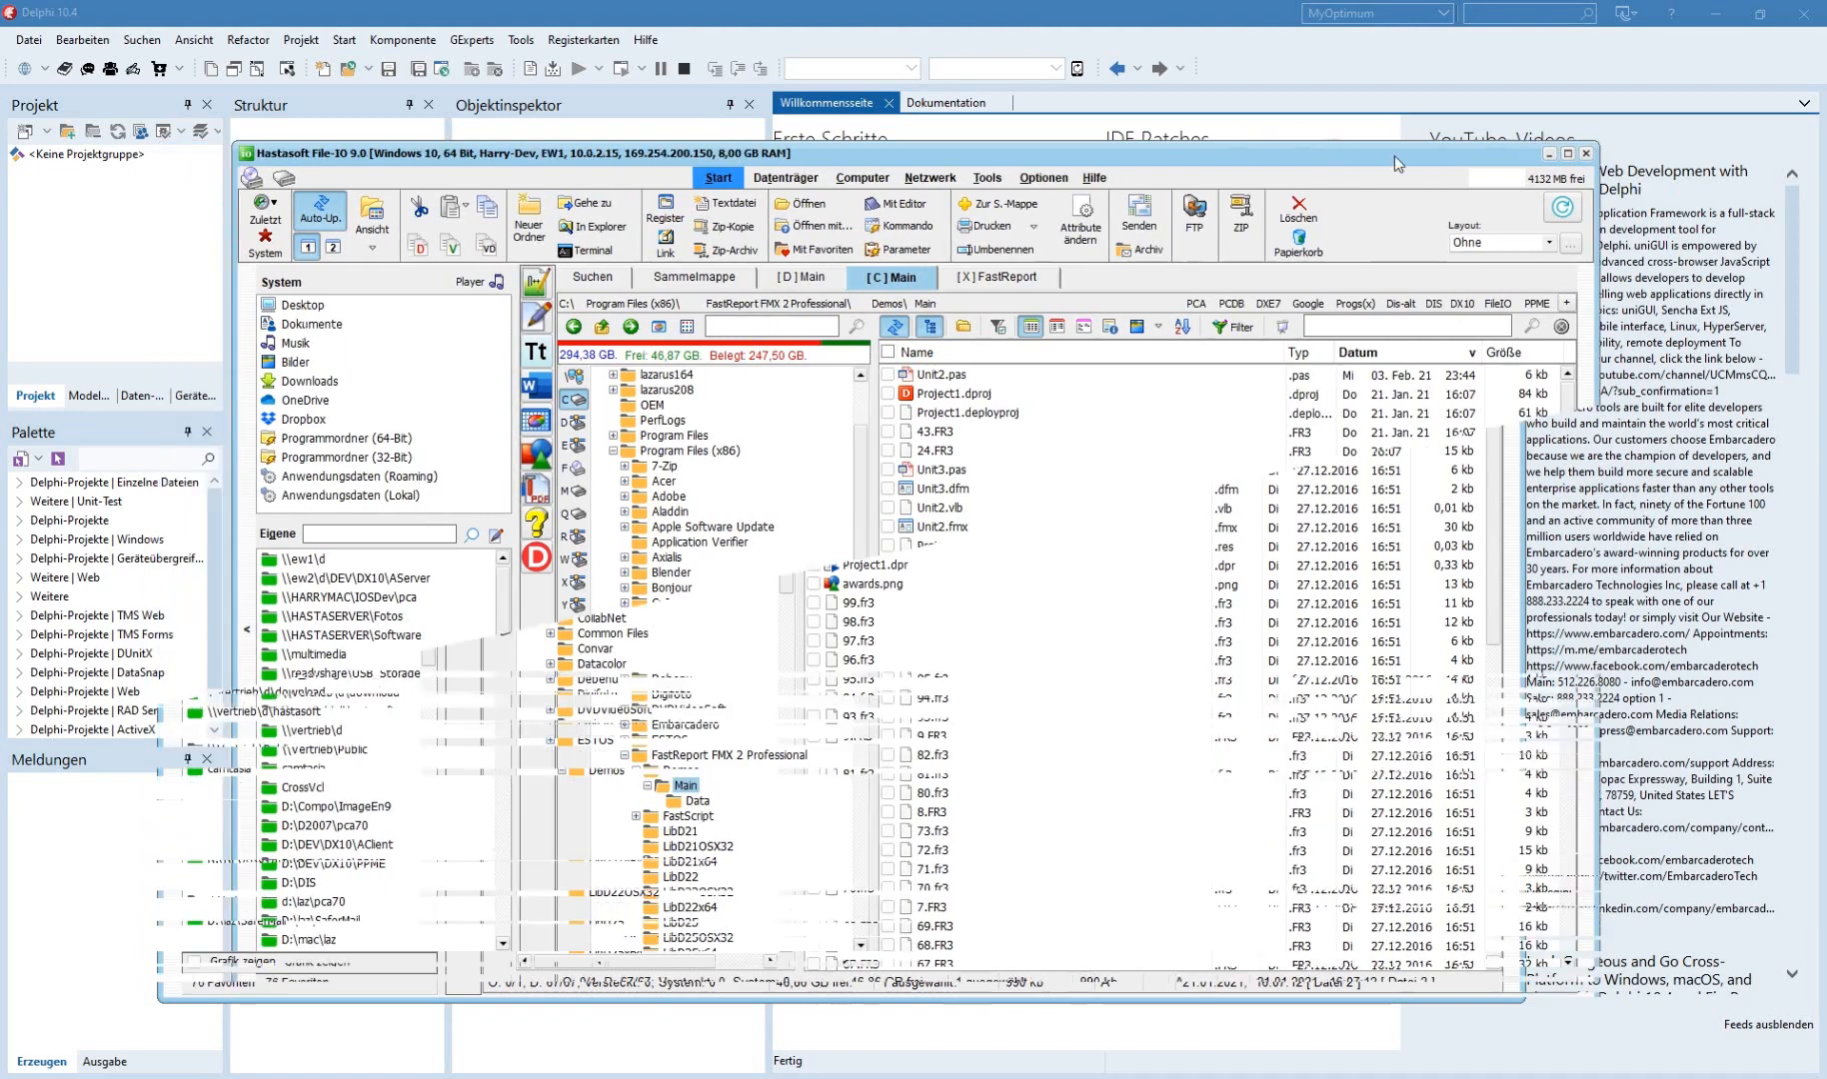
Open Project1.dproj from the FastReport FMX 2 Professional Demos\Main folder.
click(1586, 153)
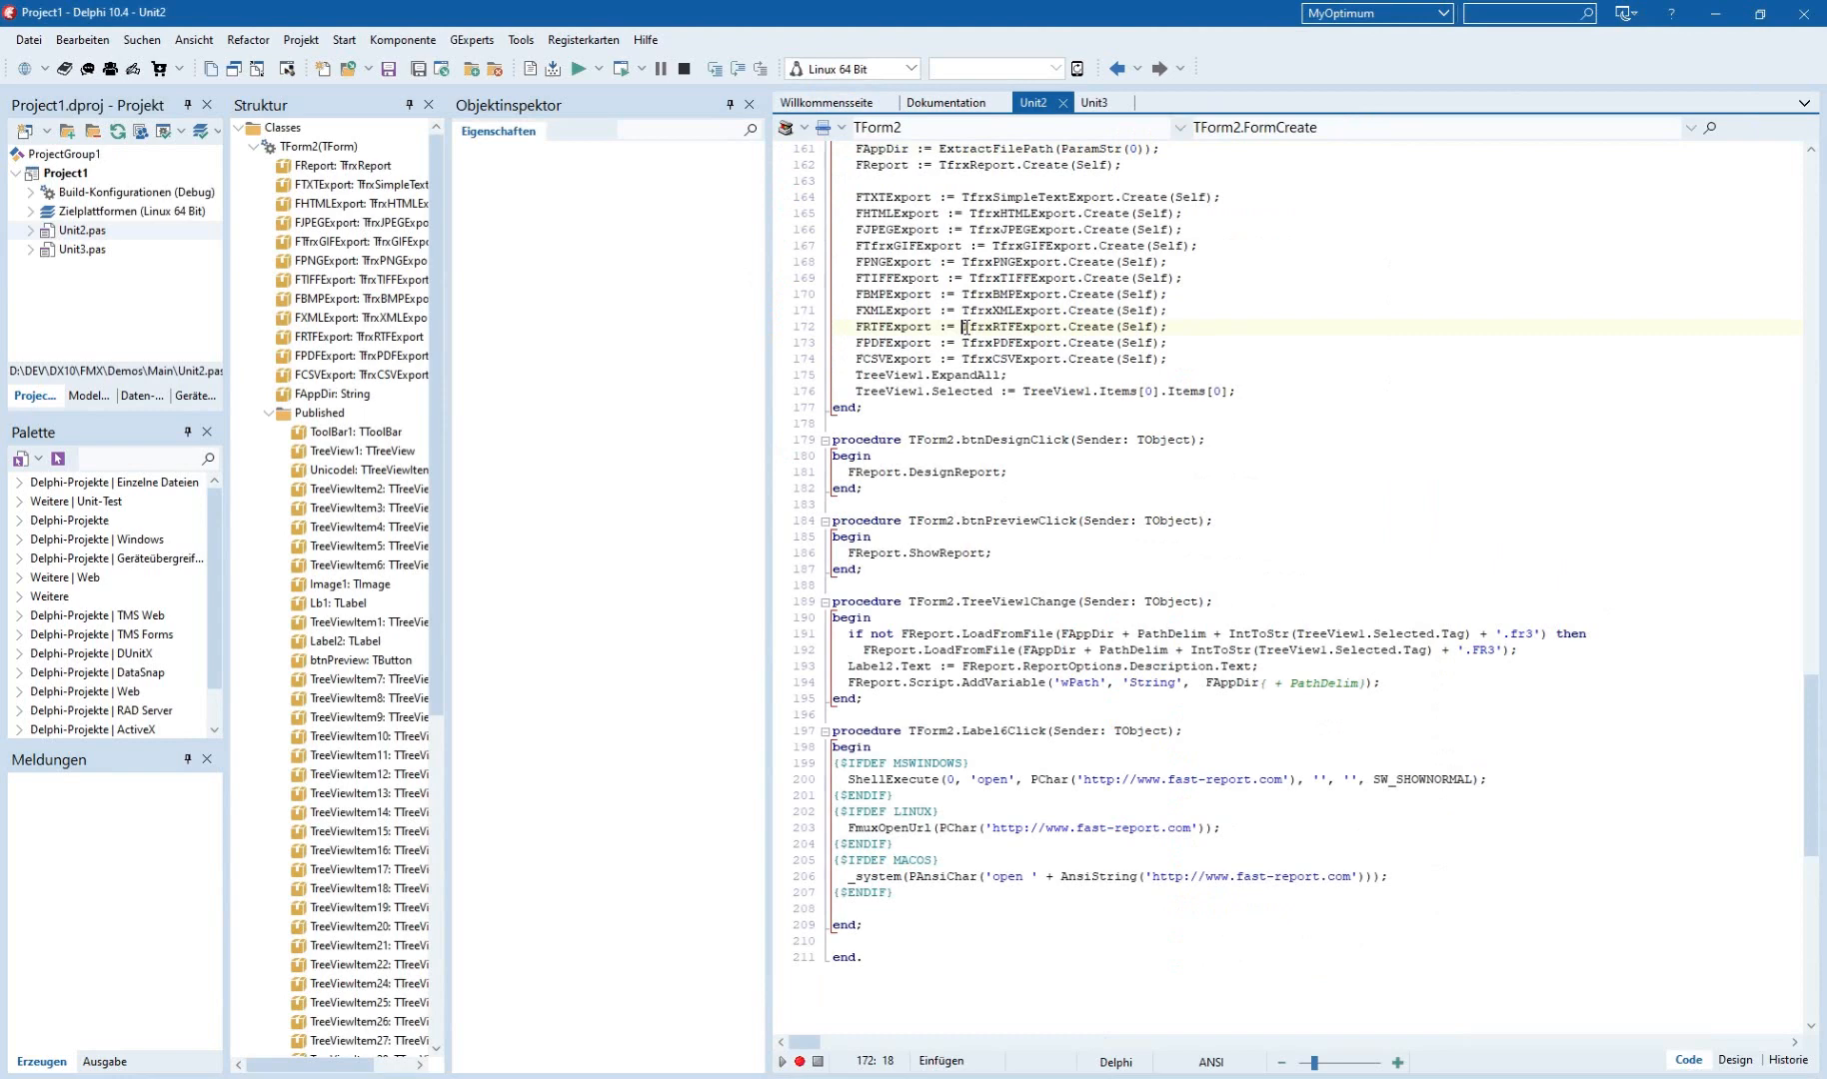
View Unit2's form design, inspect CDEmpl in the Unit3 data module, then return to Unit2.
click(1732, 1066)
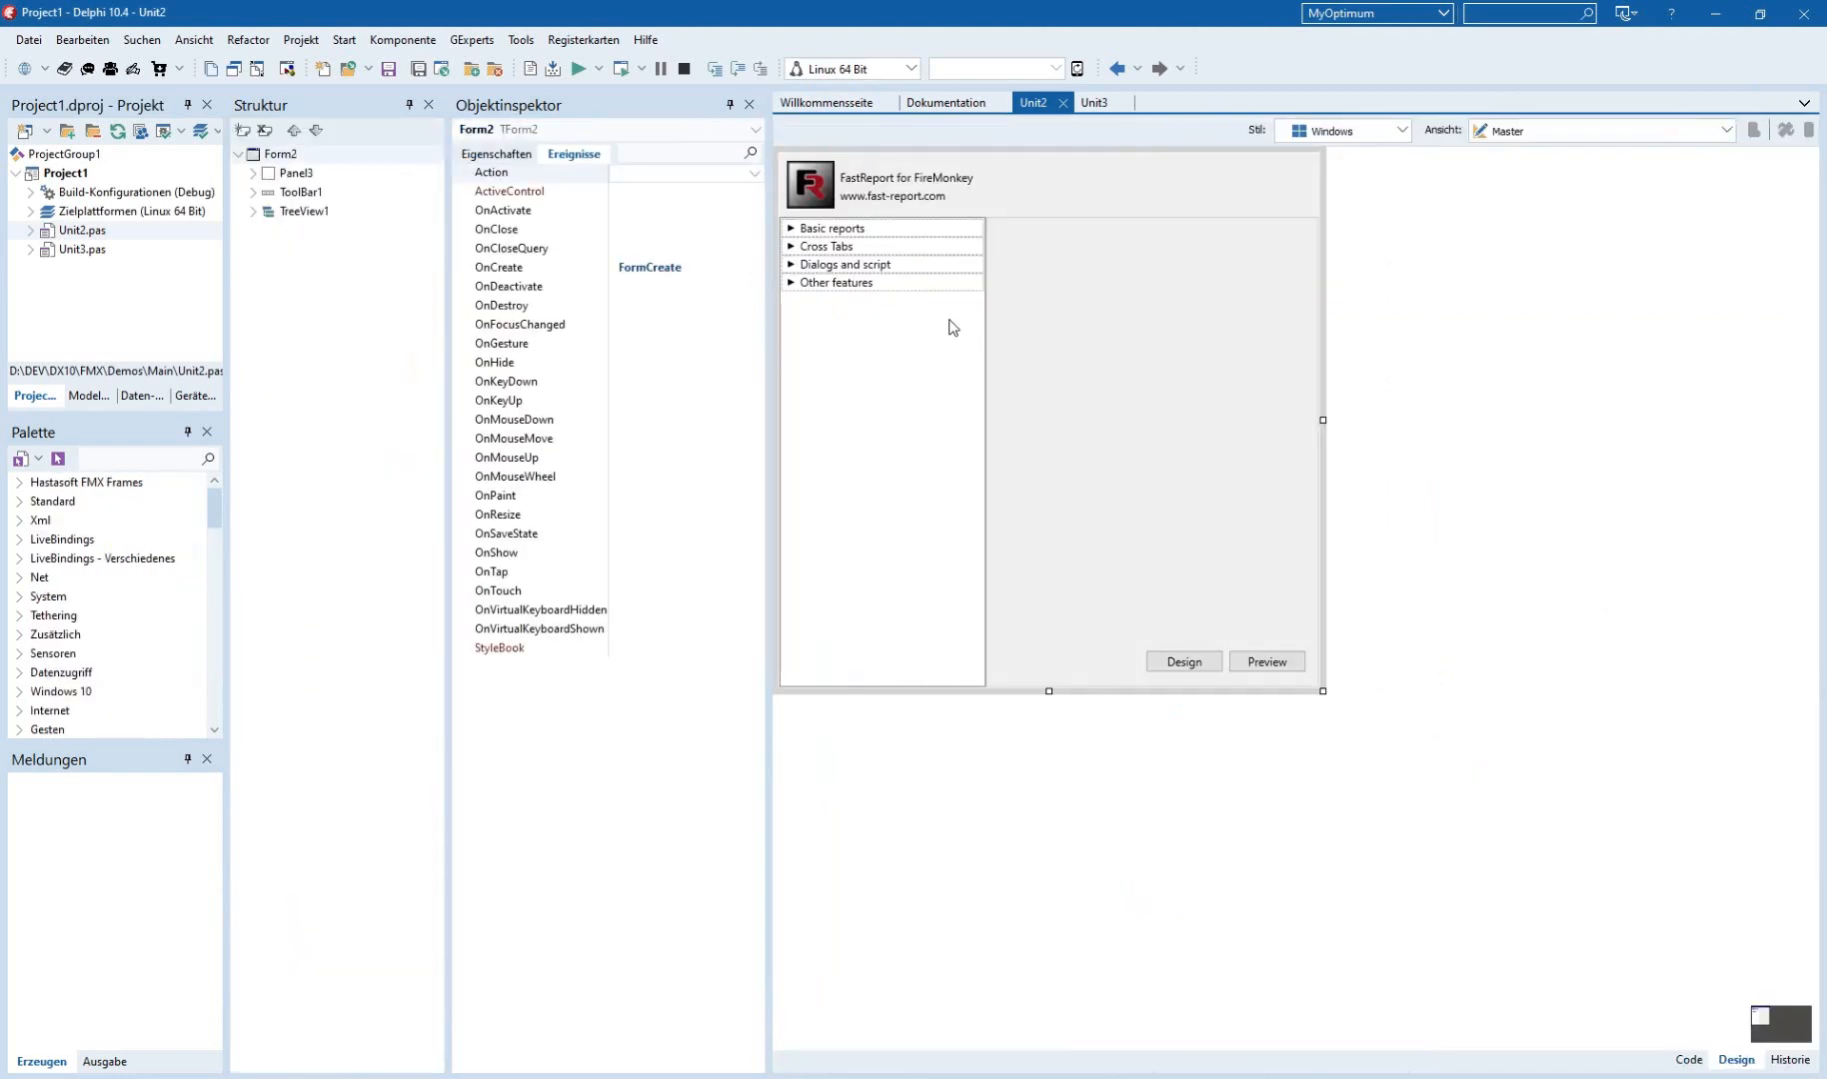
mouse_move(1060, 192)
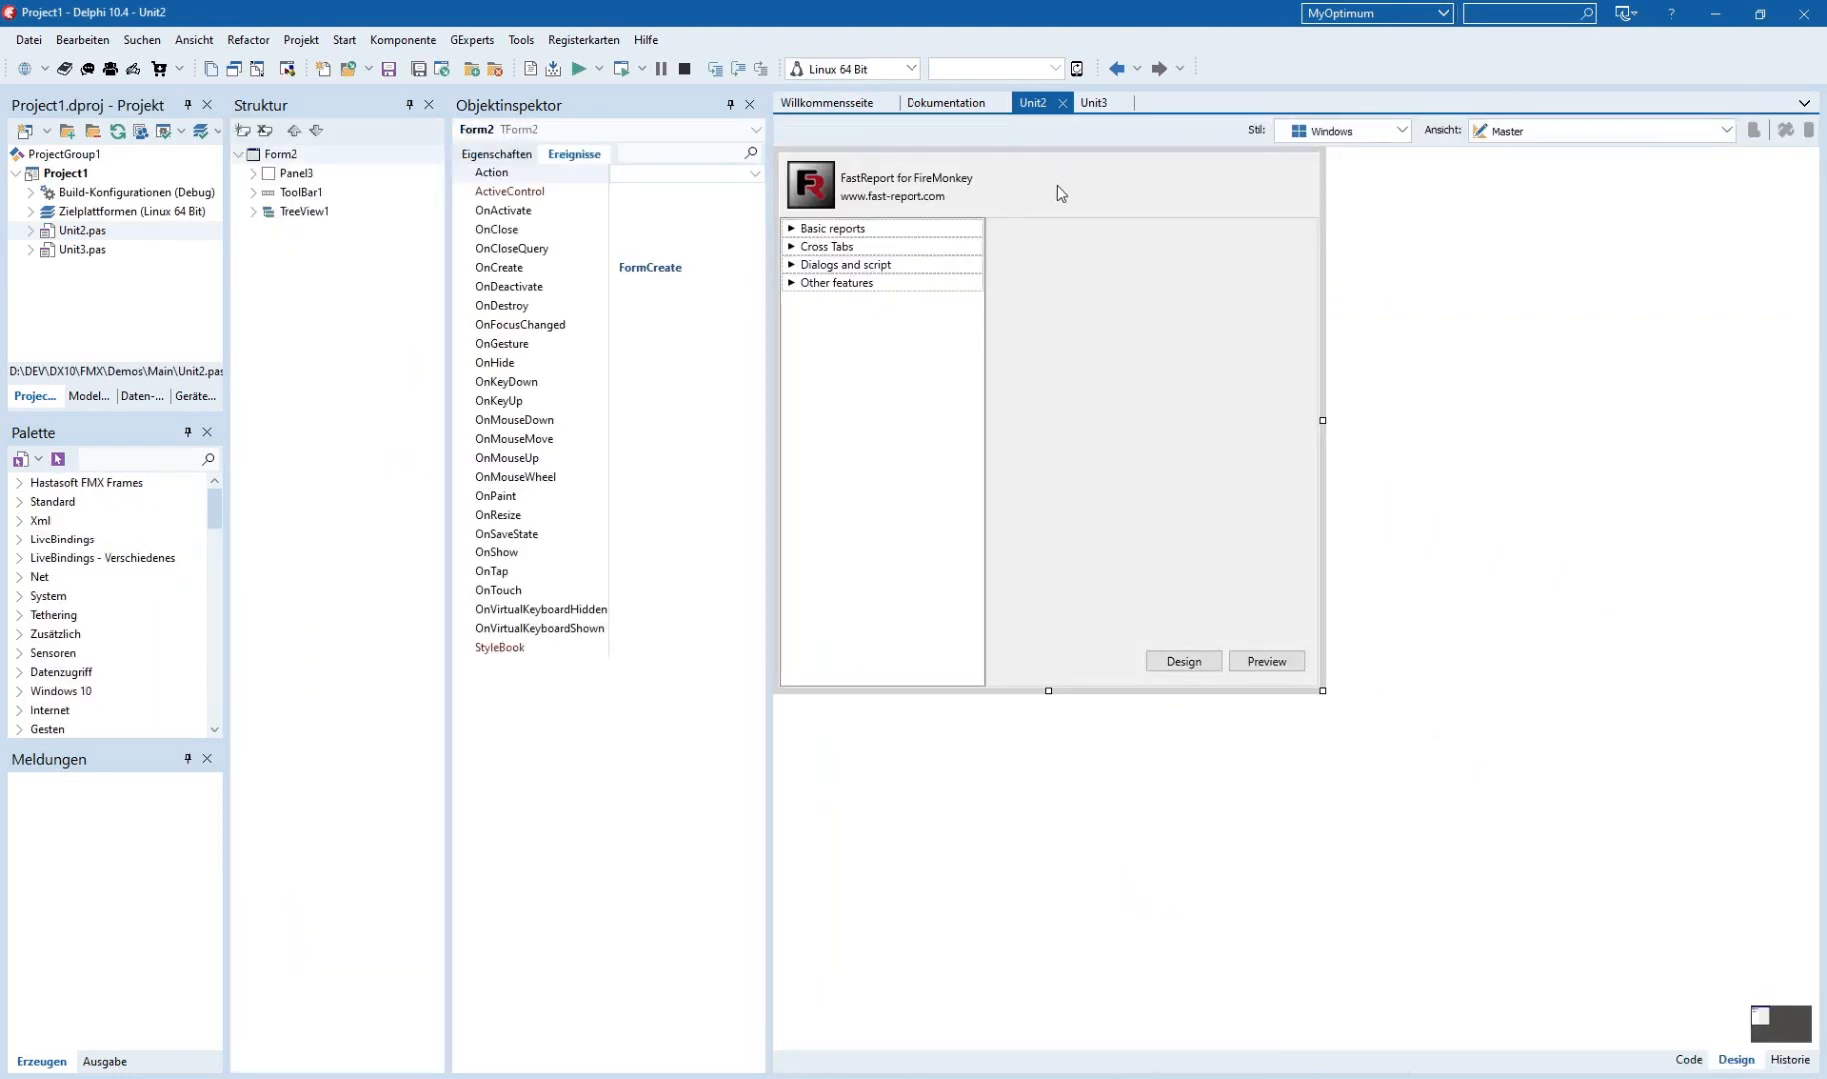
click(1093, 103)
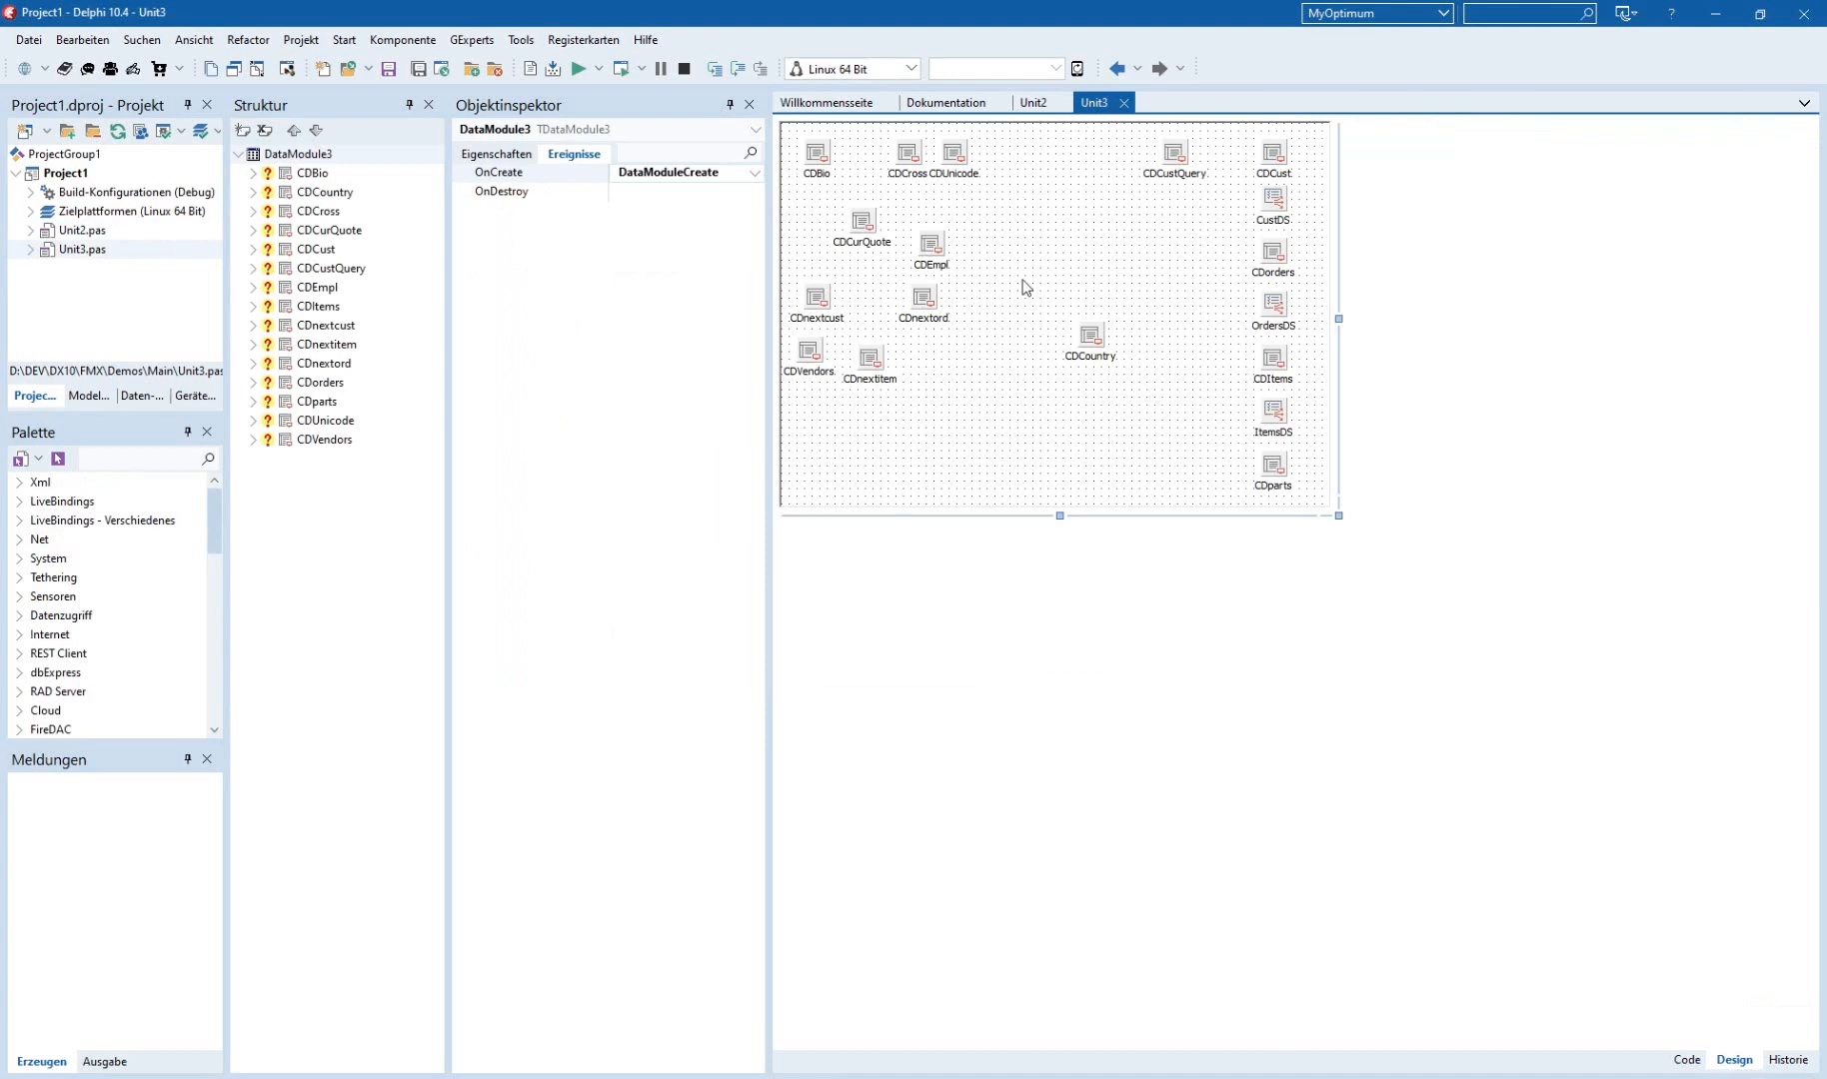
click(930, 241)
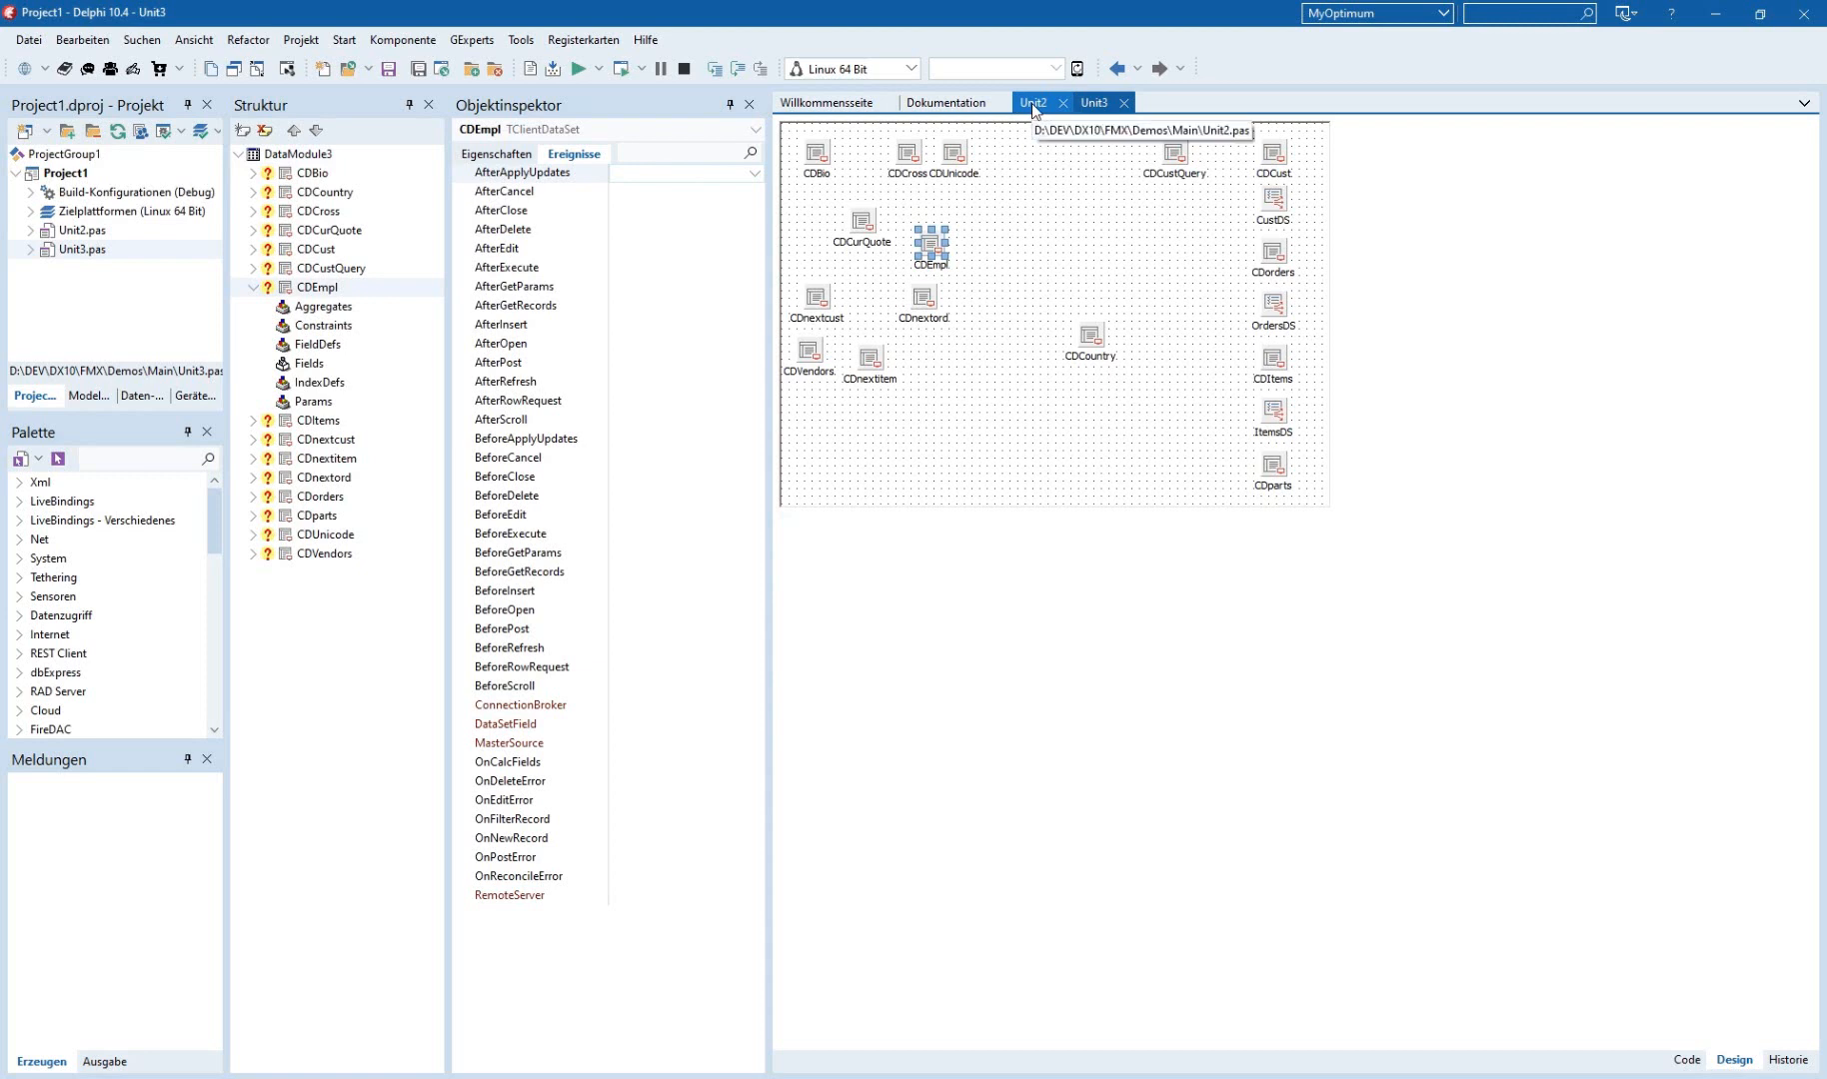
mouse_move(1033, 108)
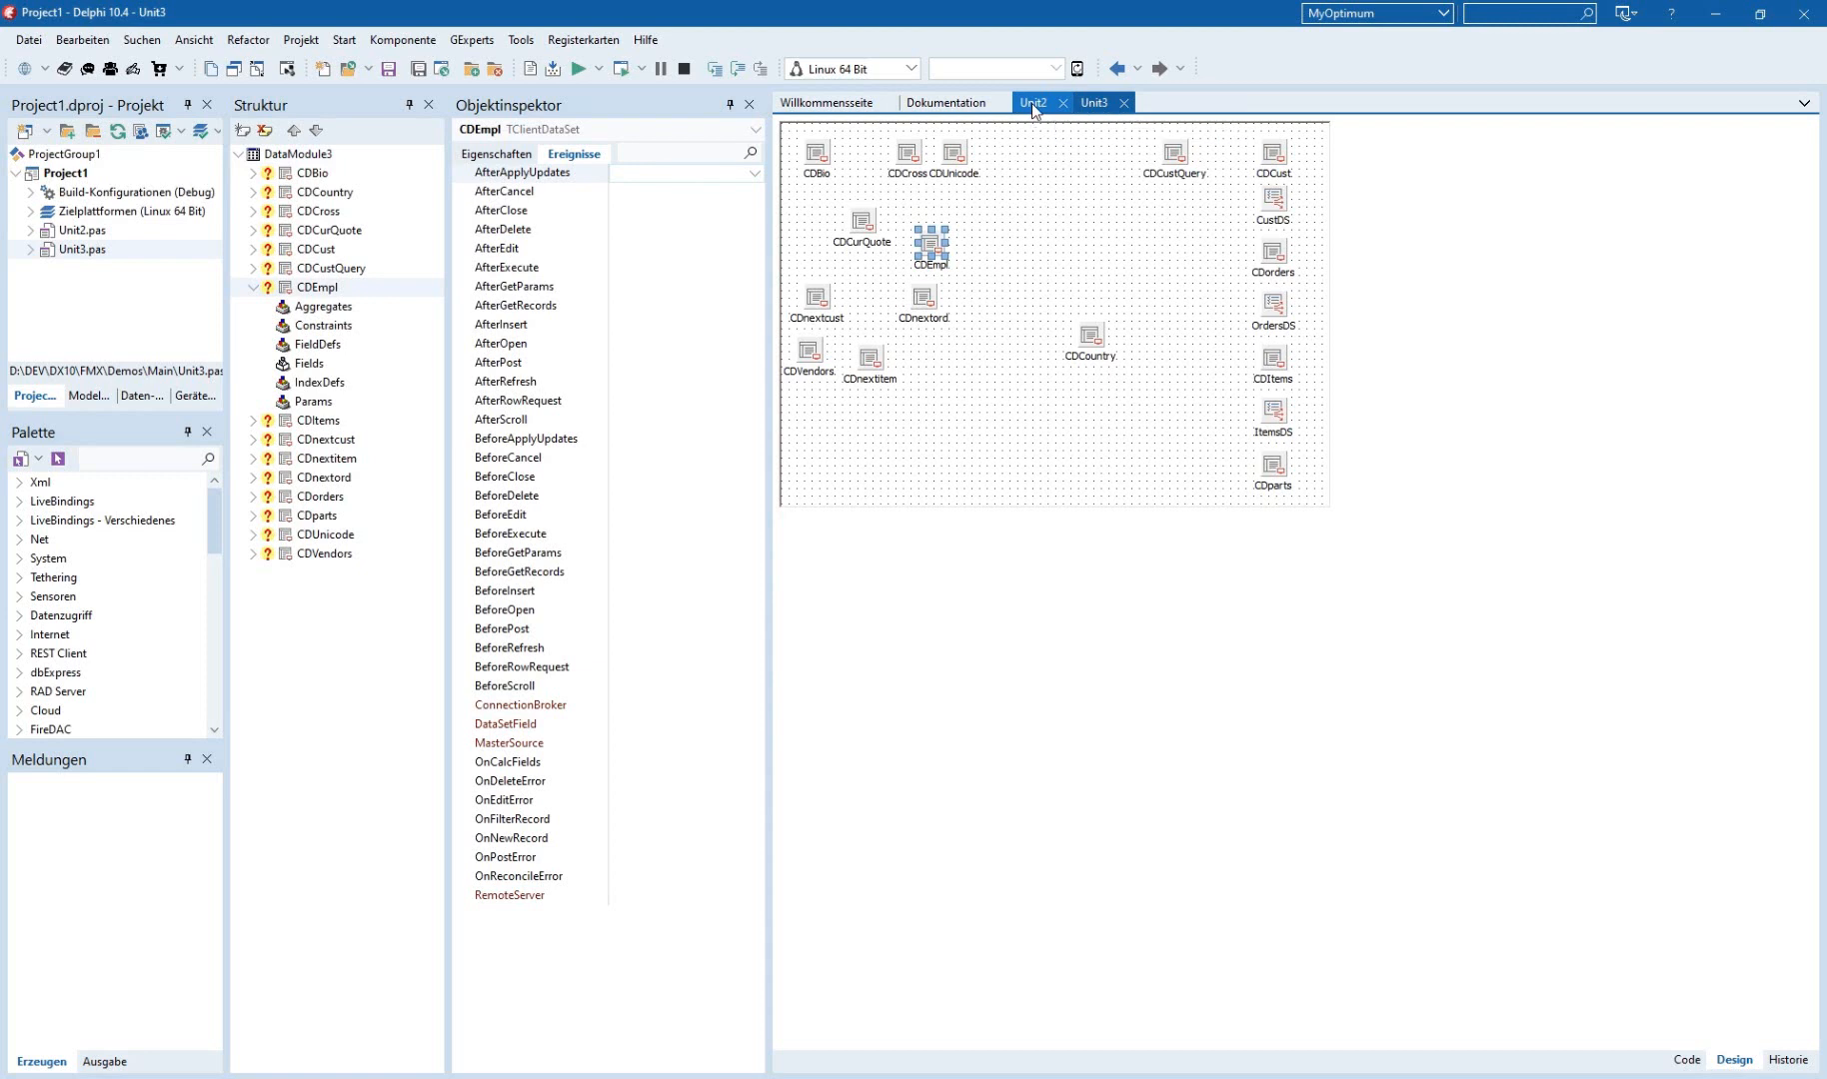
click(1032, 103)
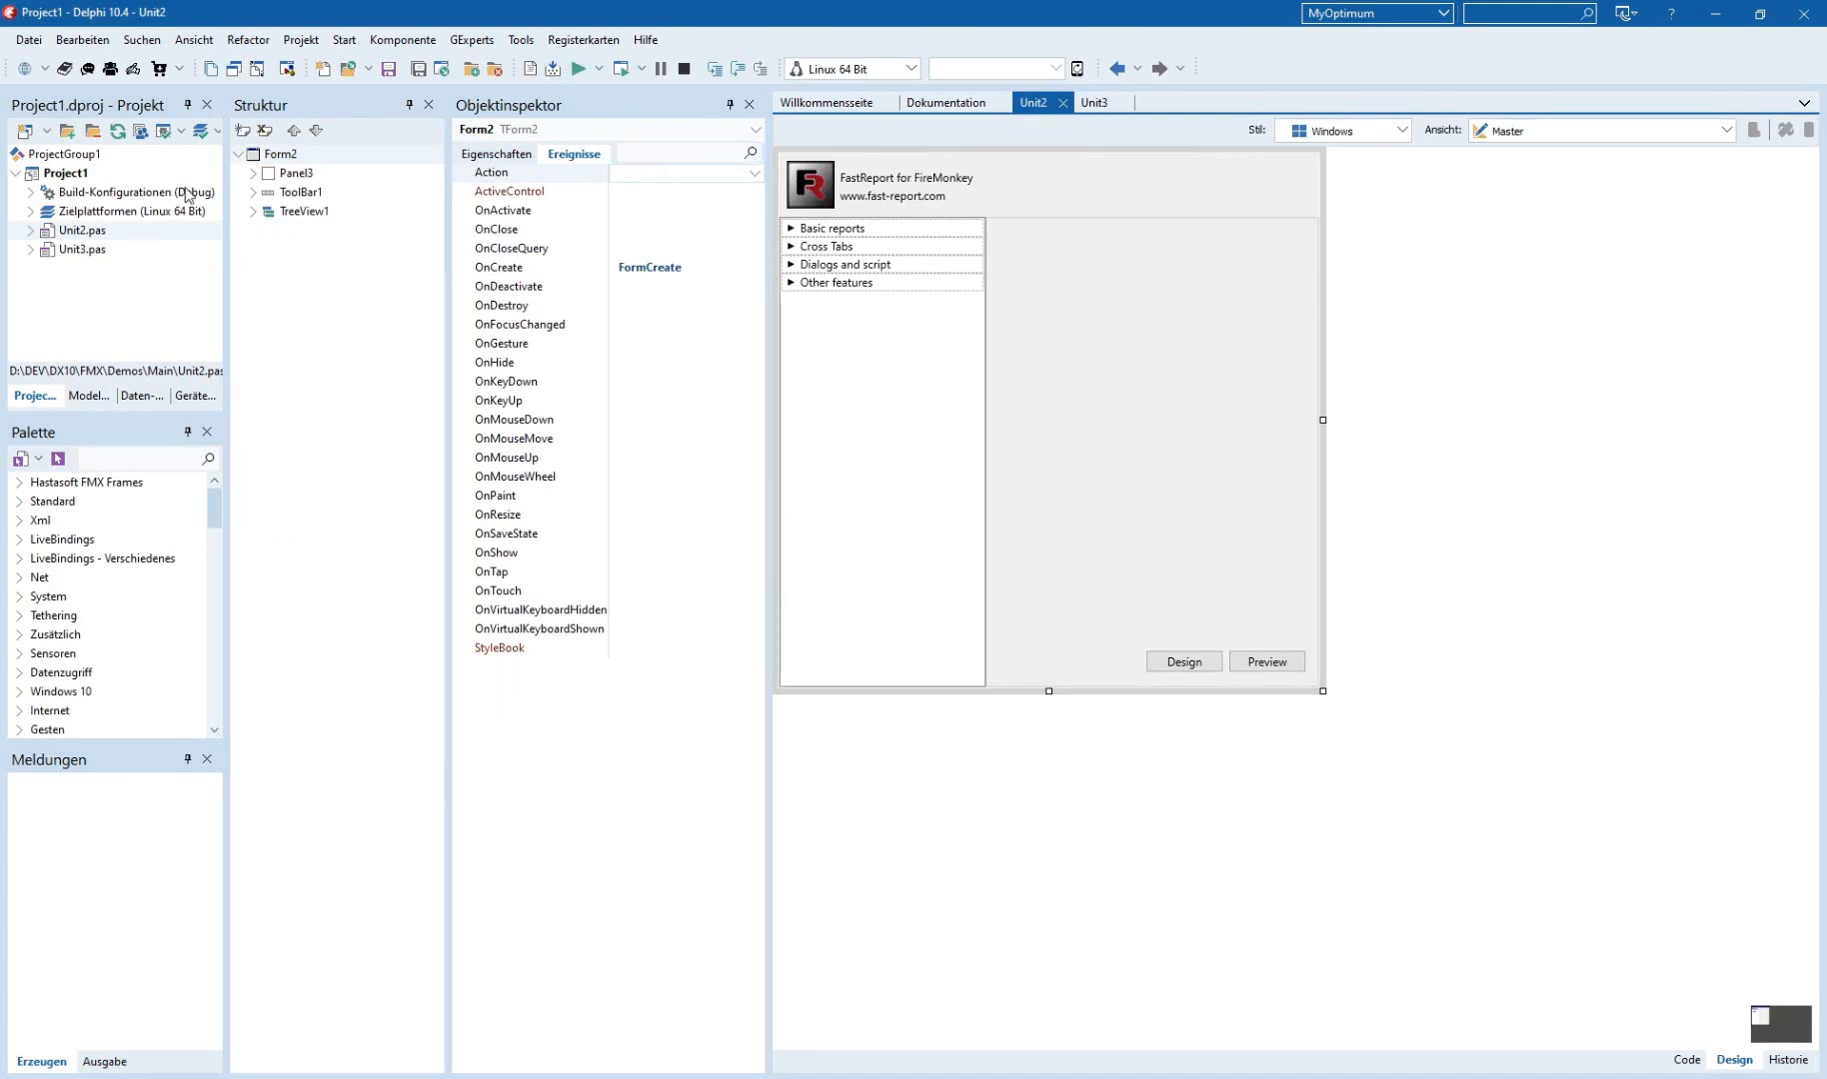
click(574, 68)
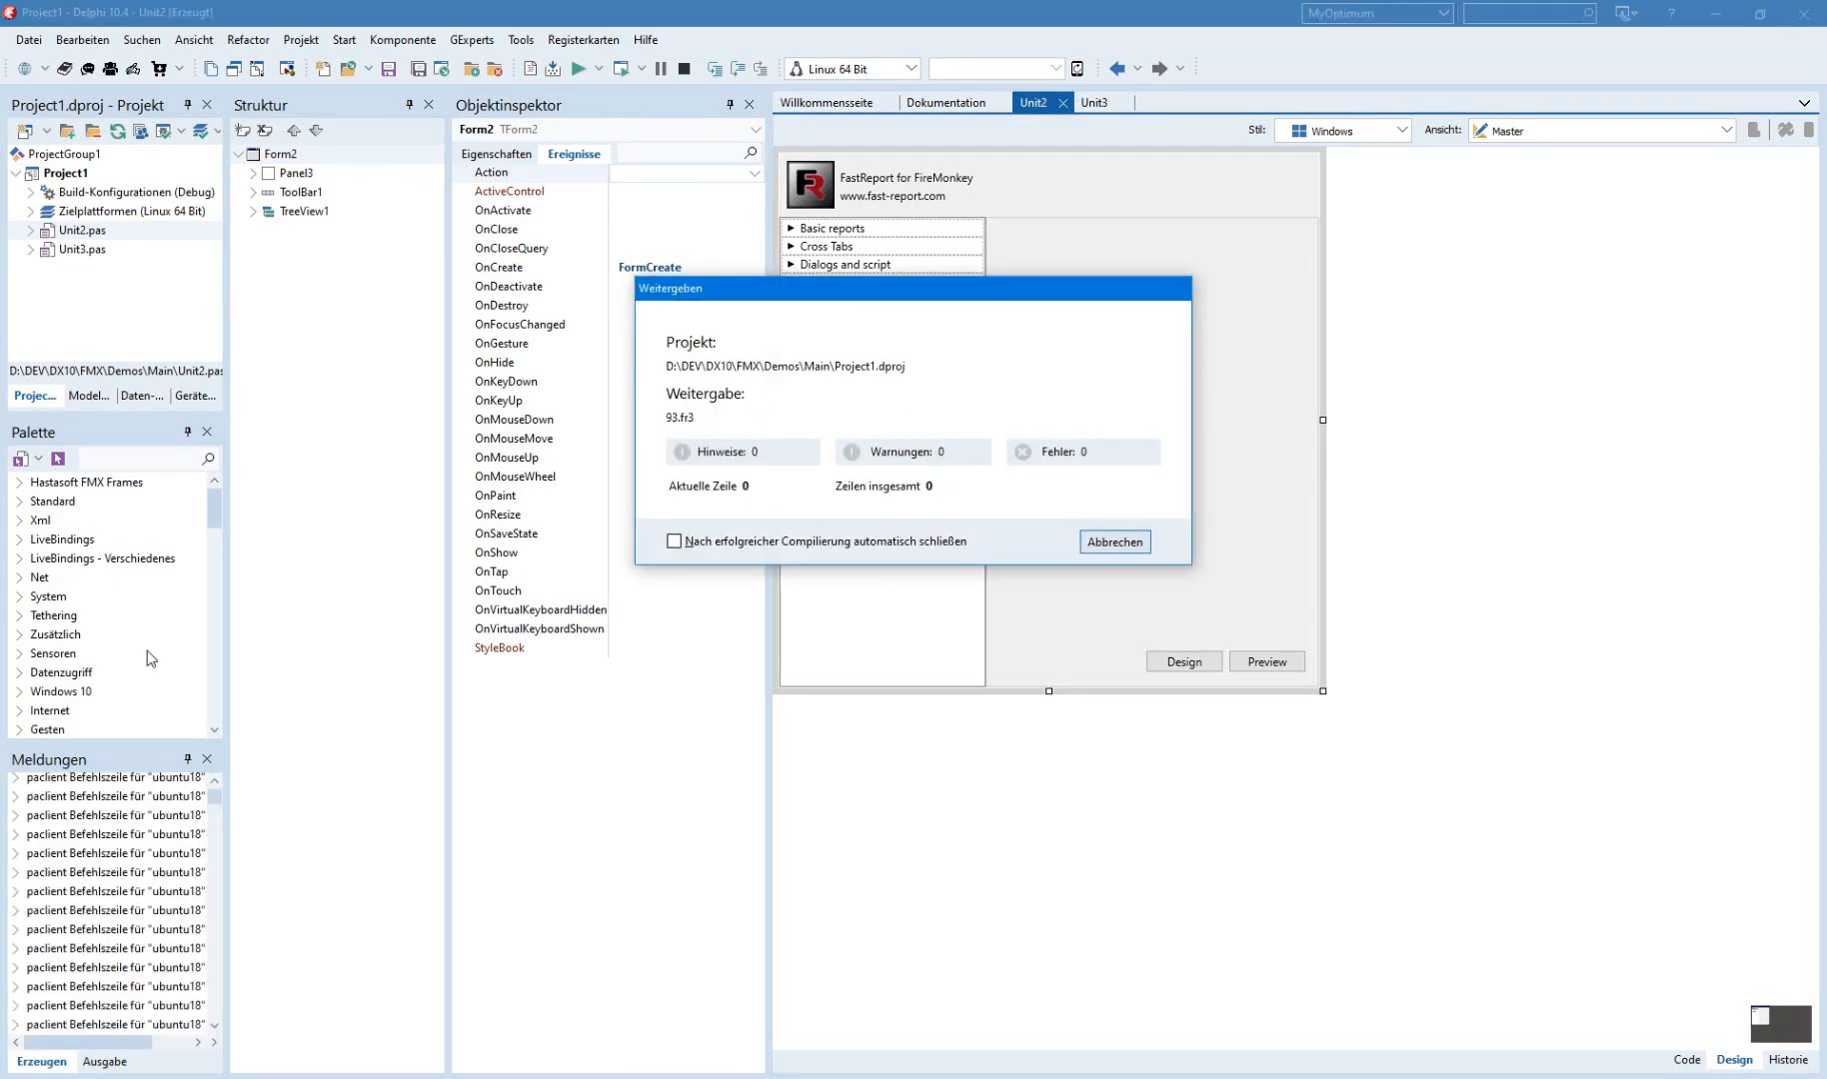
Browse the demo's sample reports on Linux and open the simple list report in Design.
click(1111, 541)
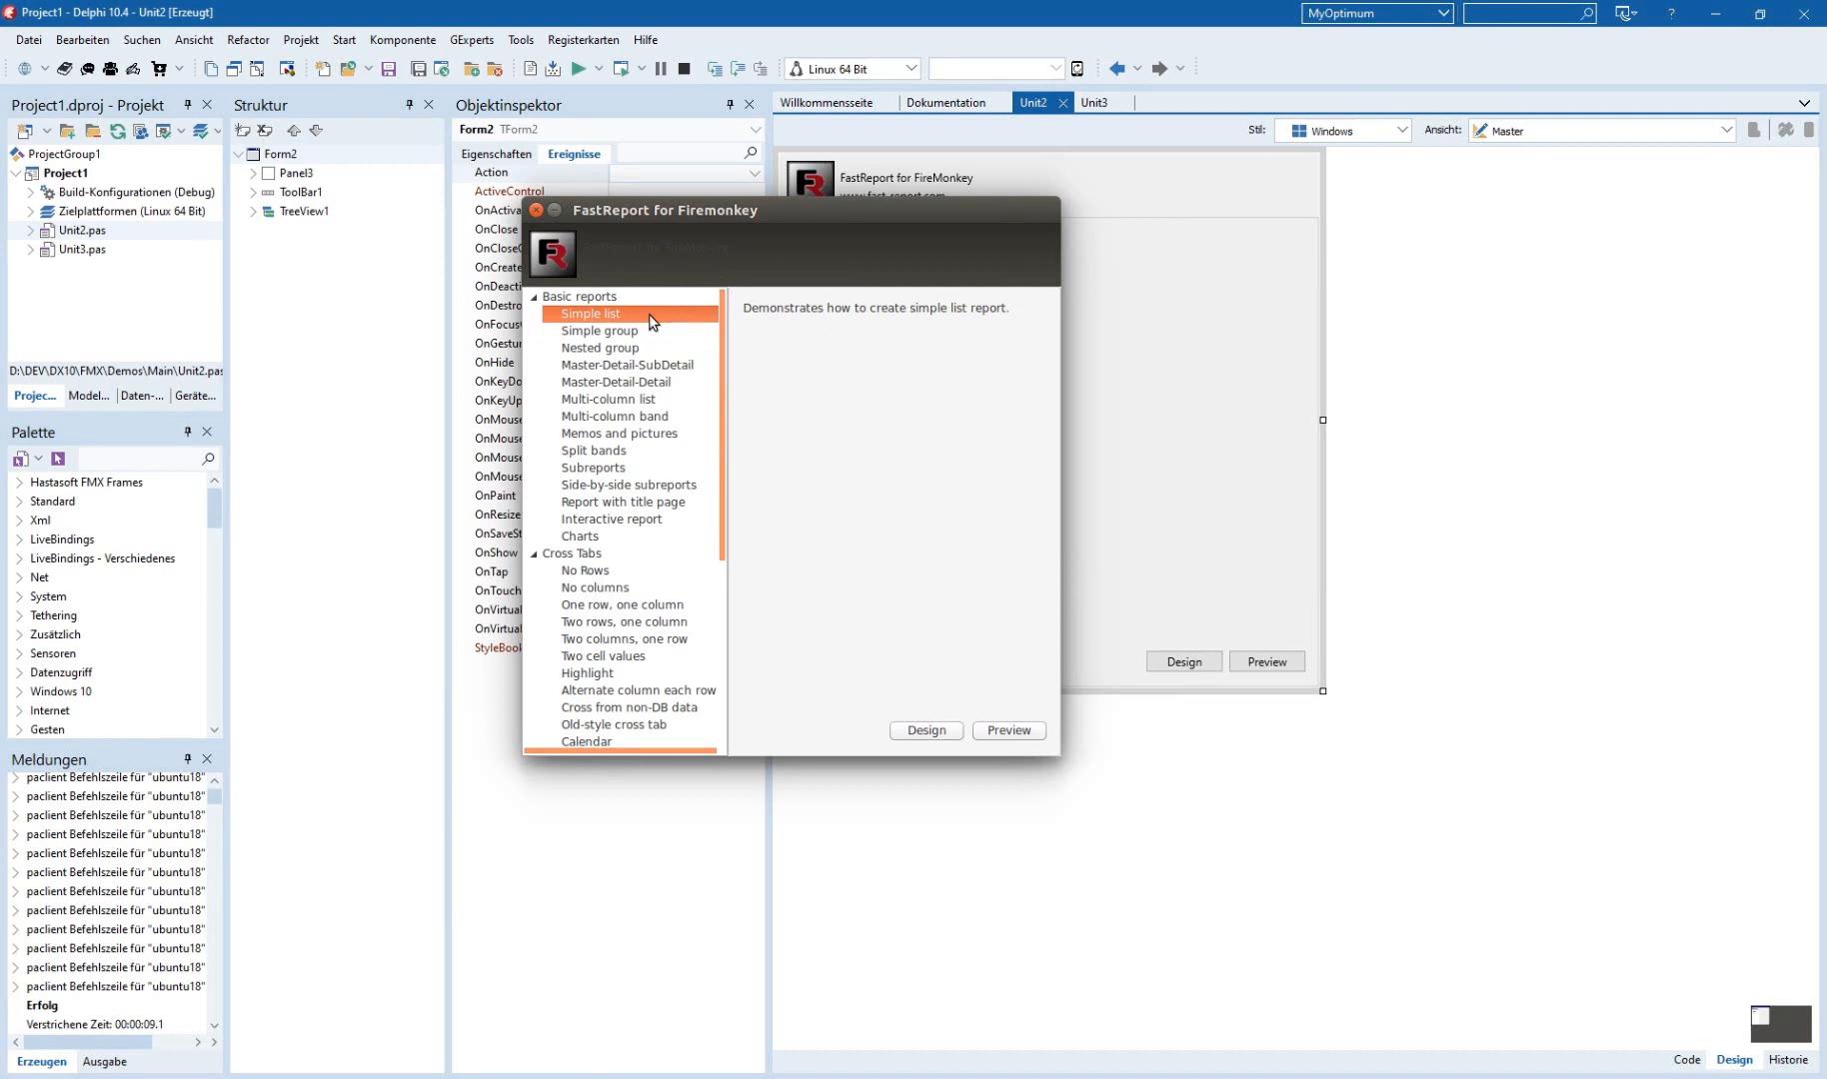
mouse_move(929, 679)
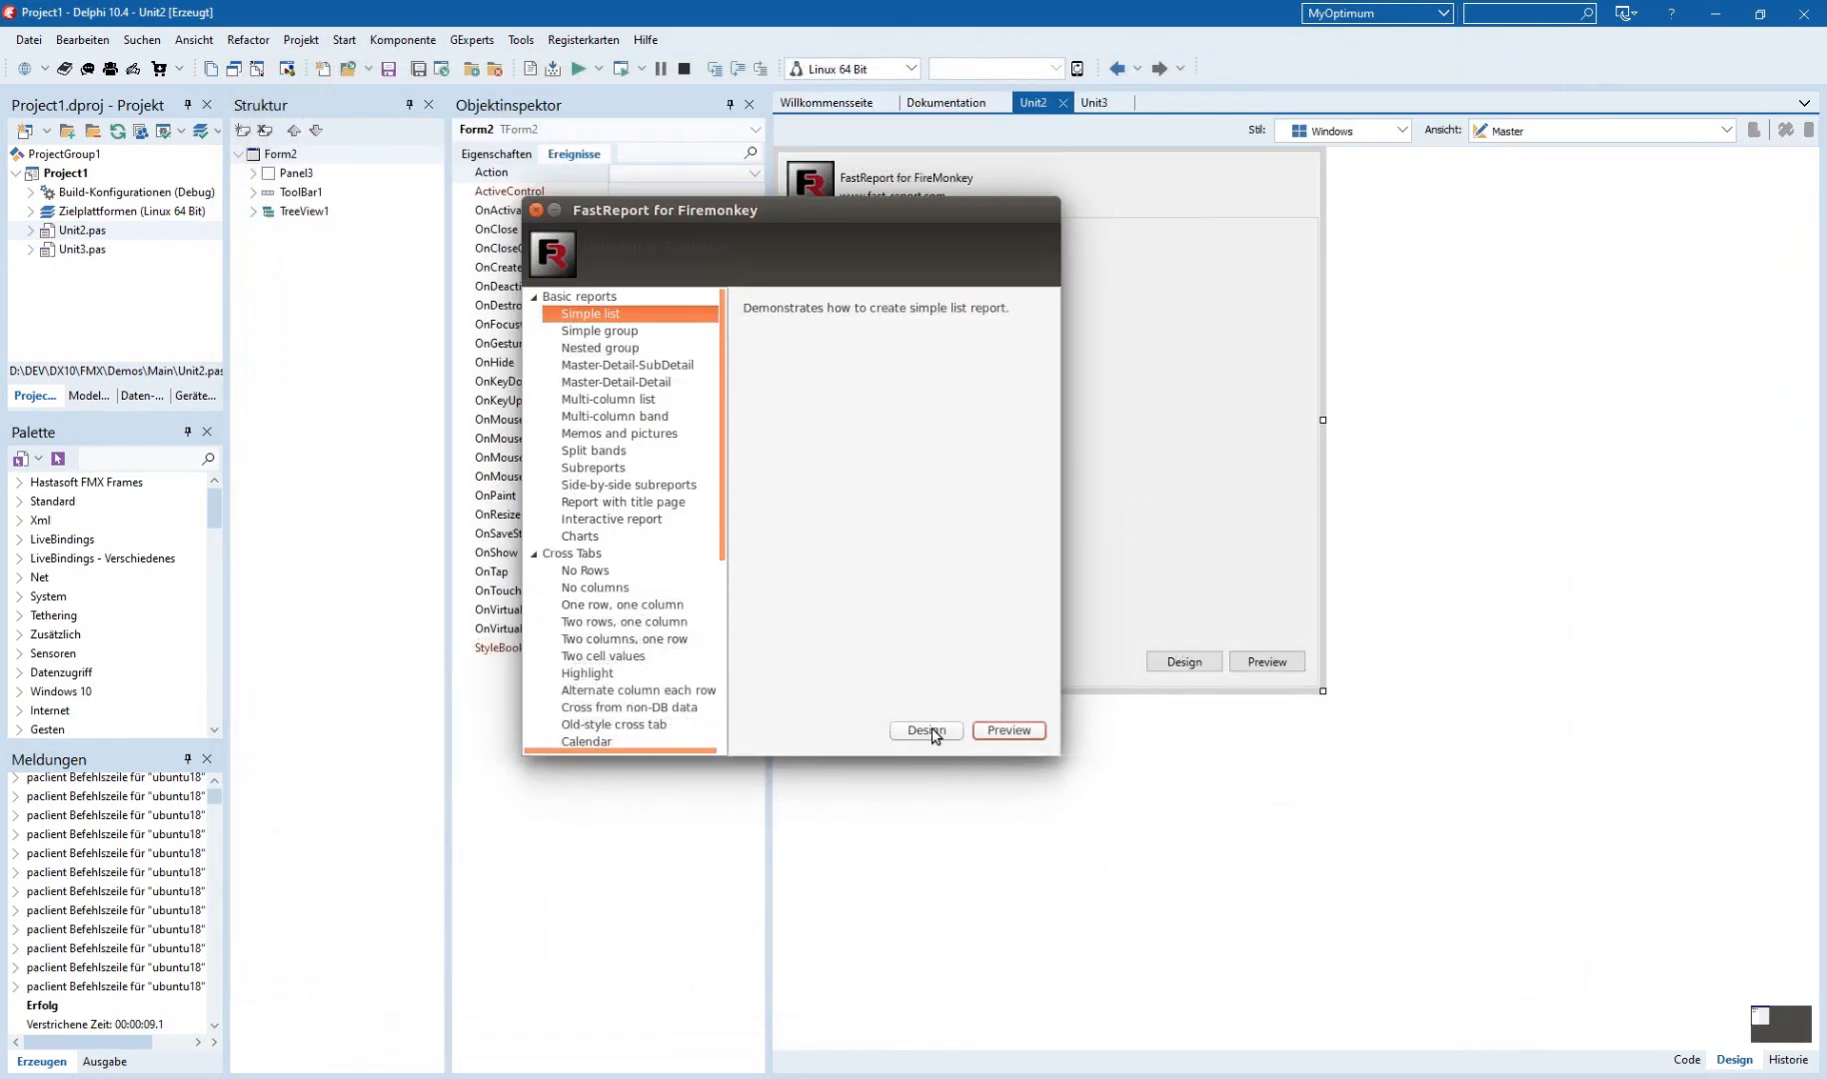
click(925, 730)
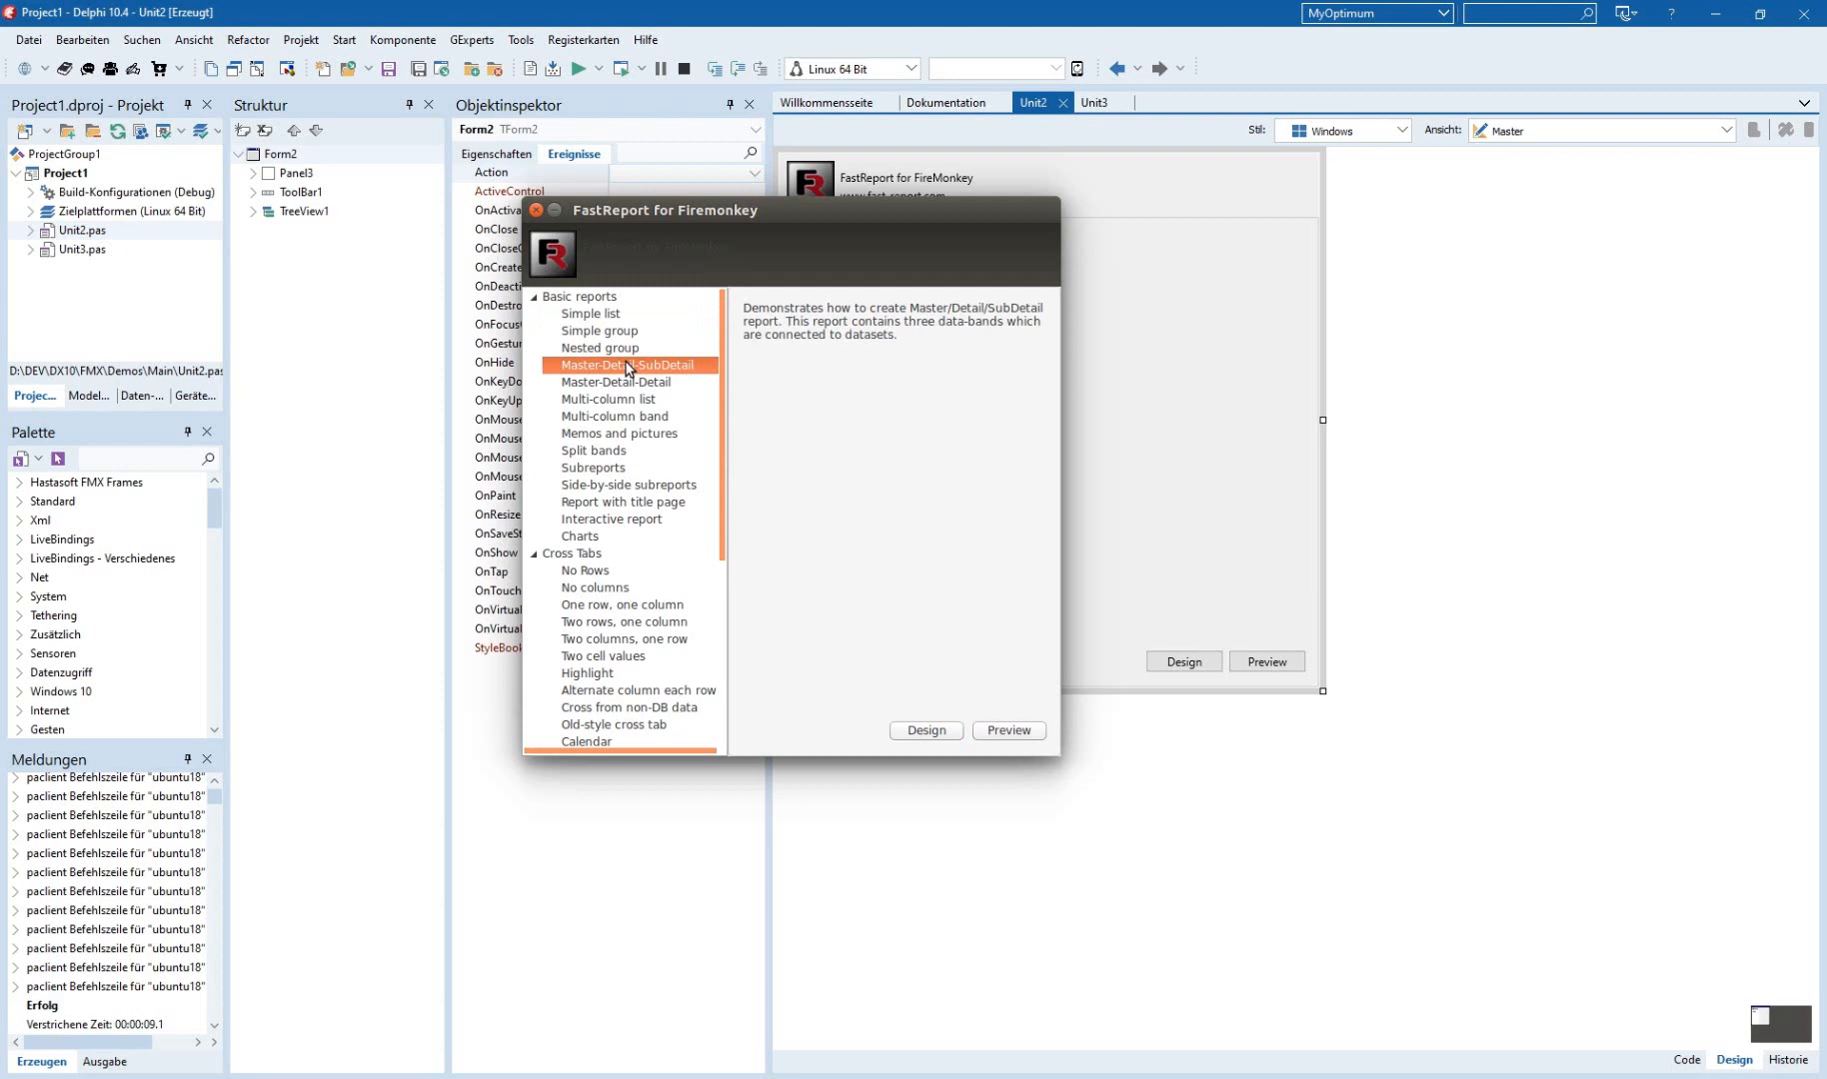
mouse_move(661, 383)
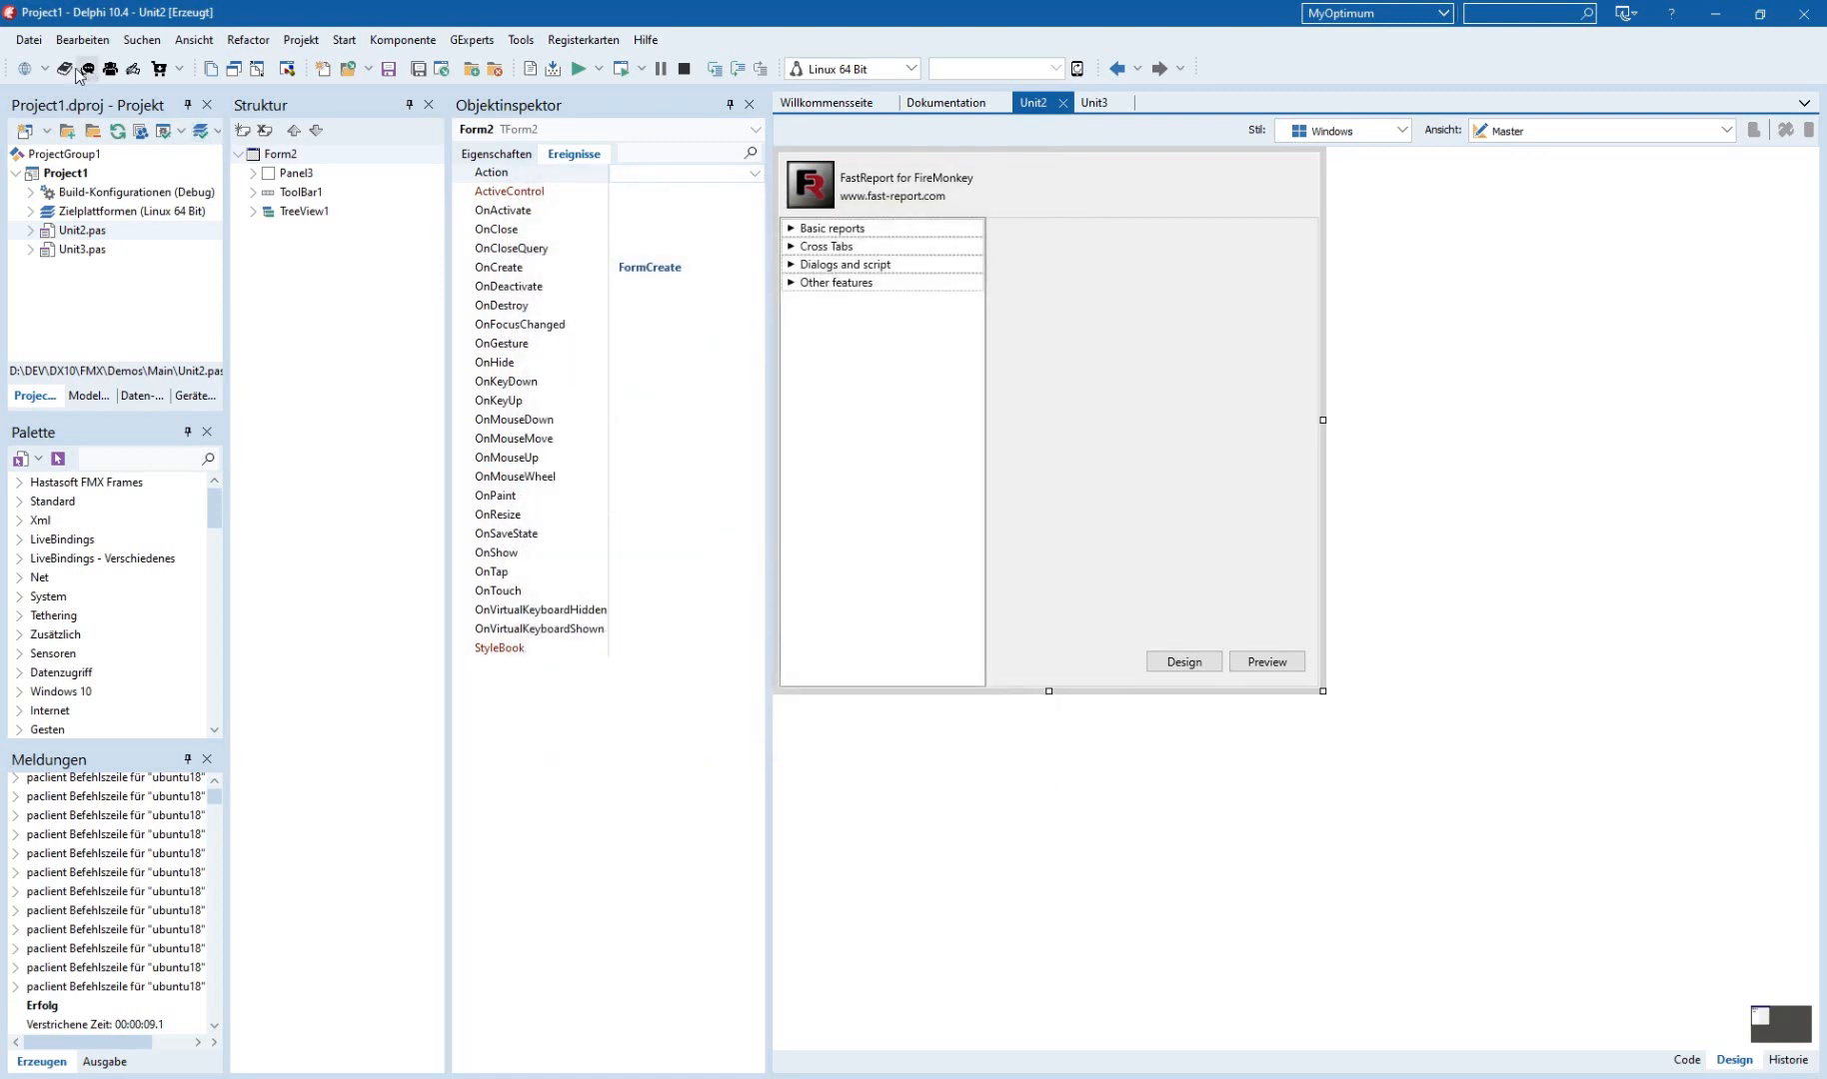
Open the PCAdress project from Datei > Zuletzt verwendet.
click(27, 38)
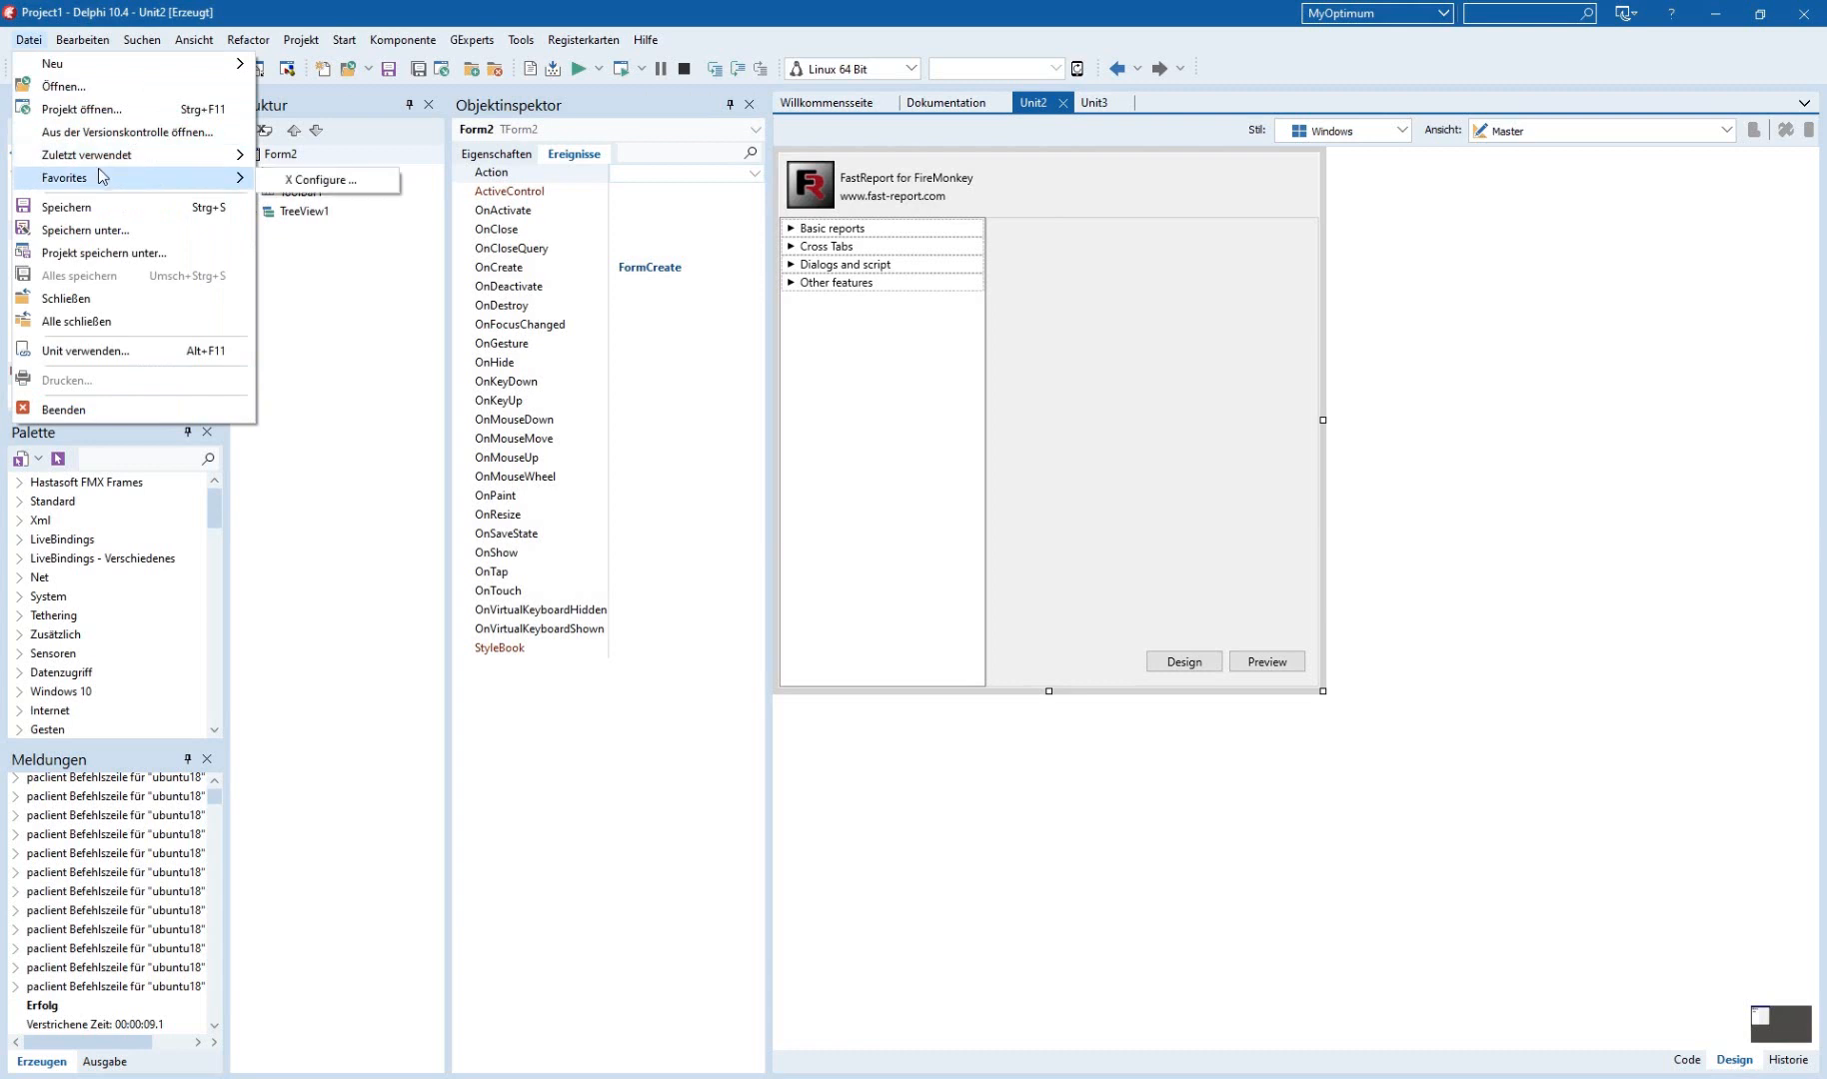
click(999, 443)
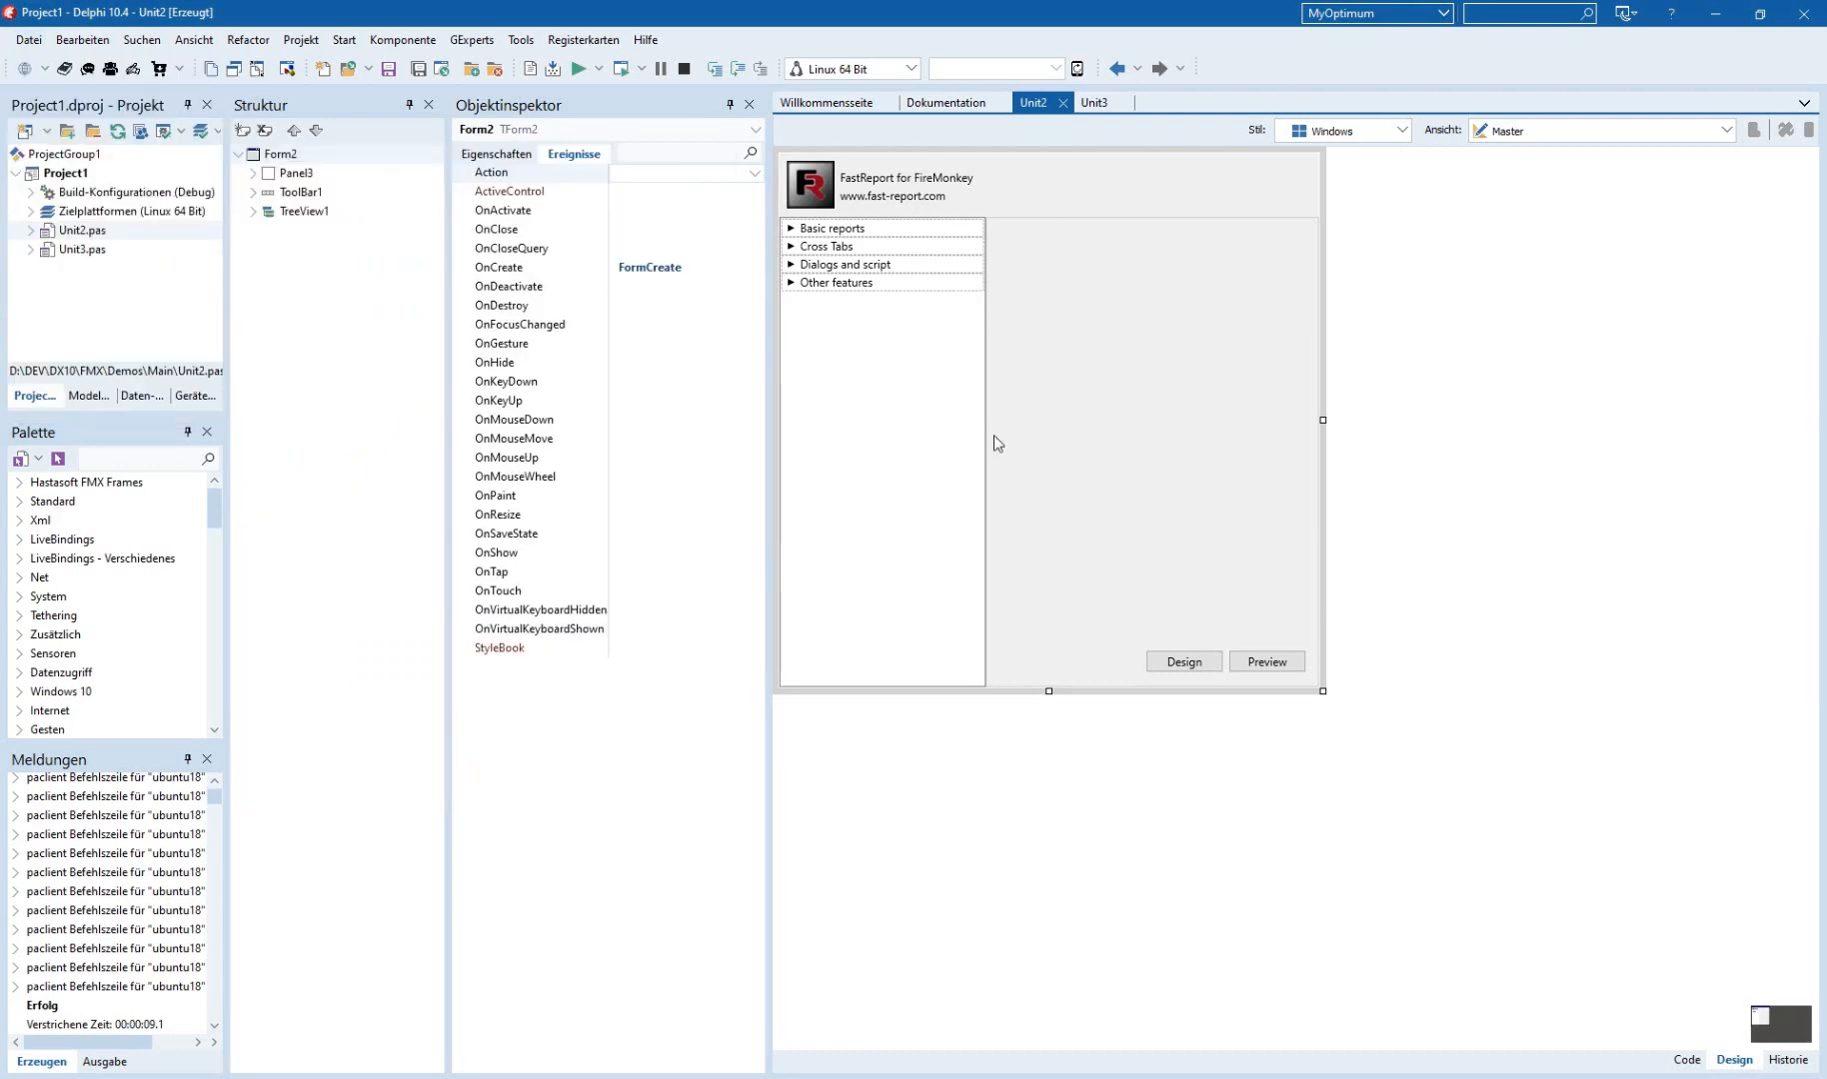
mouse_move(1016, 436)
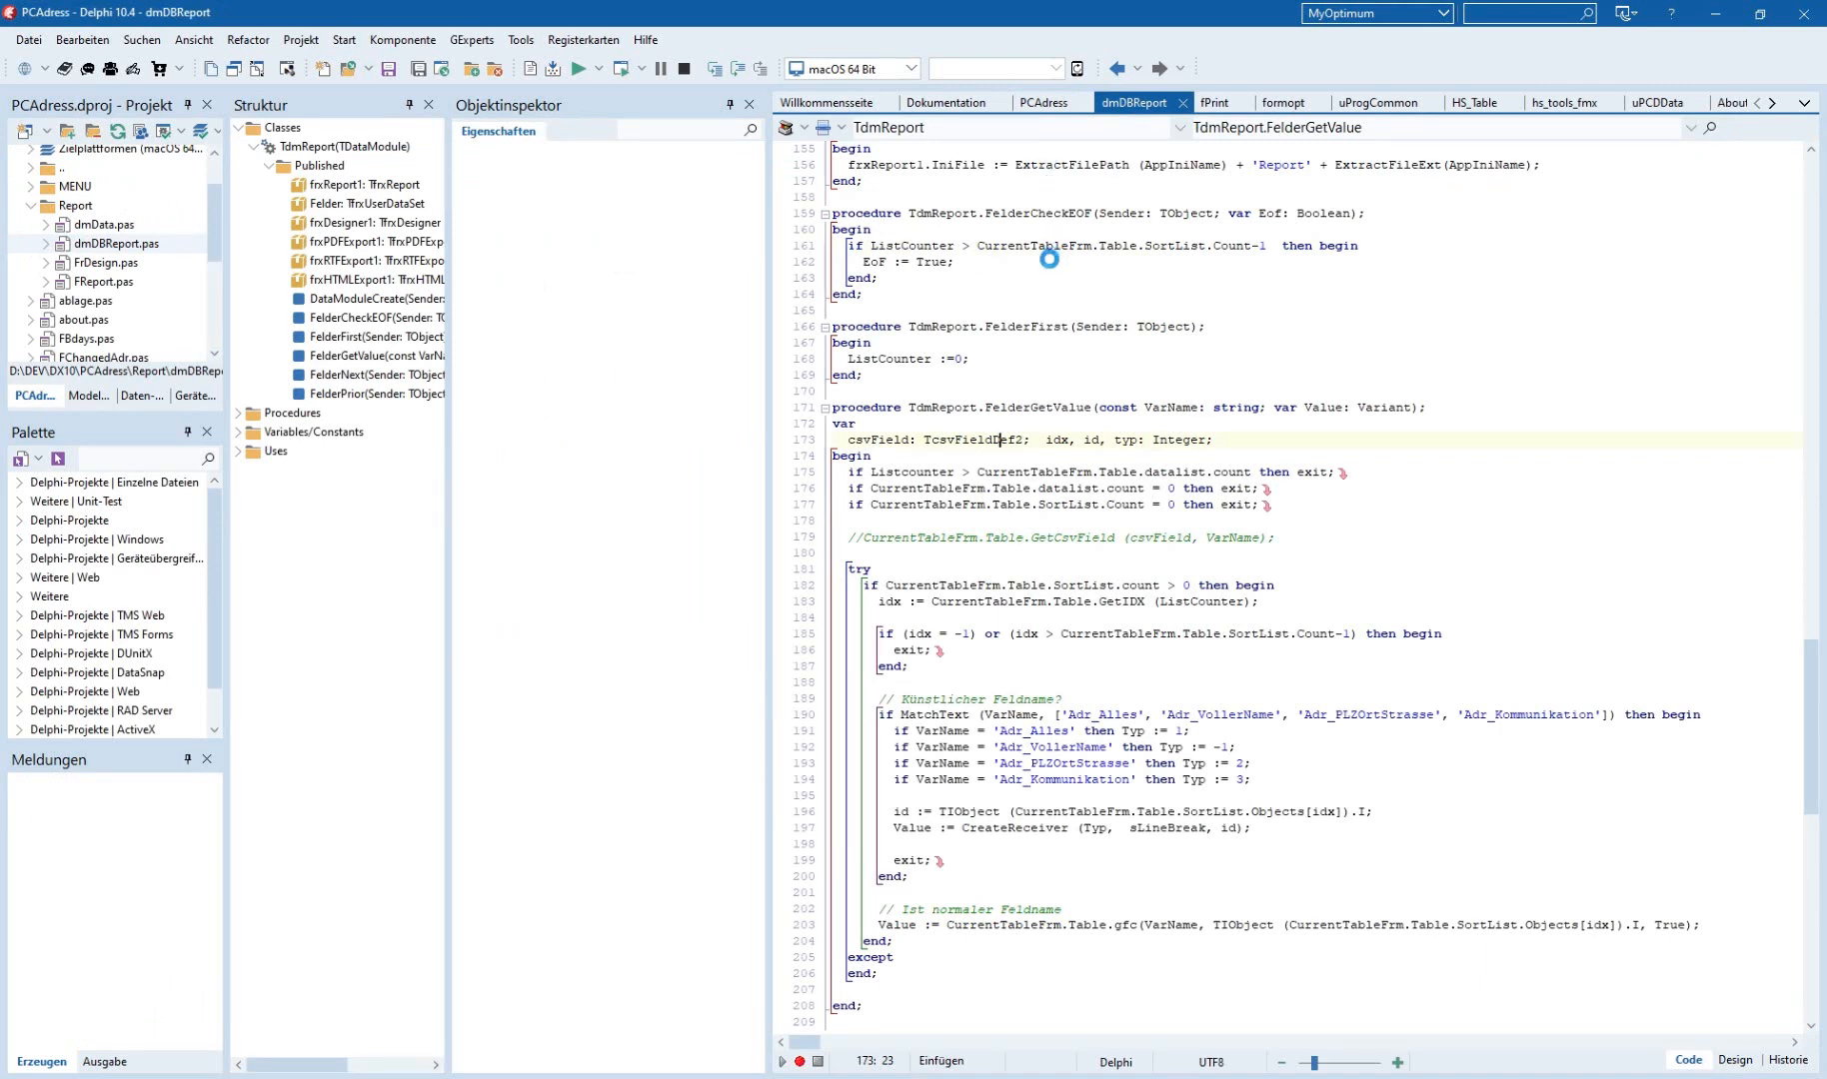
Inspect frxReport1, frxDesigner1 and Felder events, opening the Felder OnGetValue handler code.
click(1734, 1060)
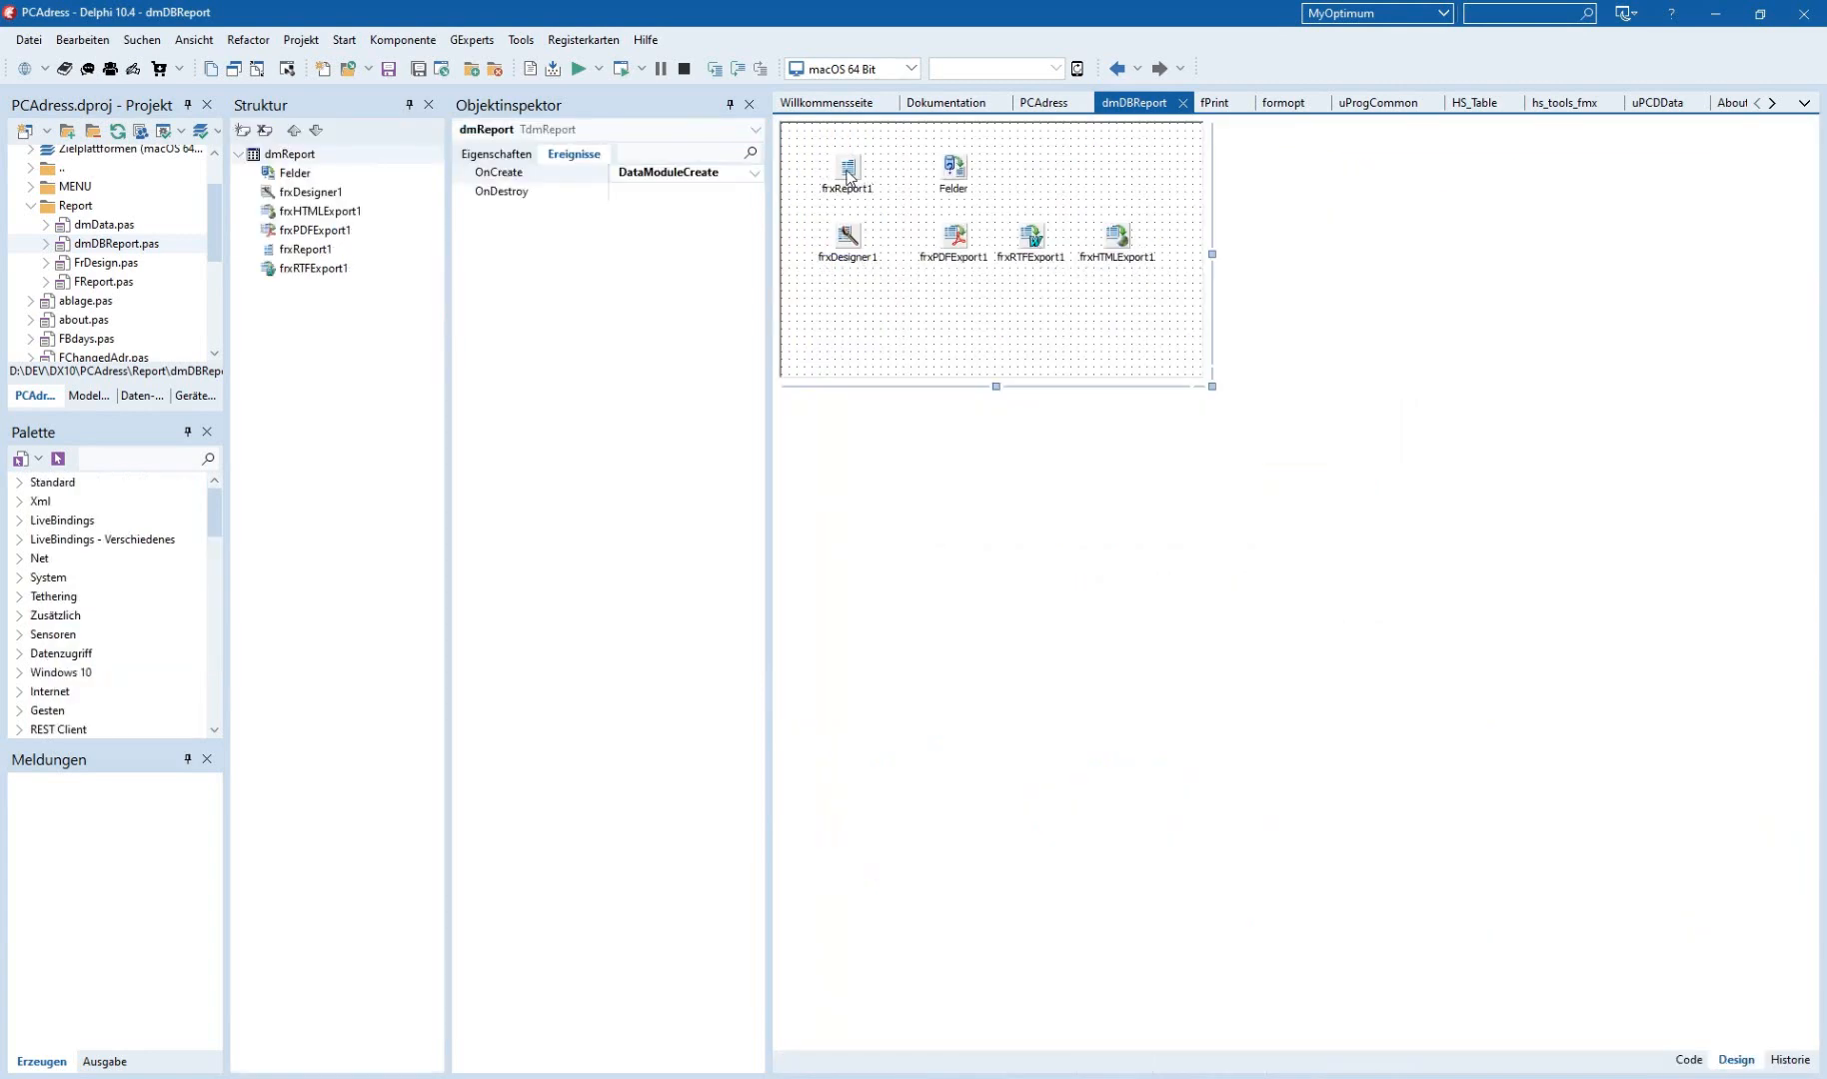
click(848, 167)
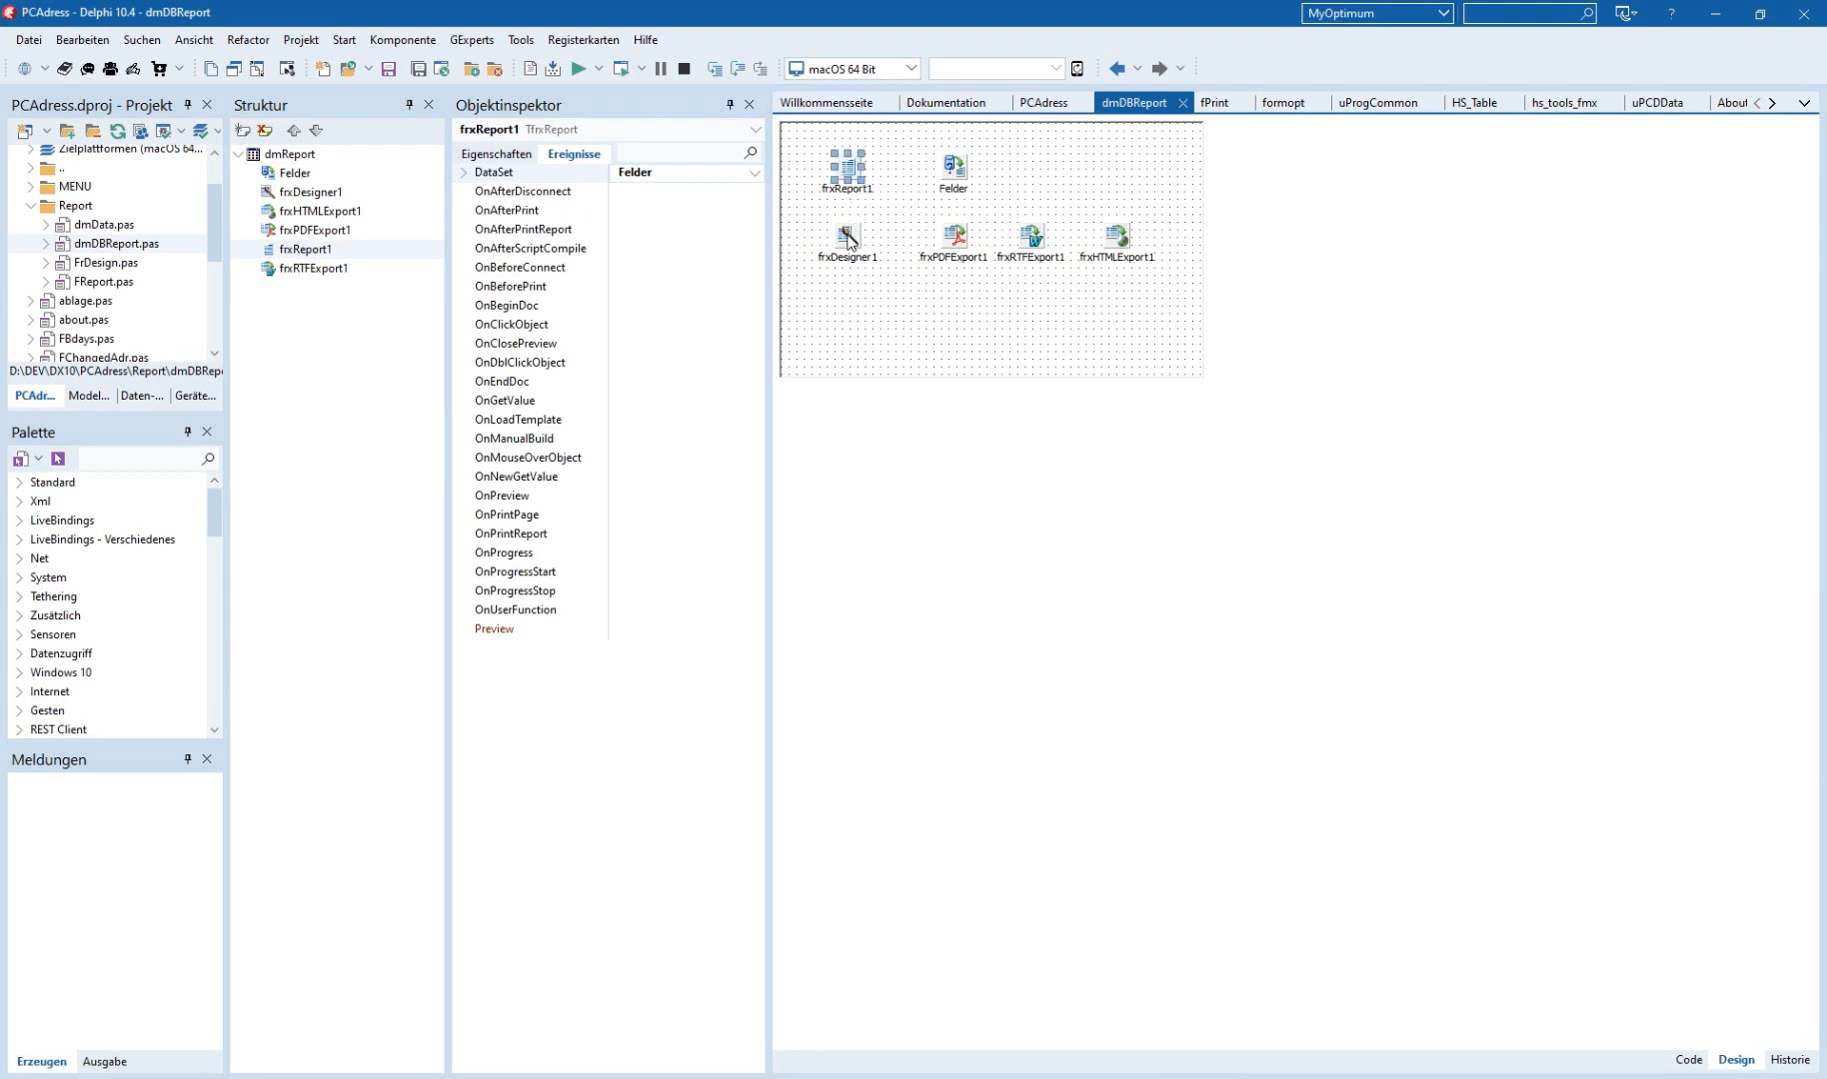
click(847, 236)
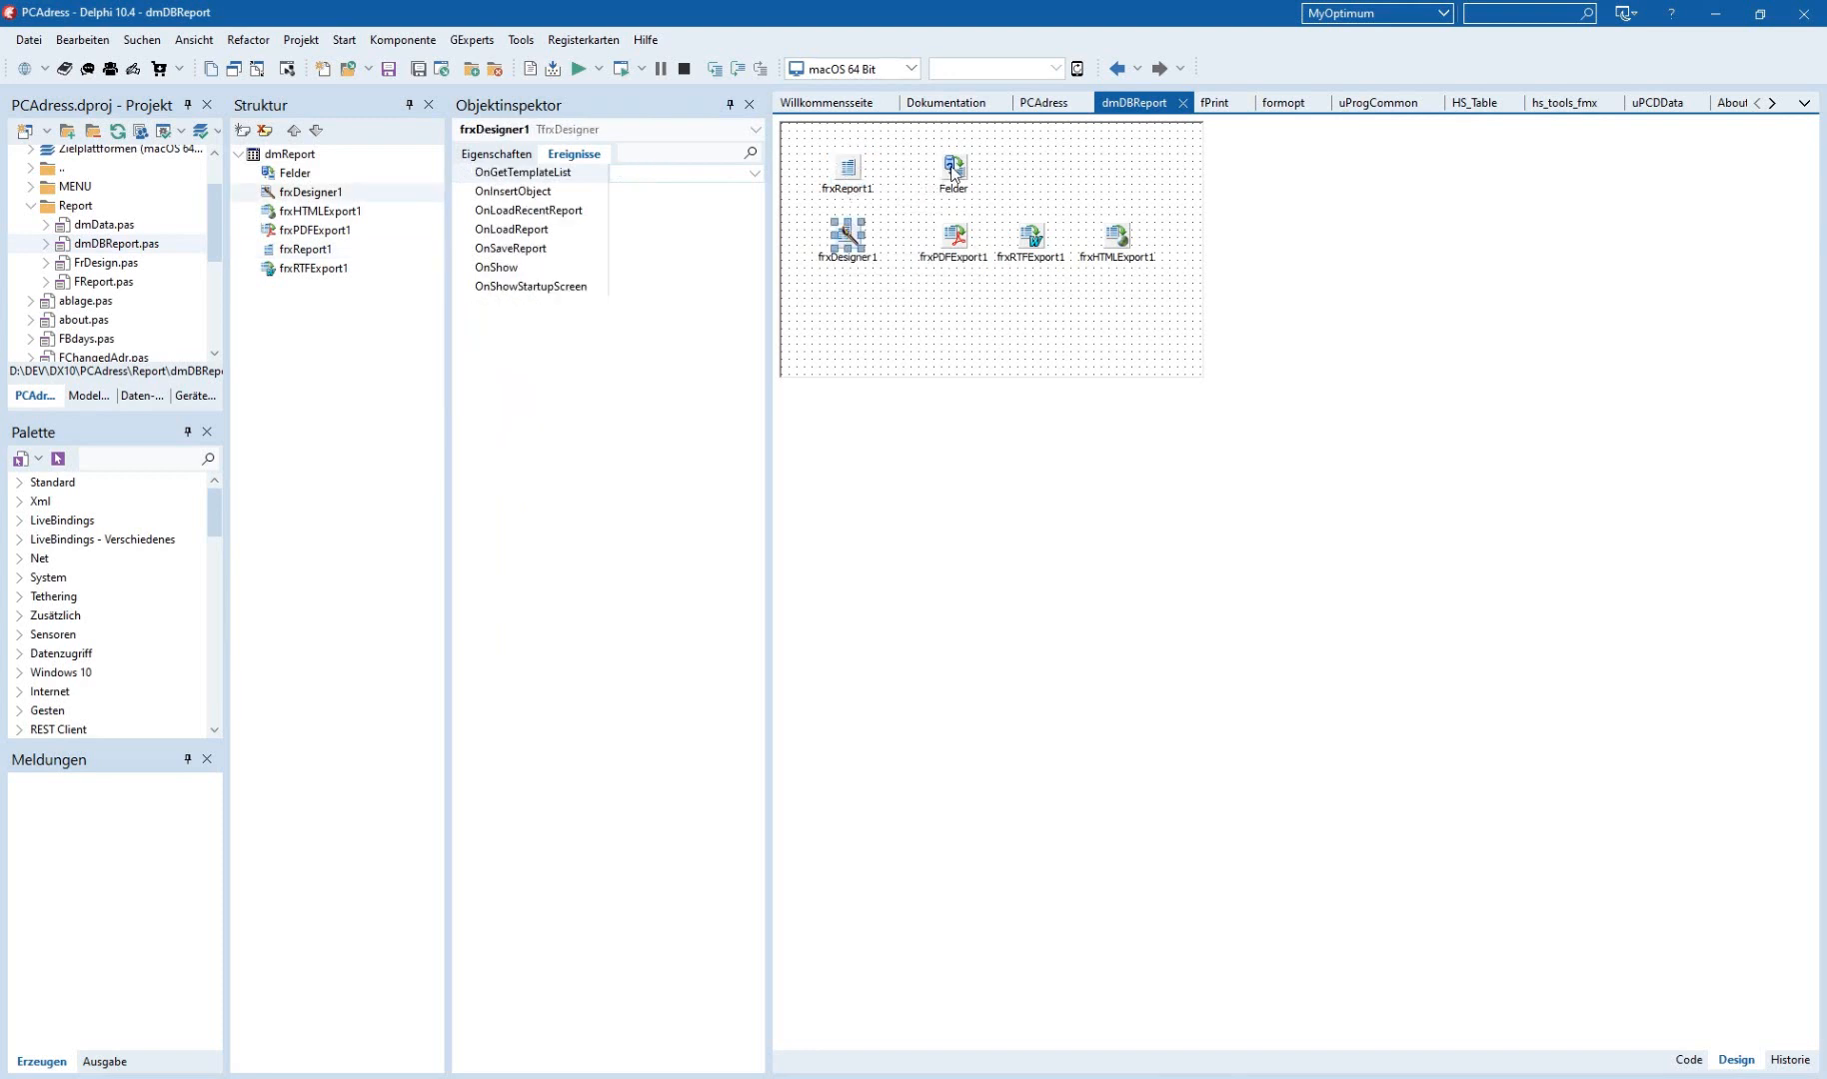
click(954, 166)
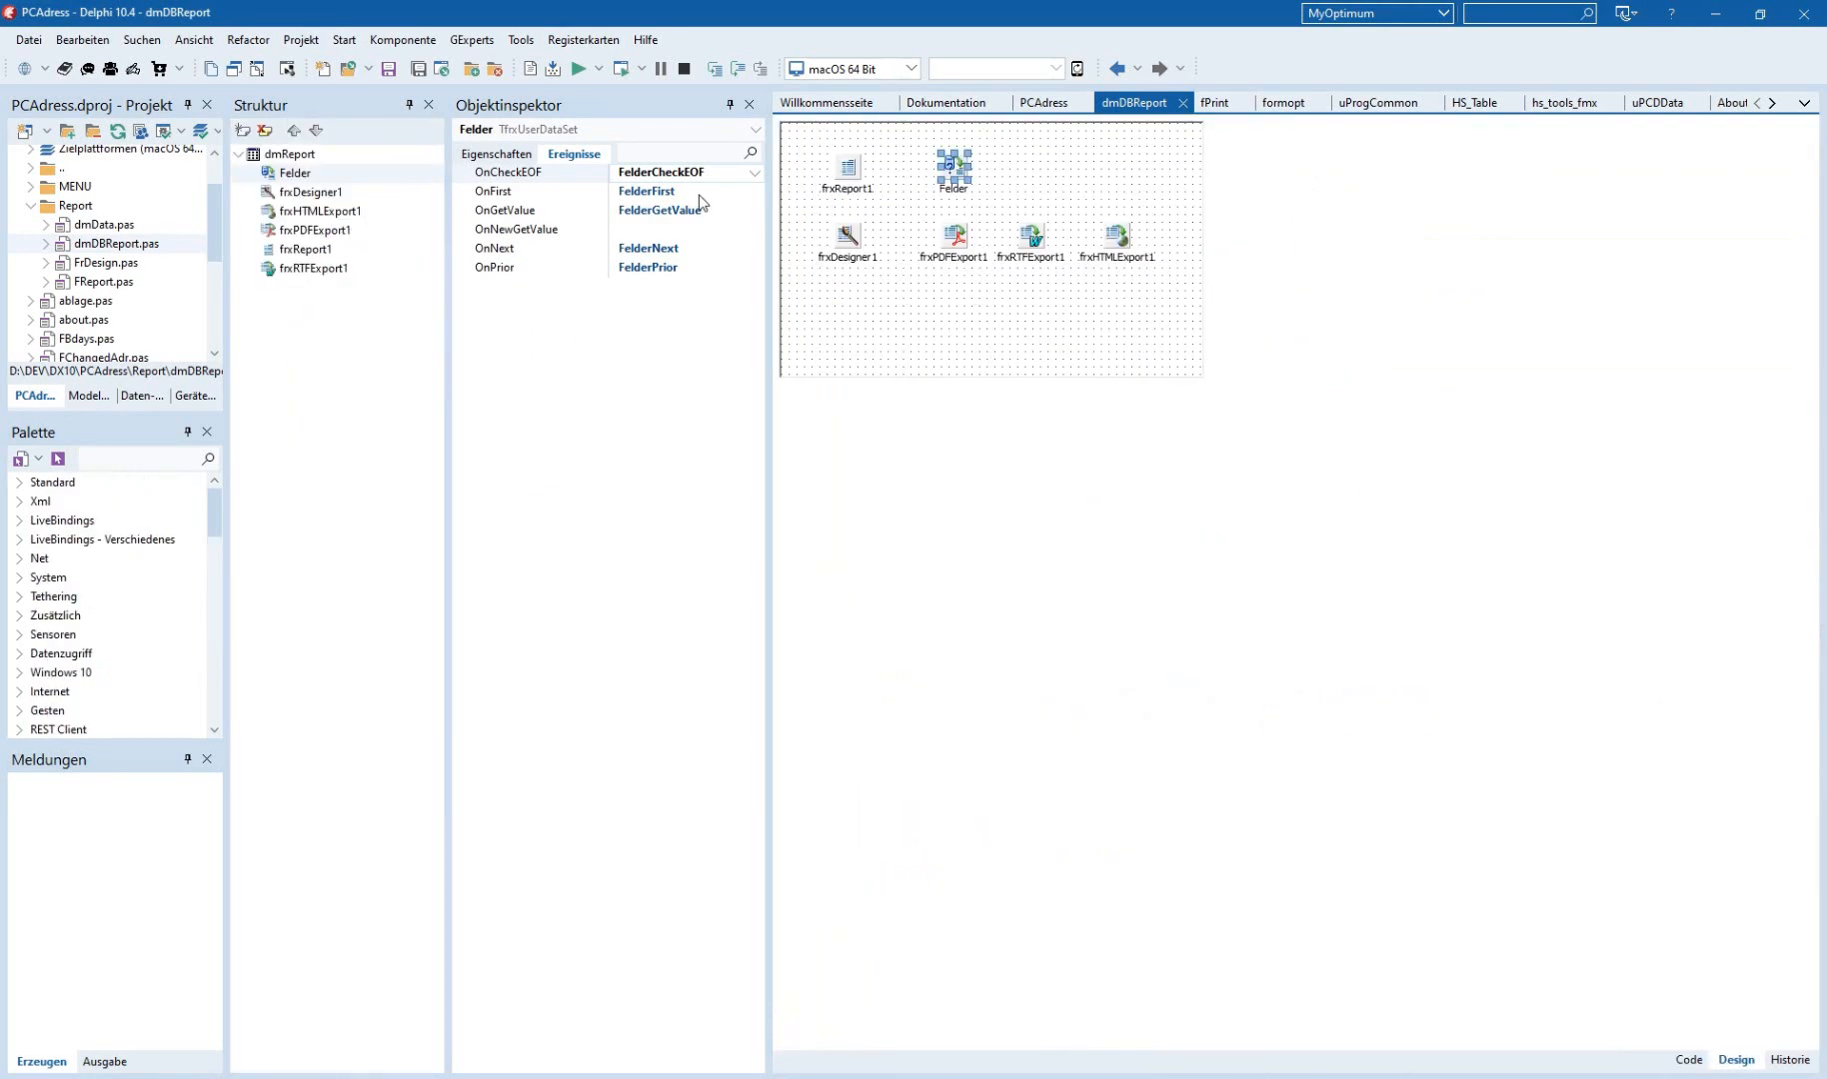
mouse_move(669, 280)
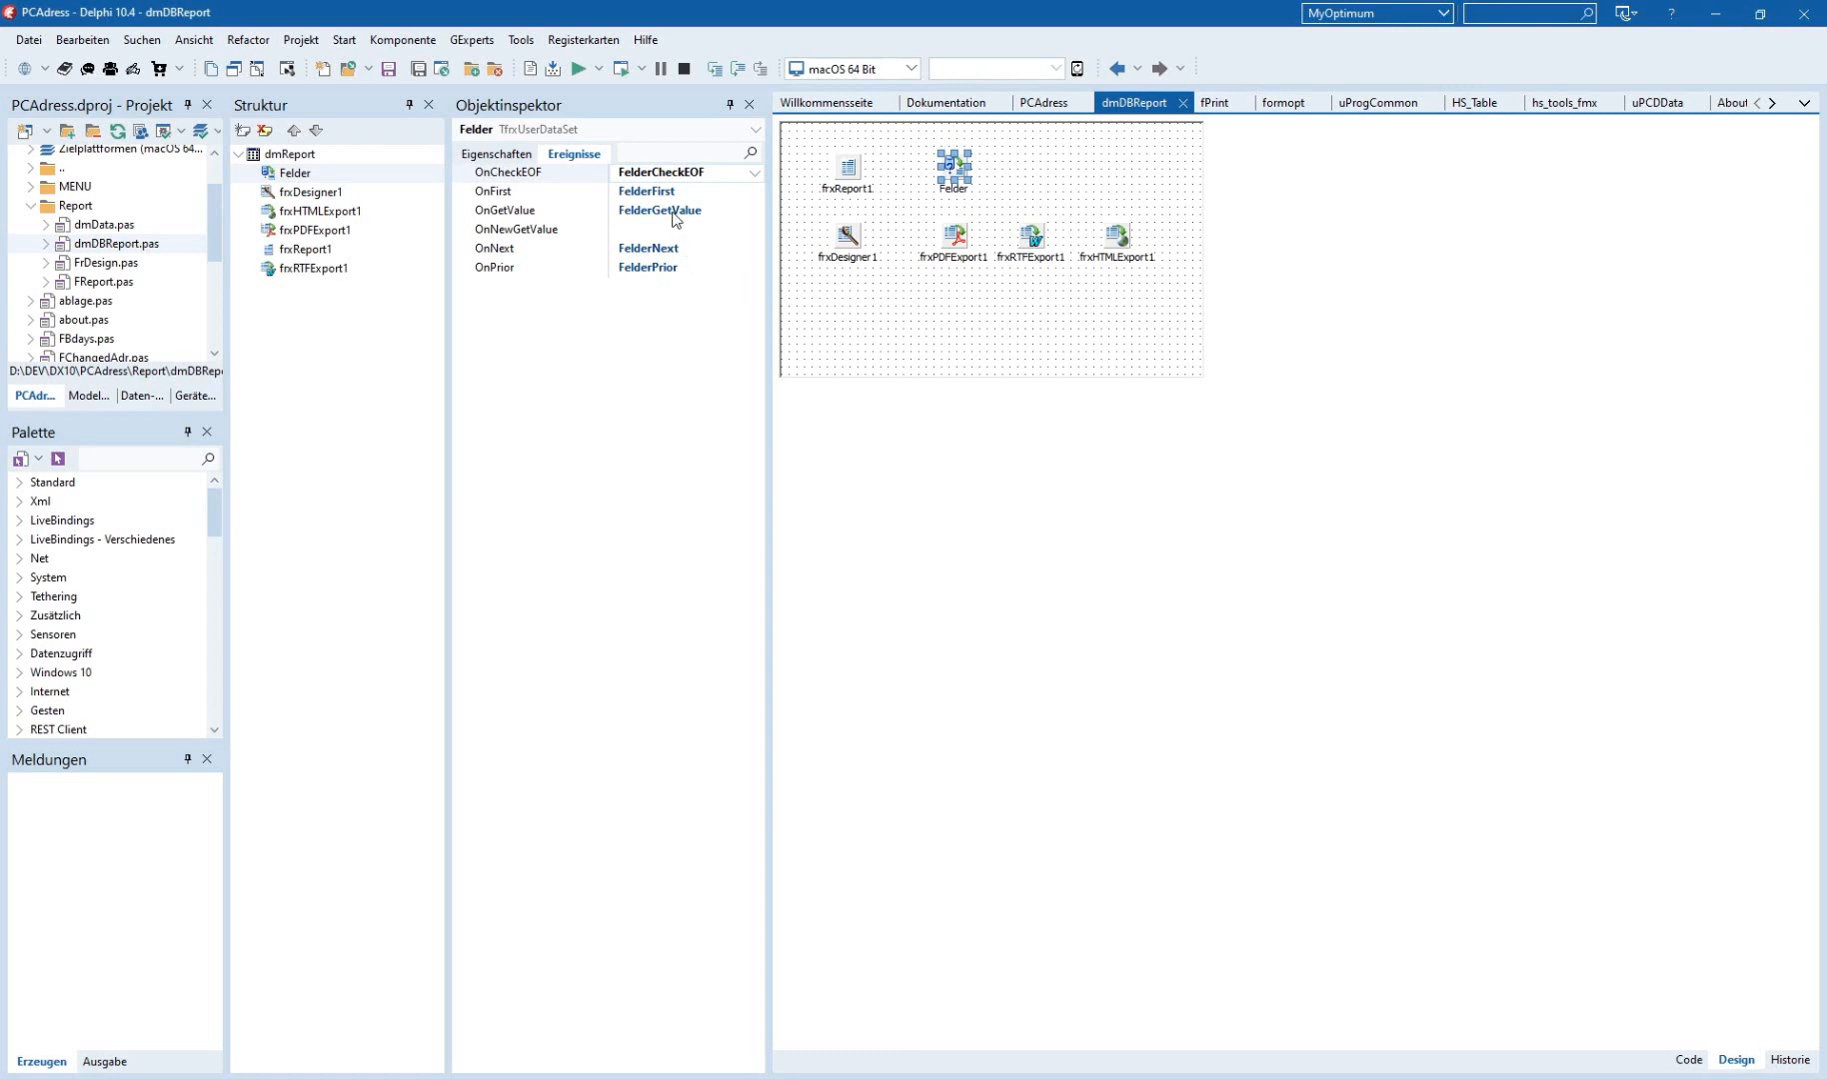
double_click(658, 211)
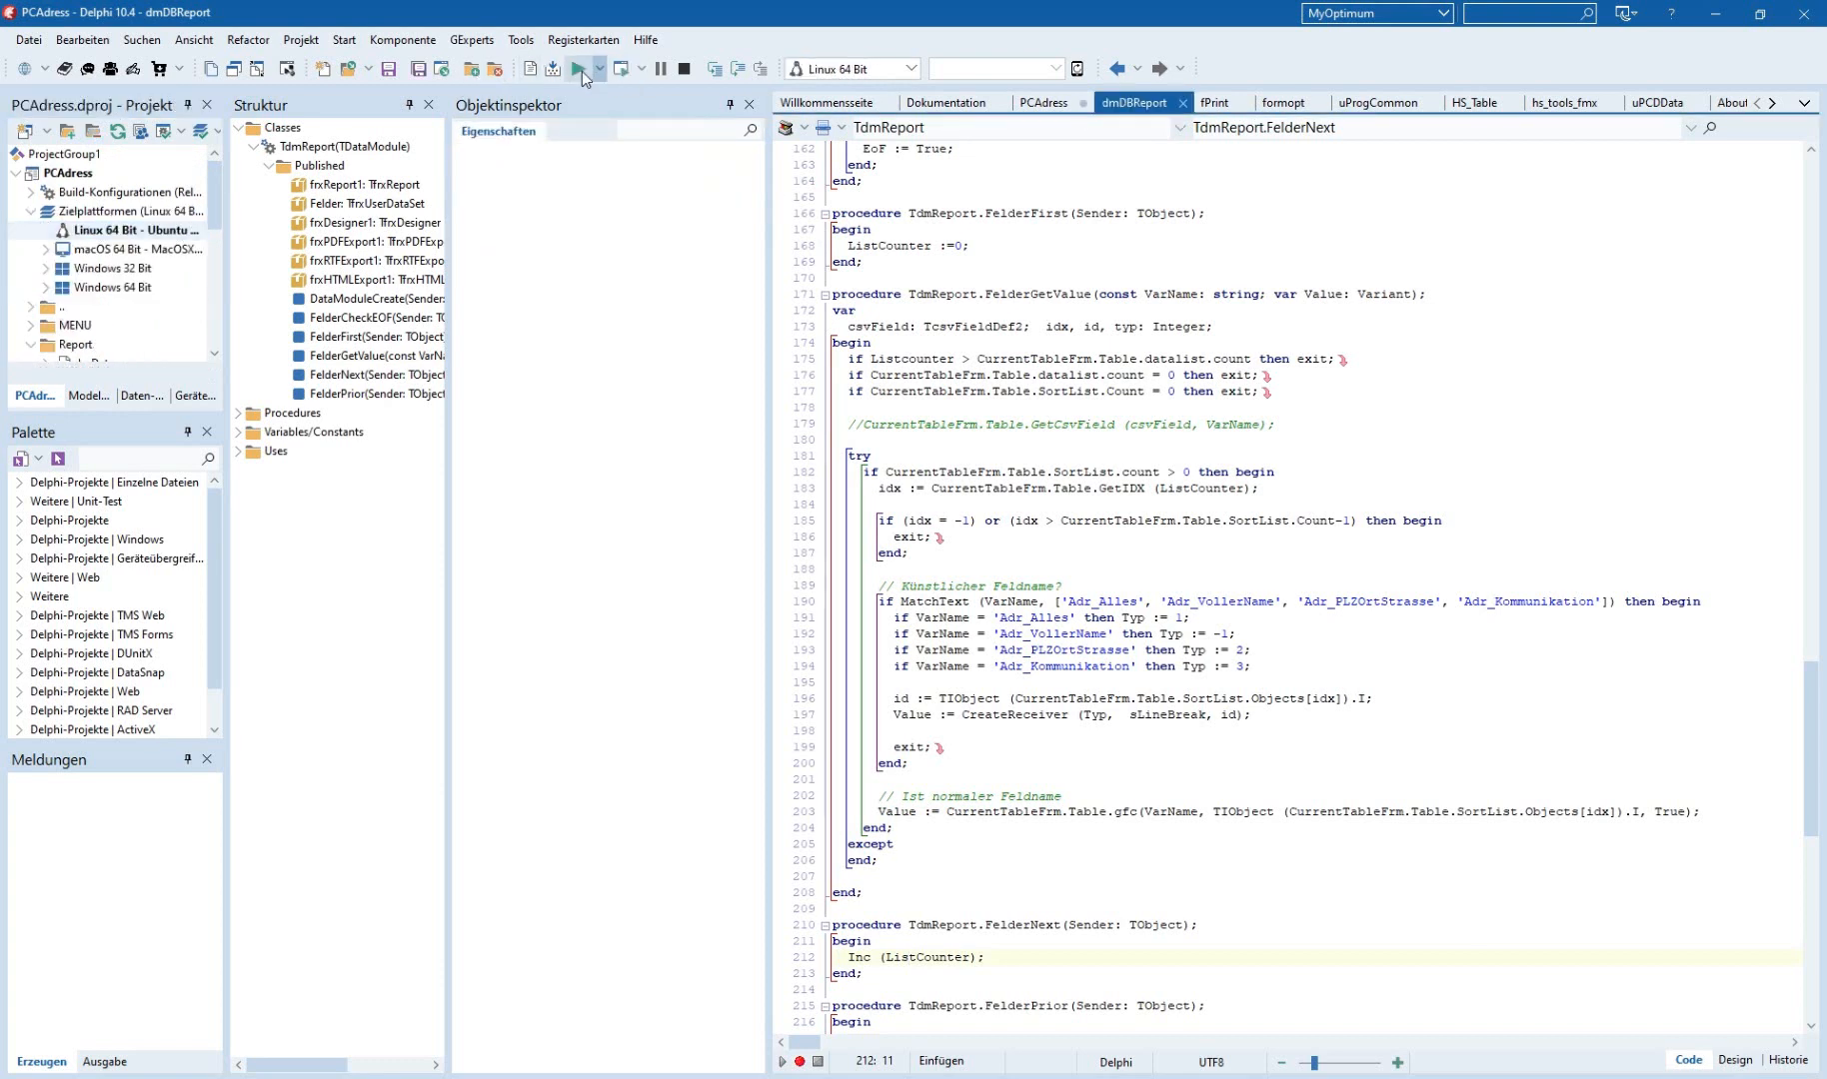
Run PC-Adreßzz! on Linux and open the Drucken report selection dialog.
click(578, 68)
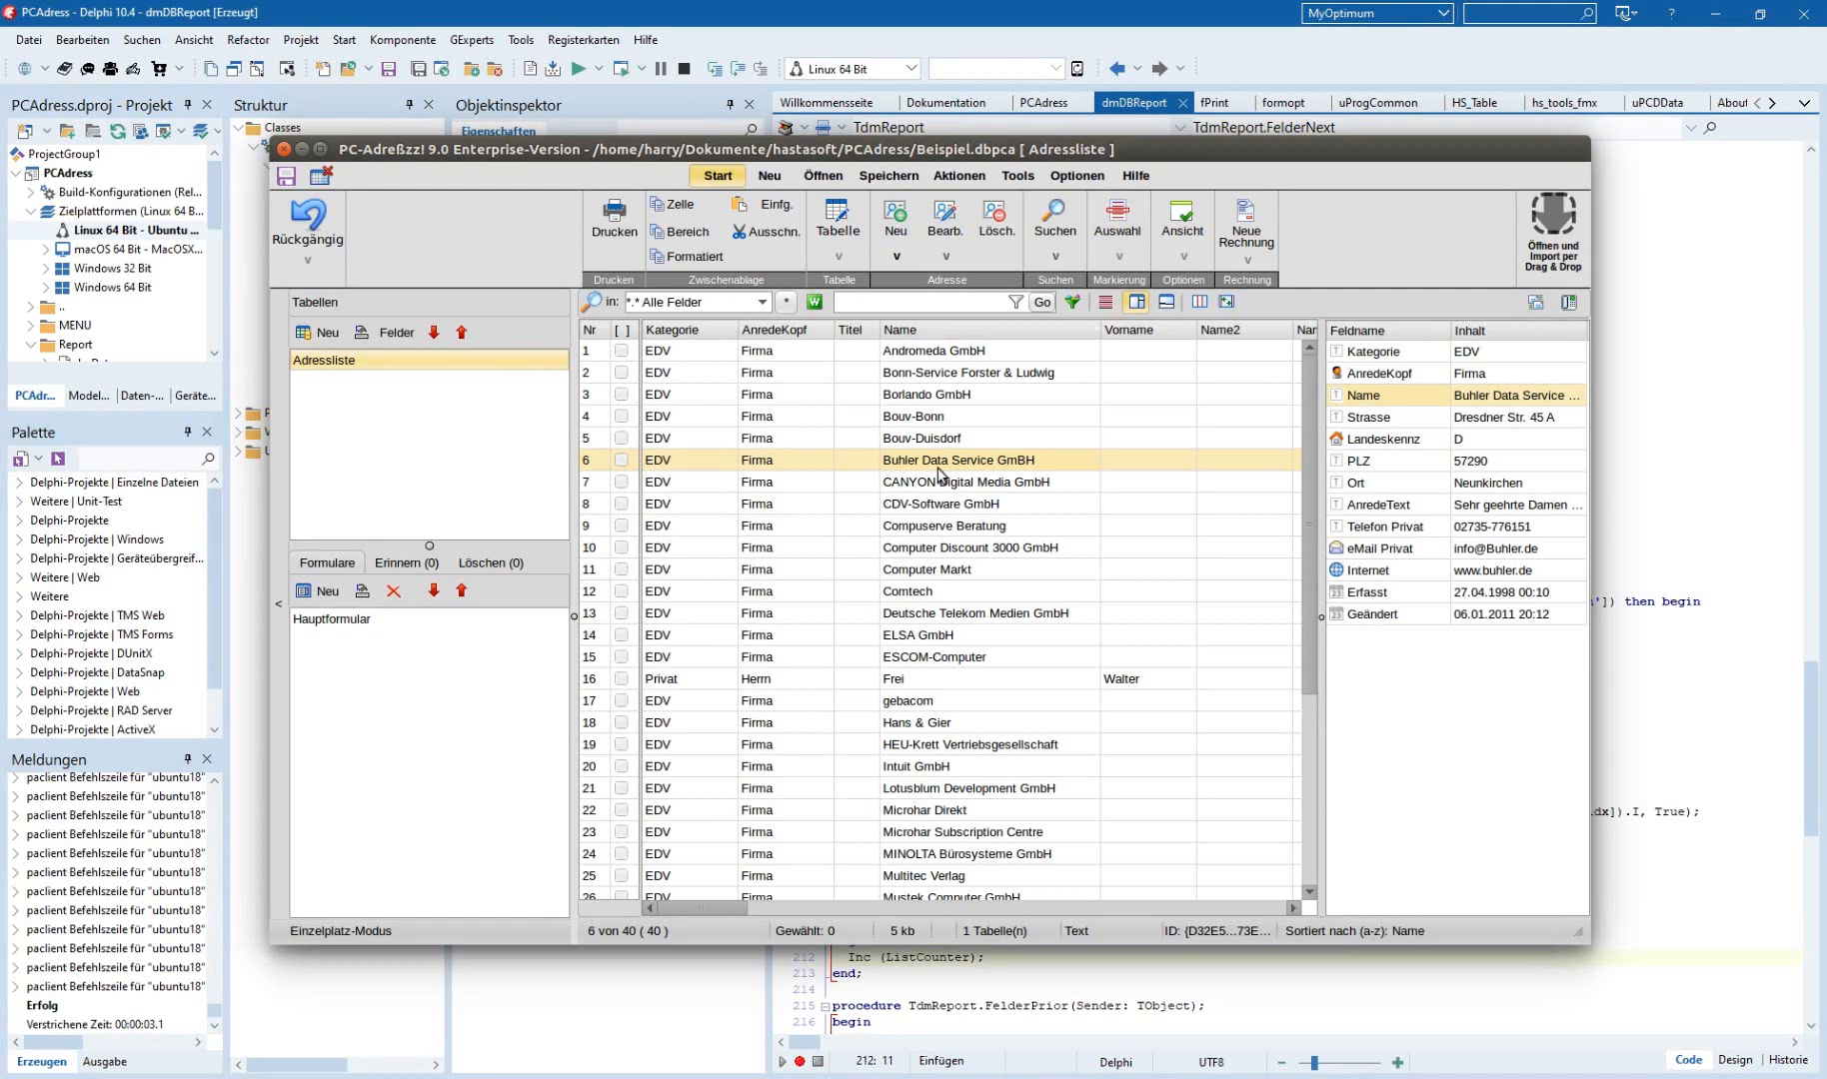
mouse_move(943, 474)
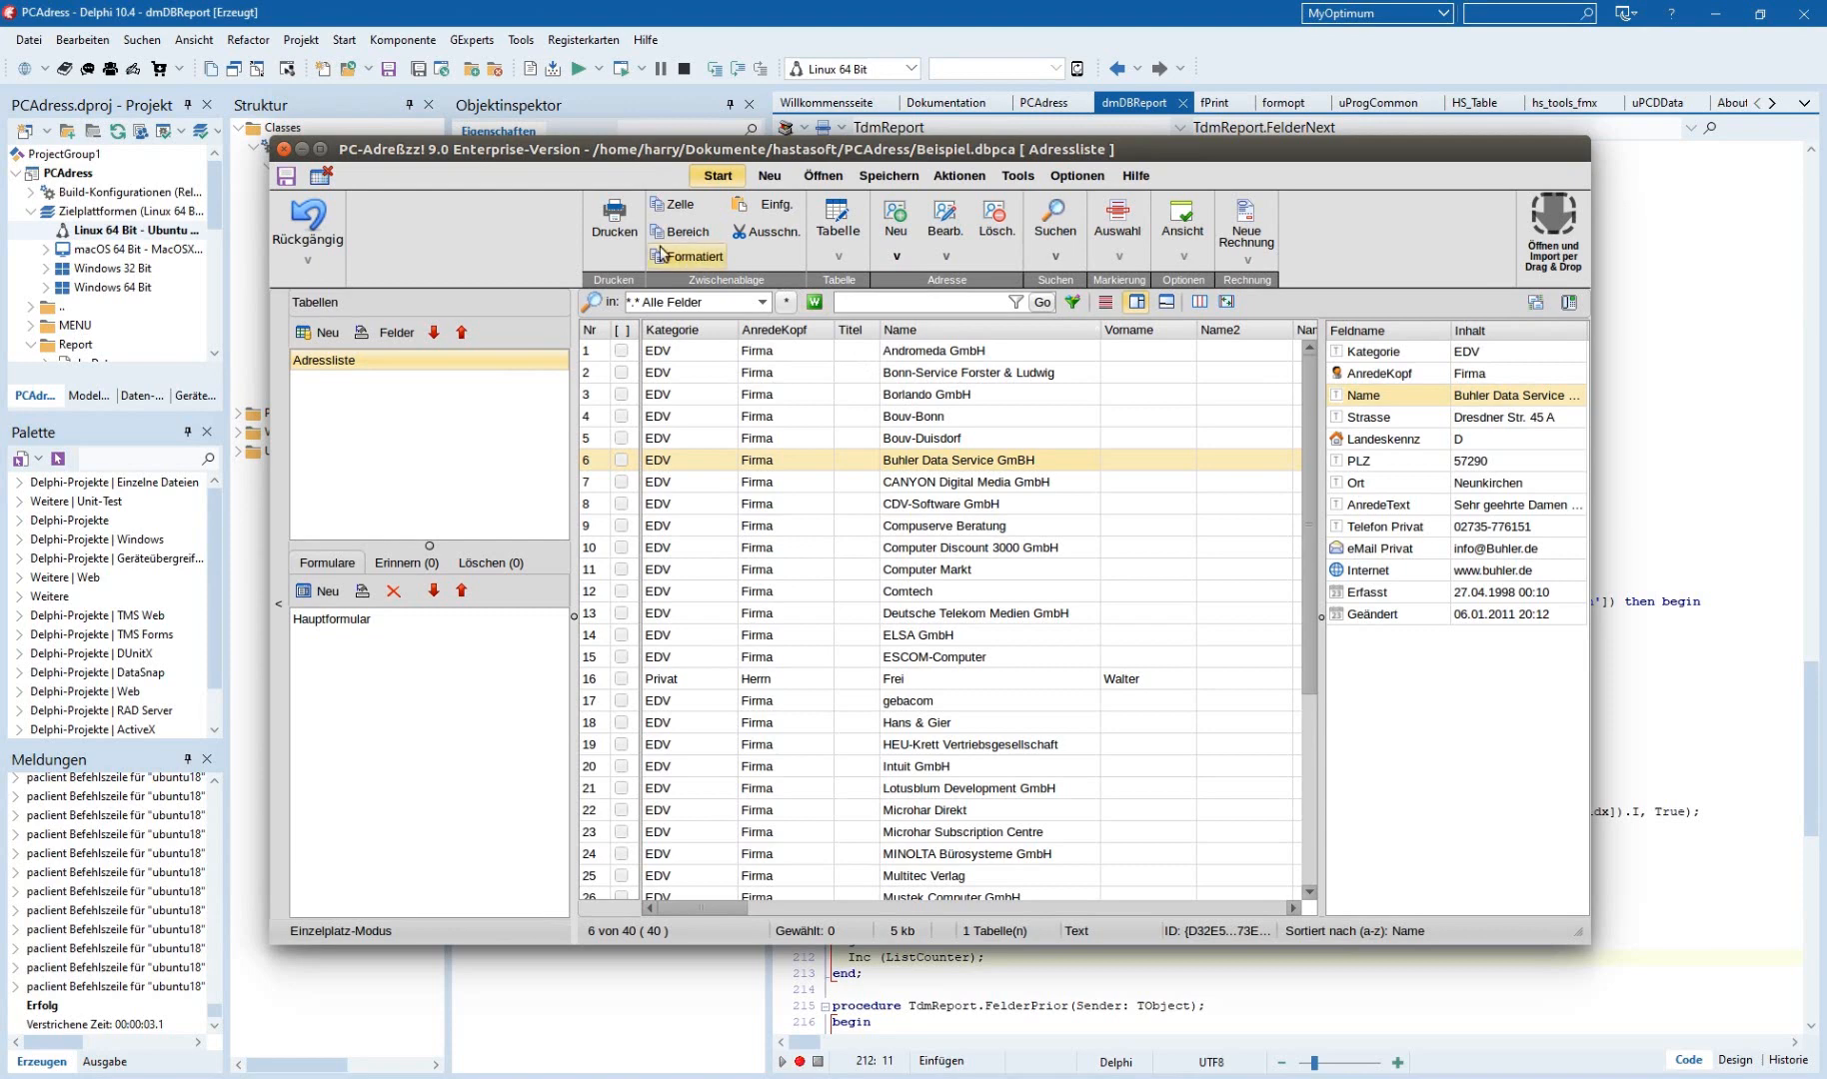
click(613, 222)
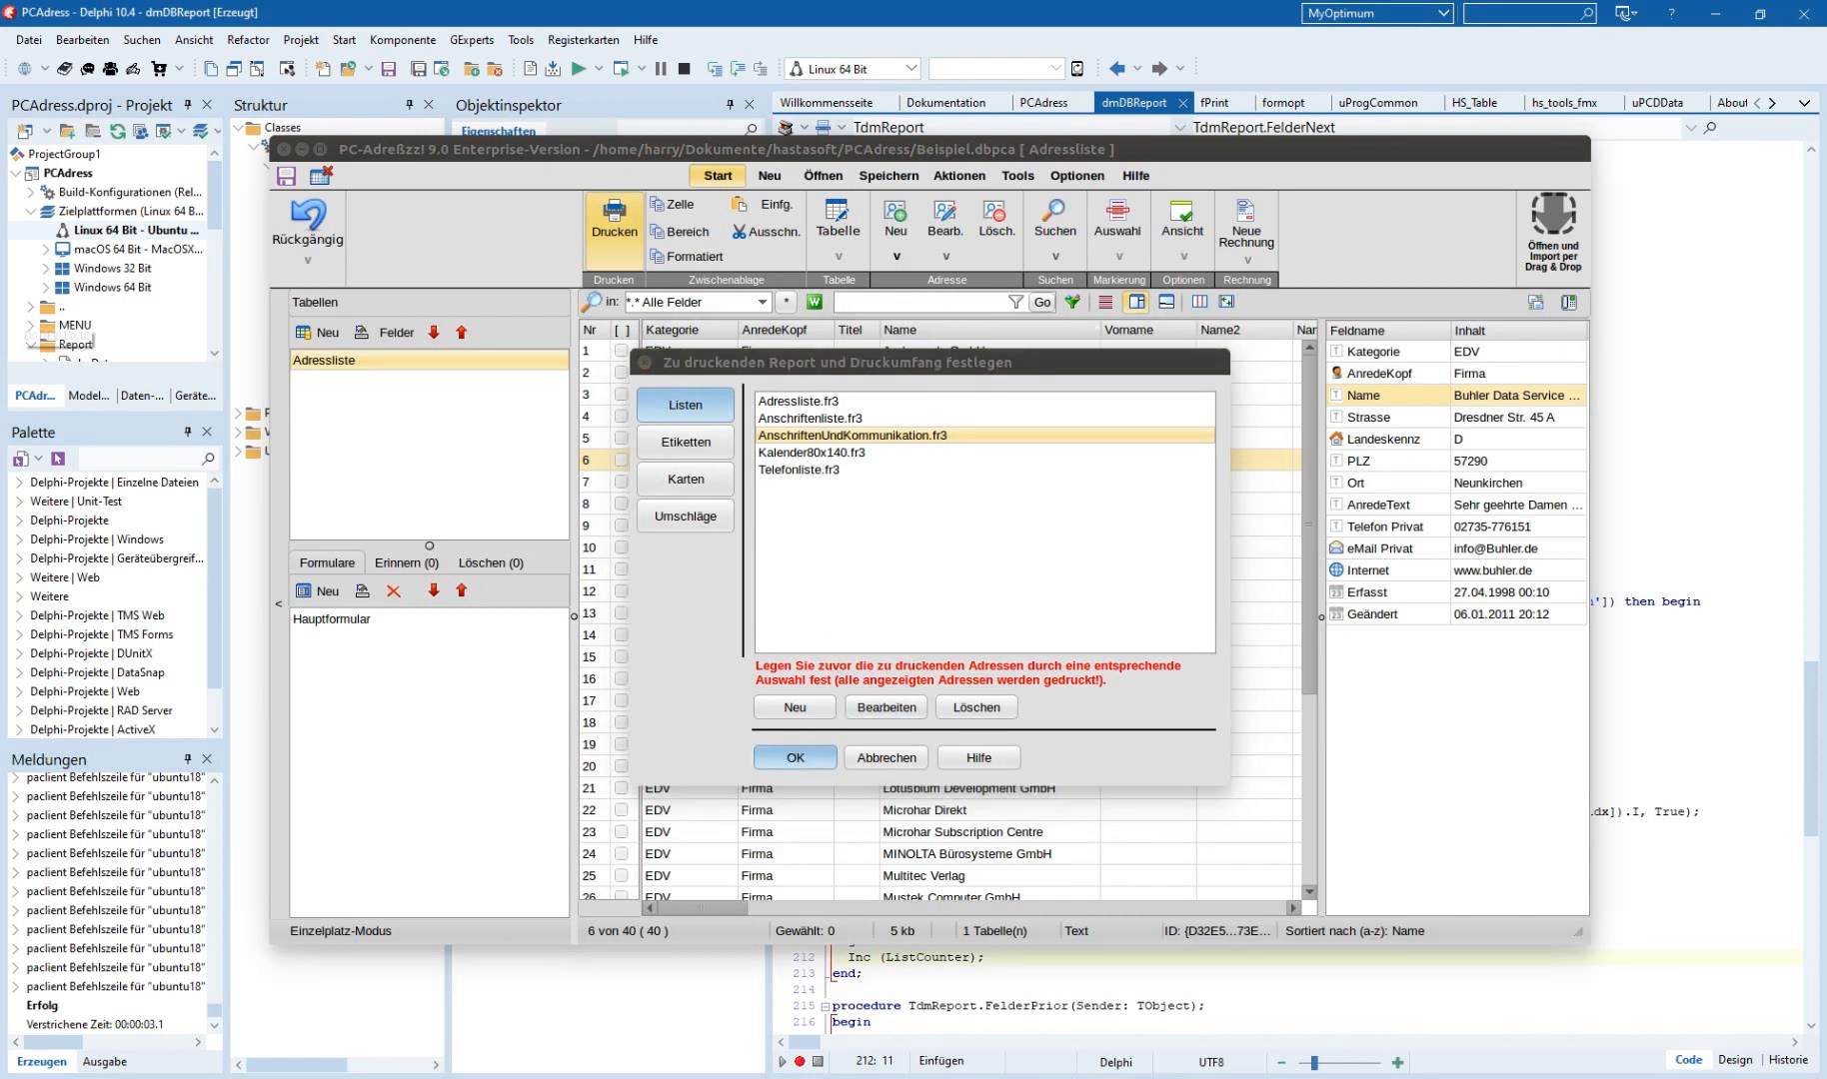
click(794, 763)
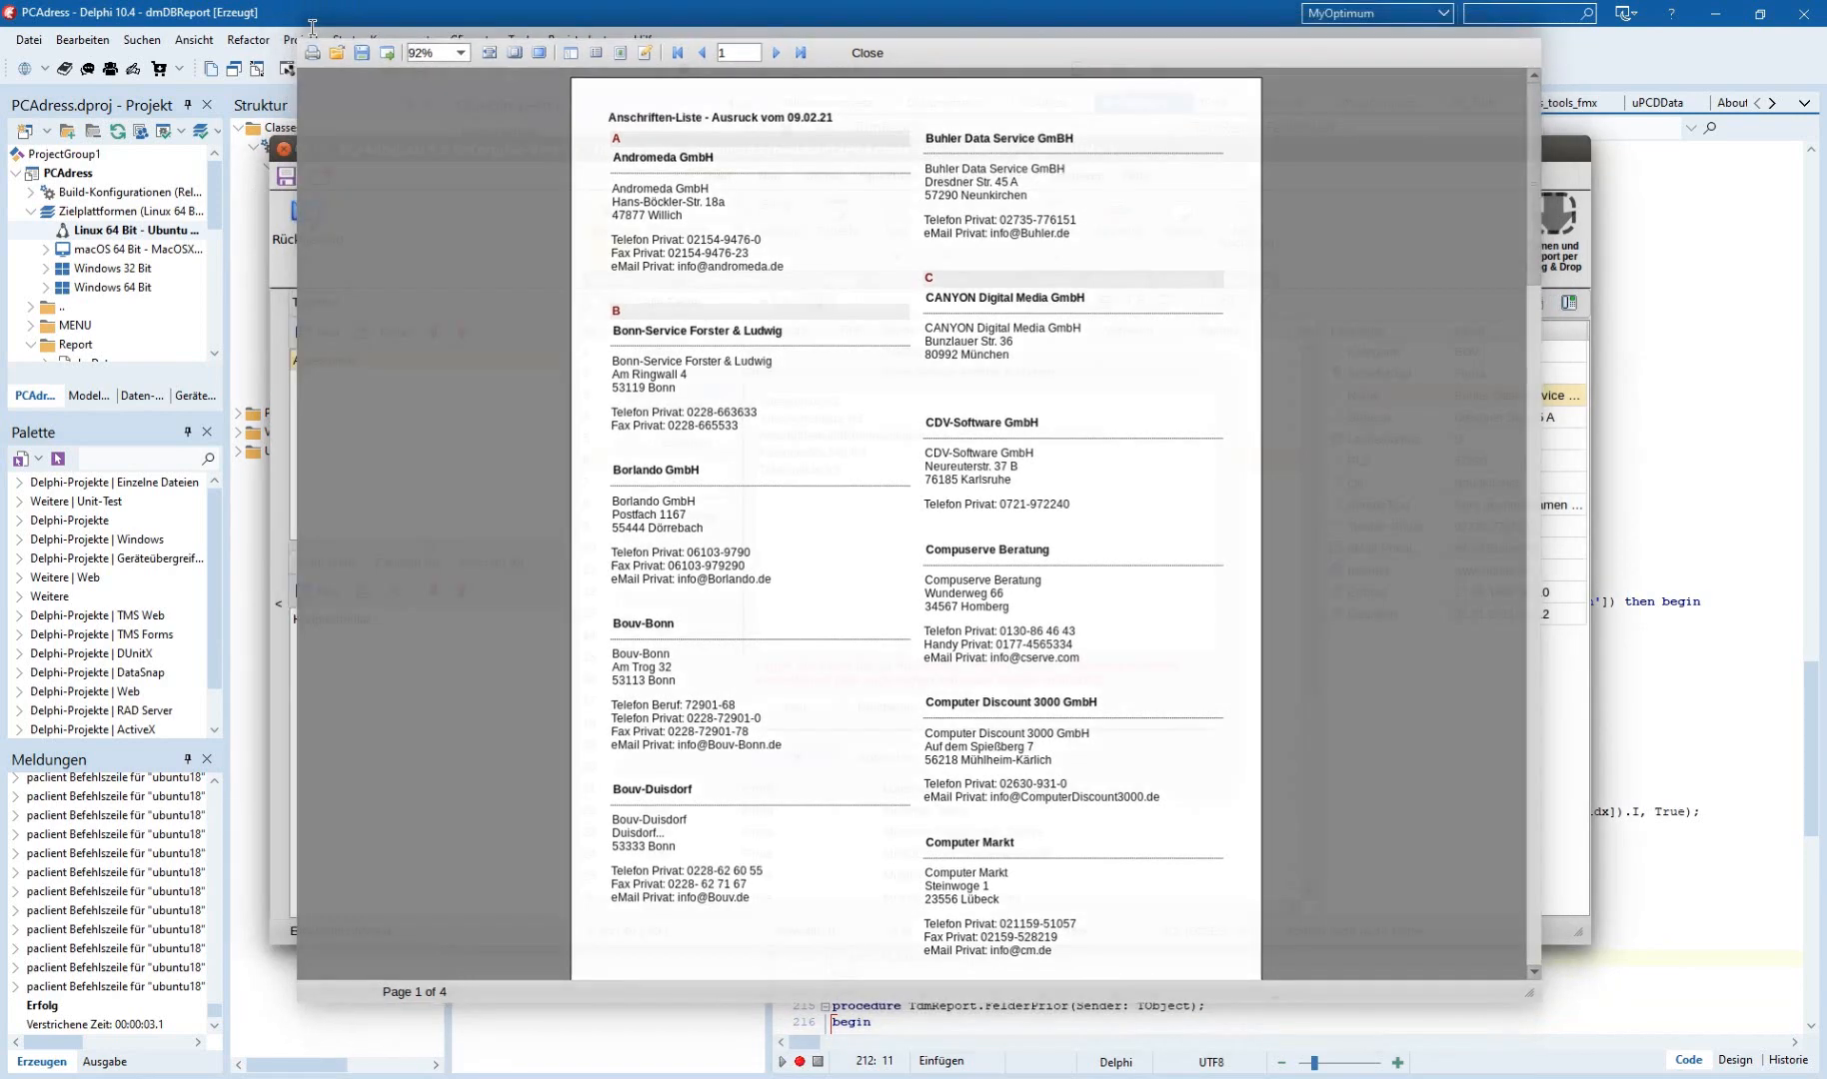
click(866, 52)
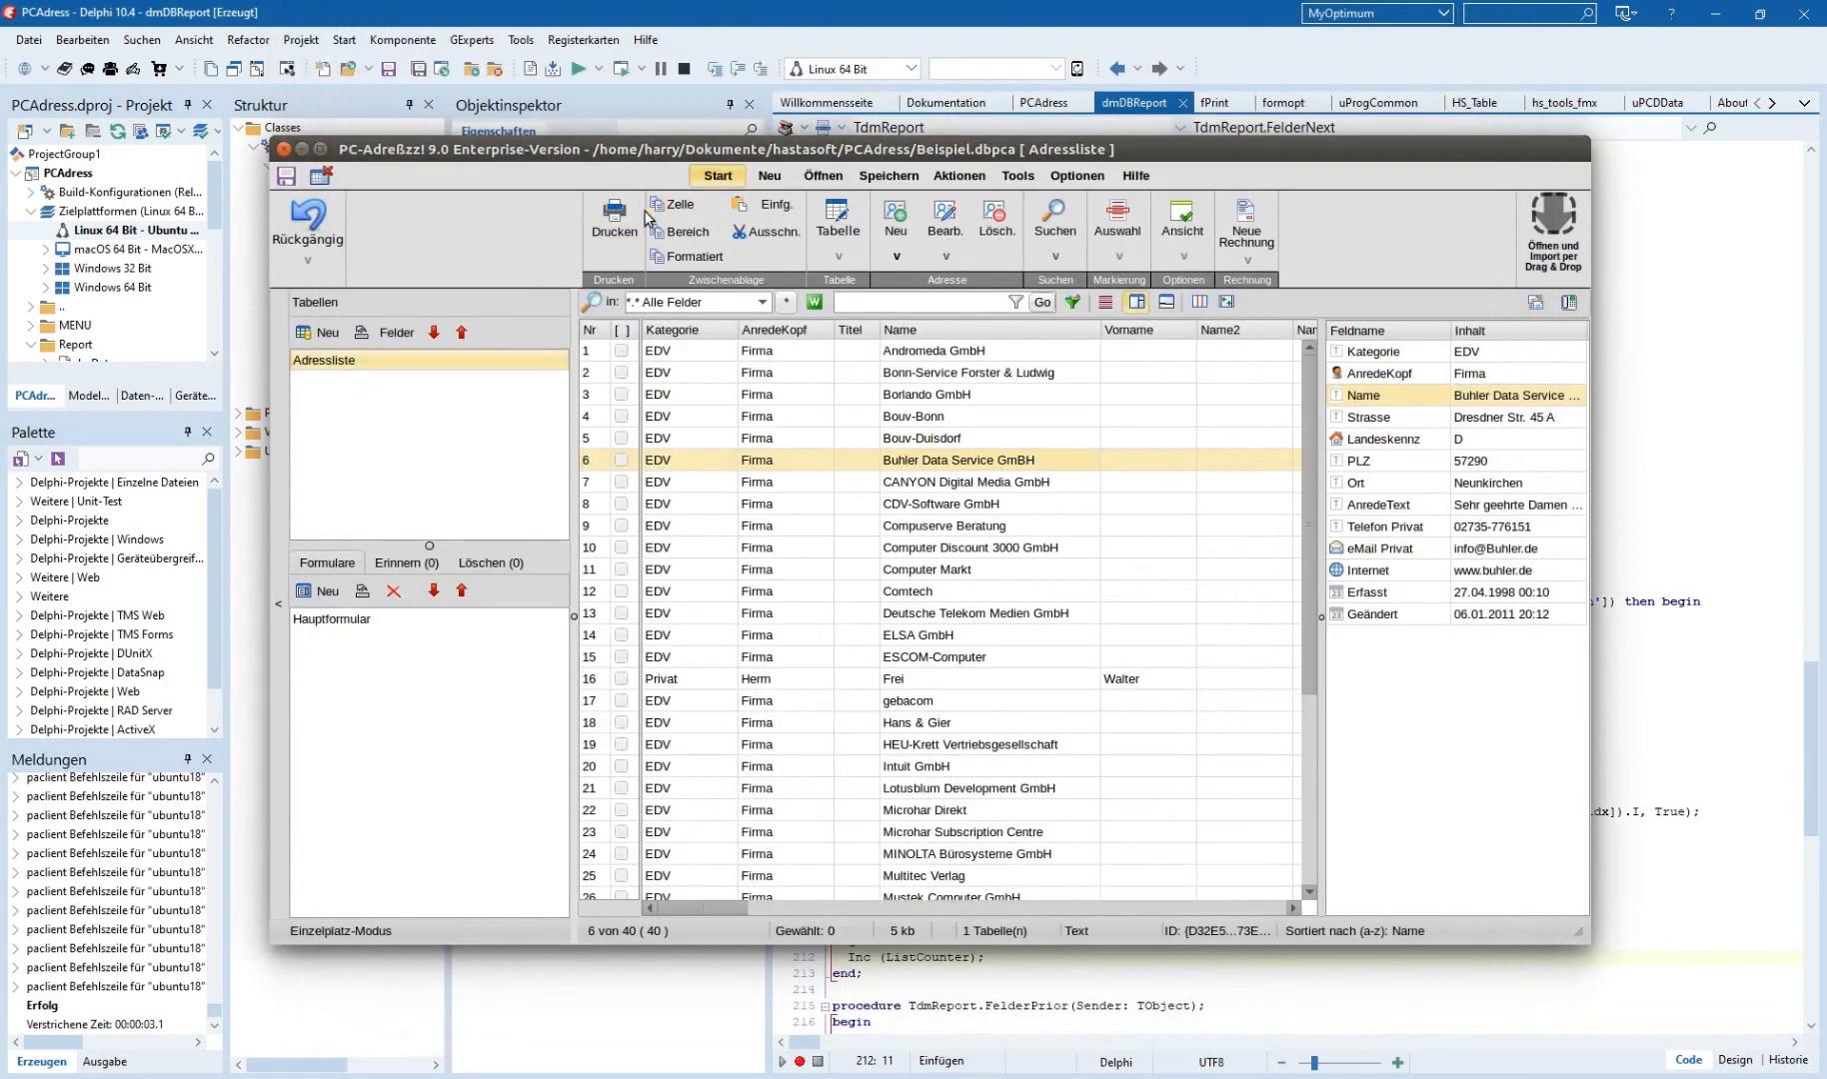
click(611, 222)
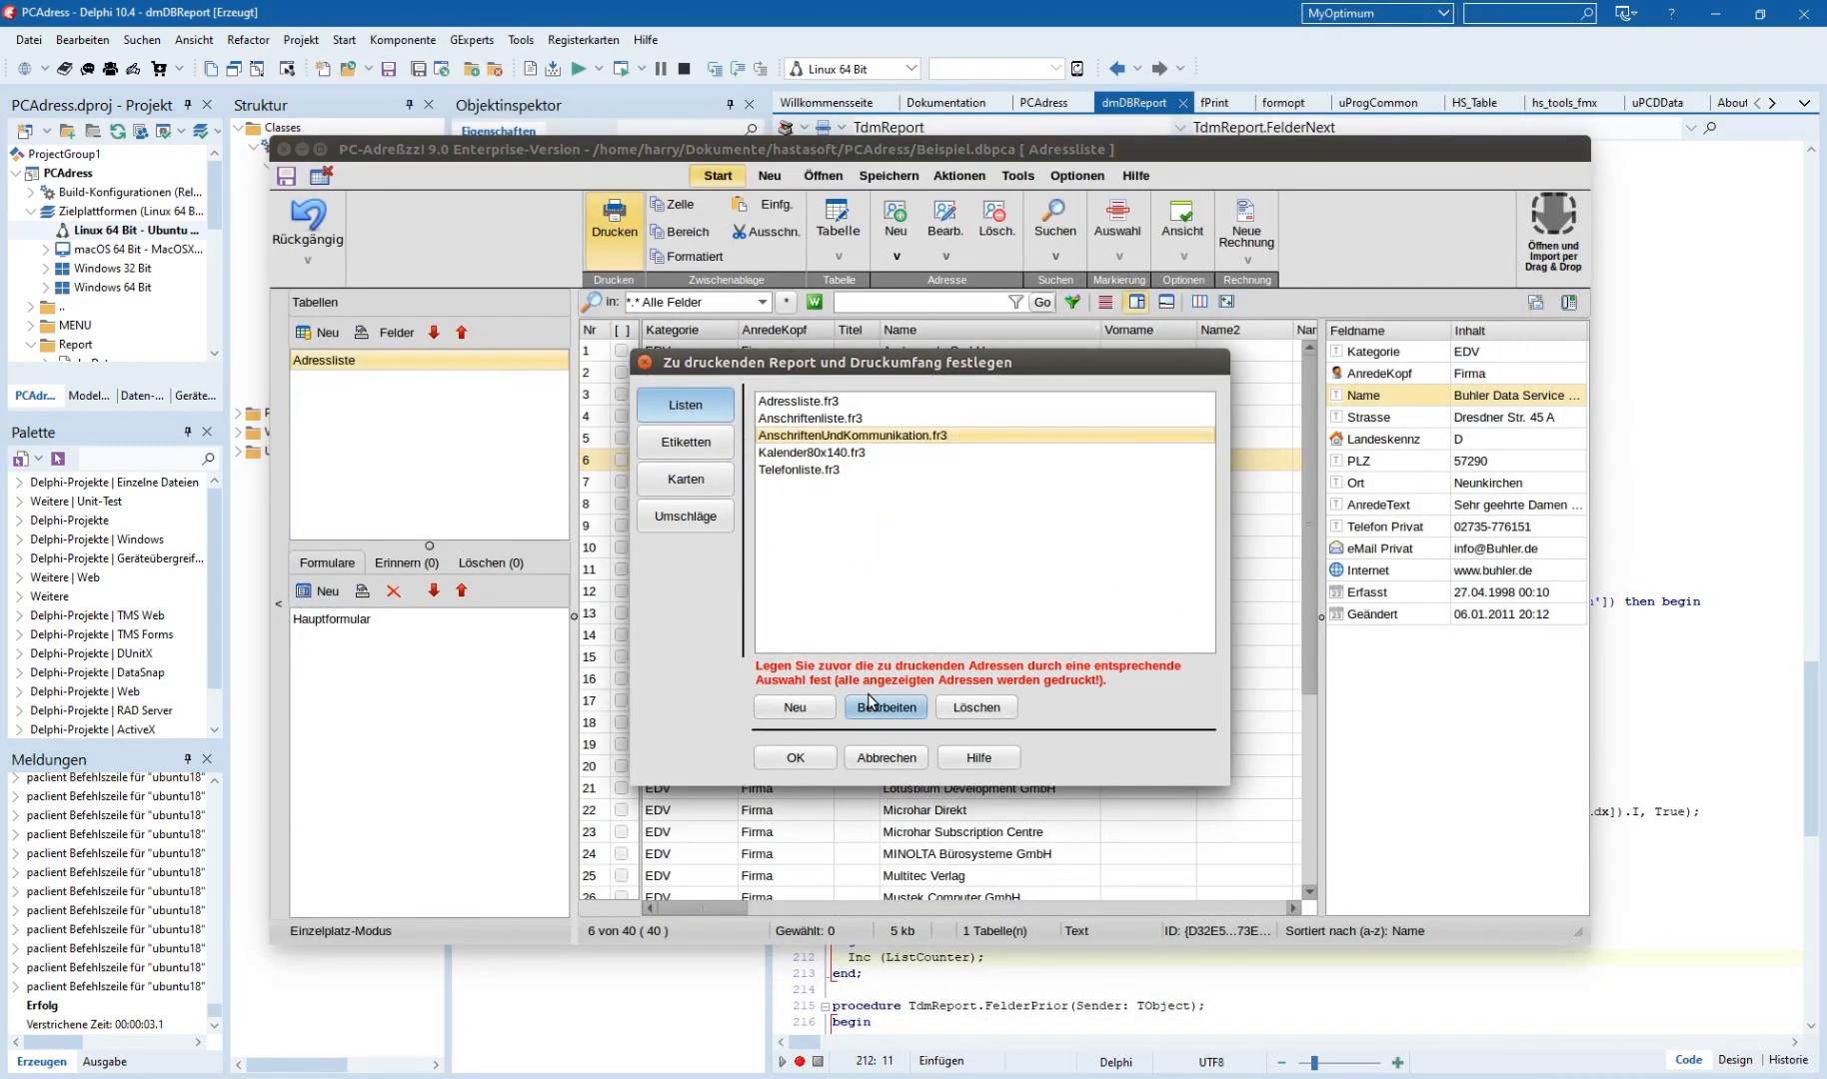
Open AnschriftenUndKommunikation.fr3 in the FastReport designer via Bearbeiten.
click(885, 706)
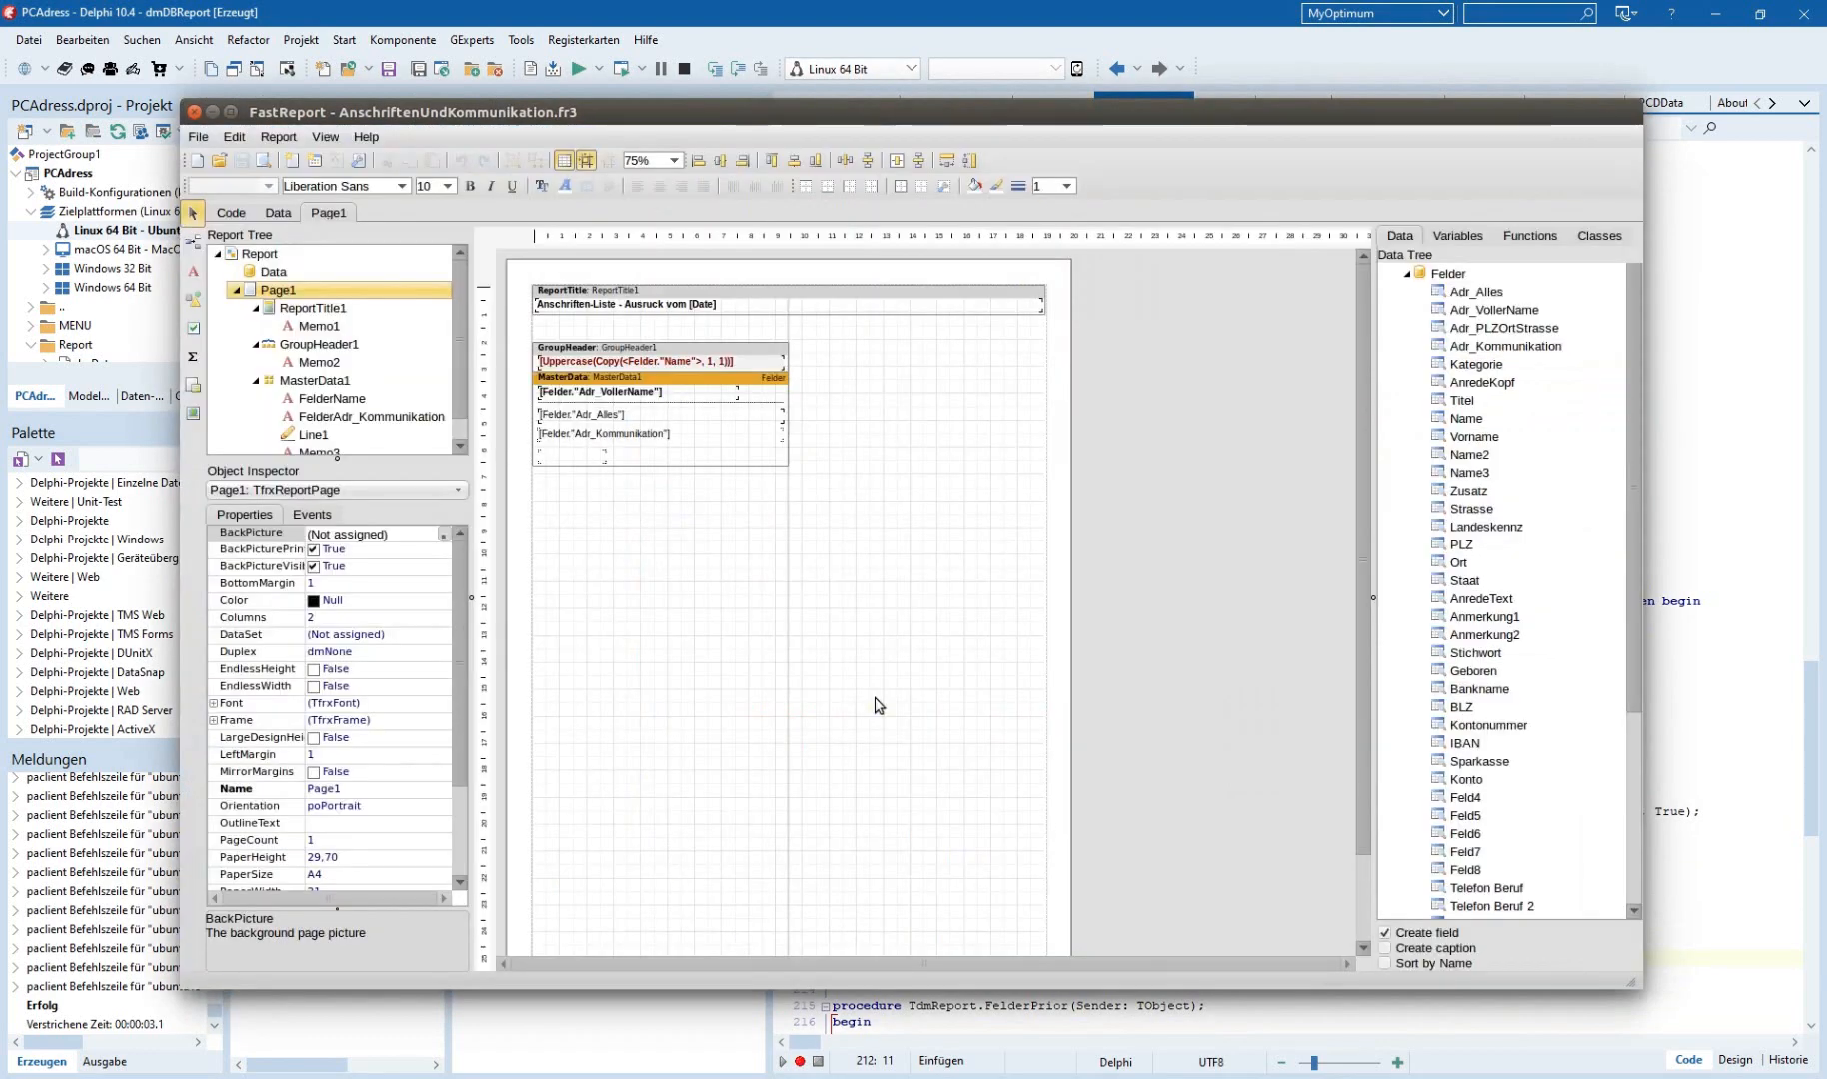
mouse_move(1010, 136)
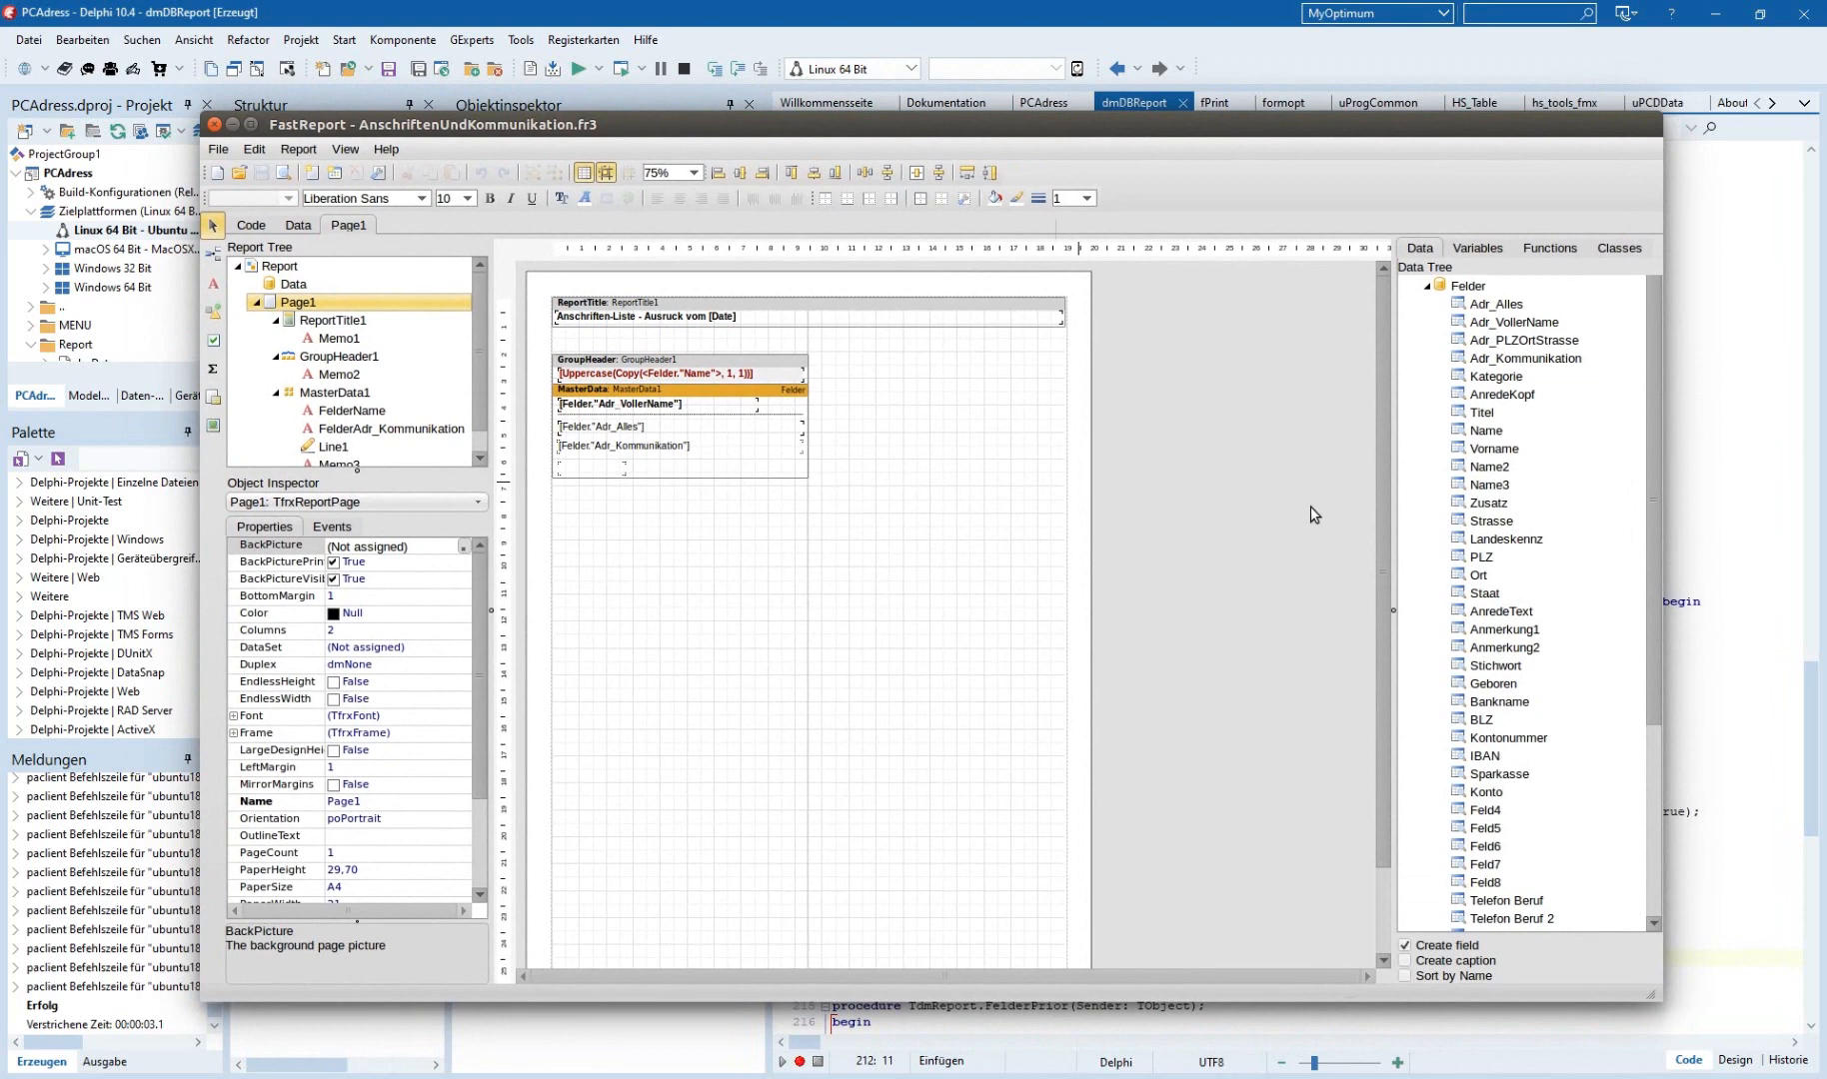
mouse_move(1302, 510)
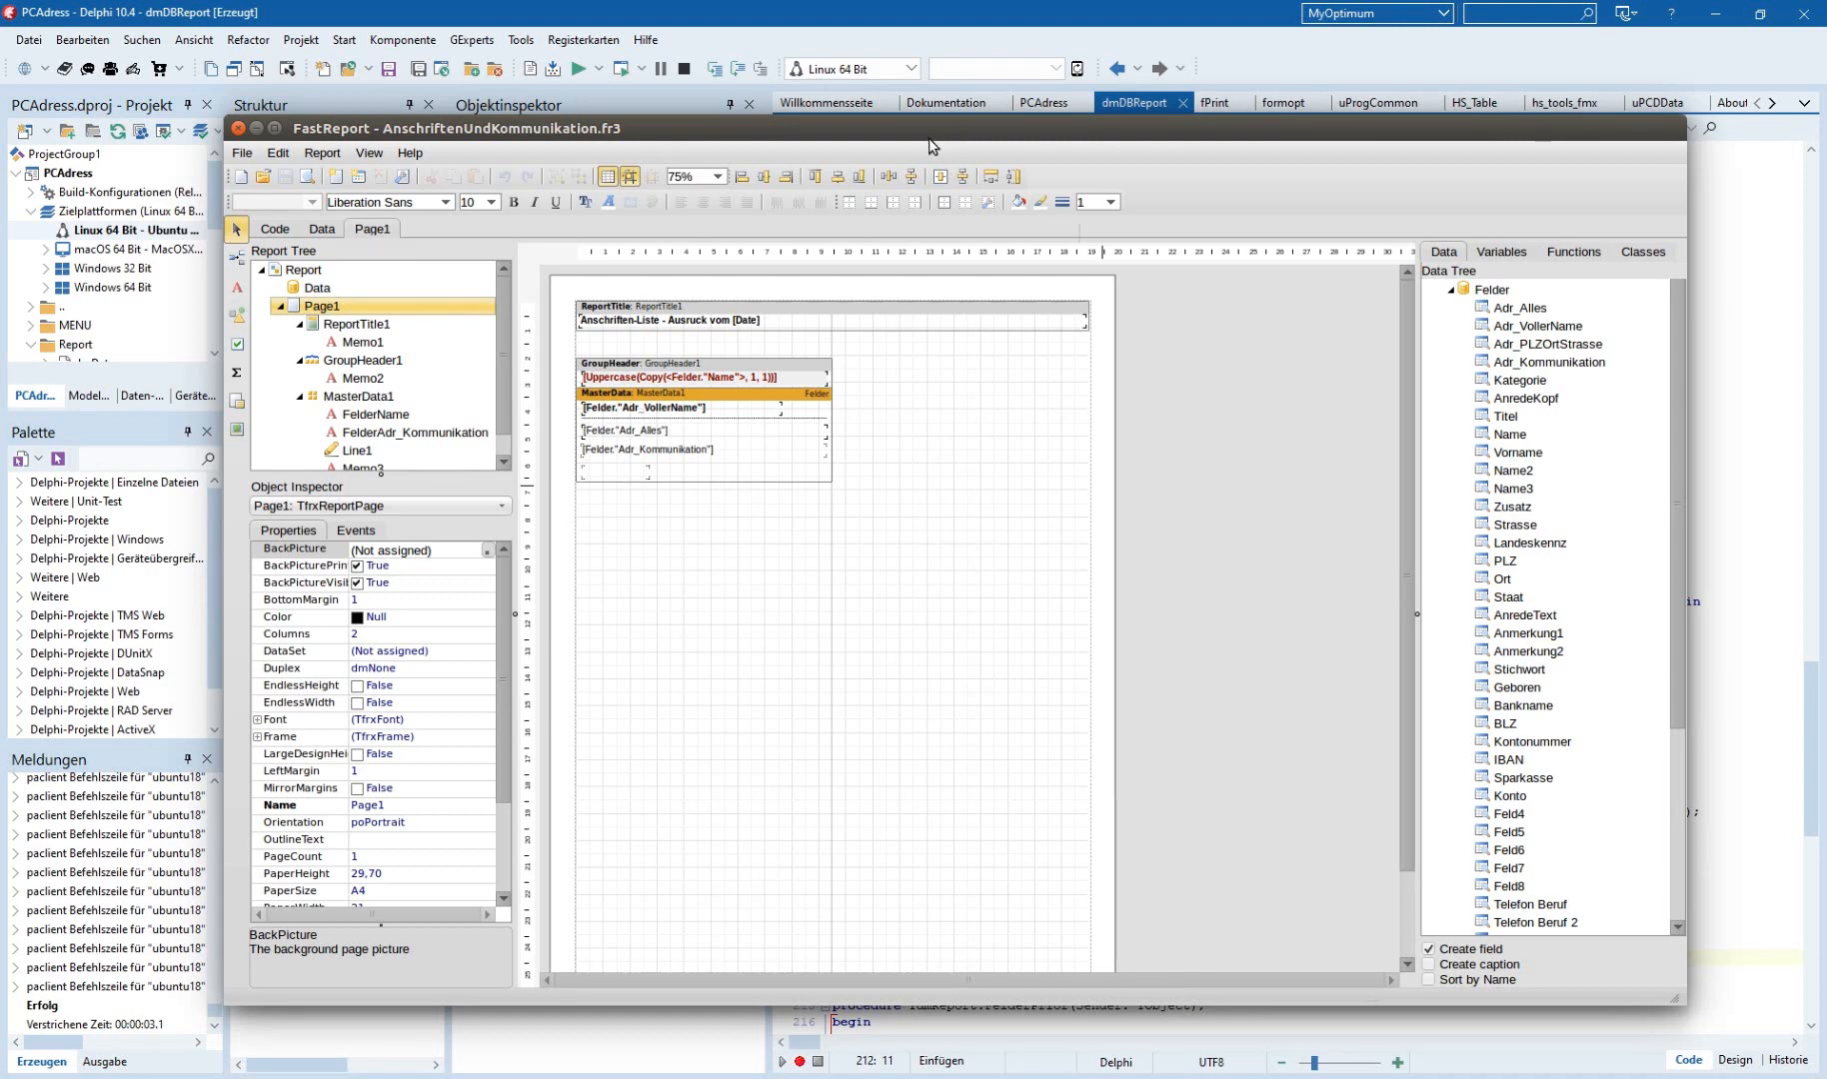
mouse_move(801, 416)
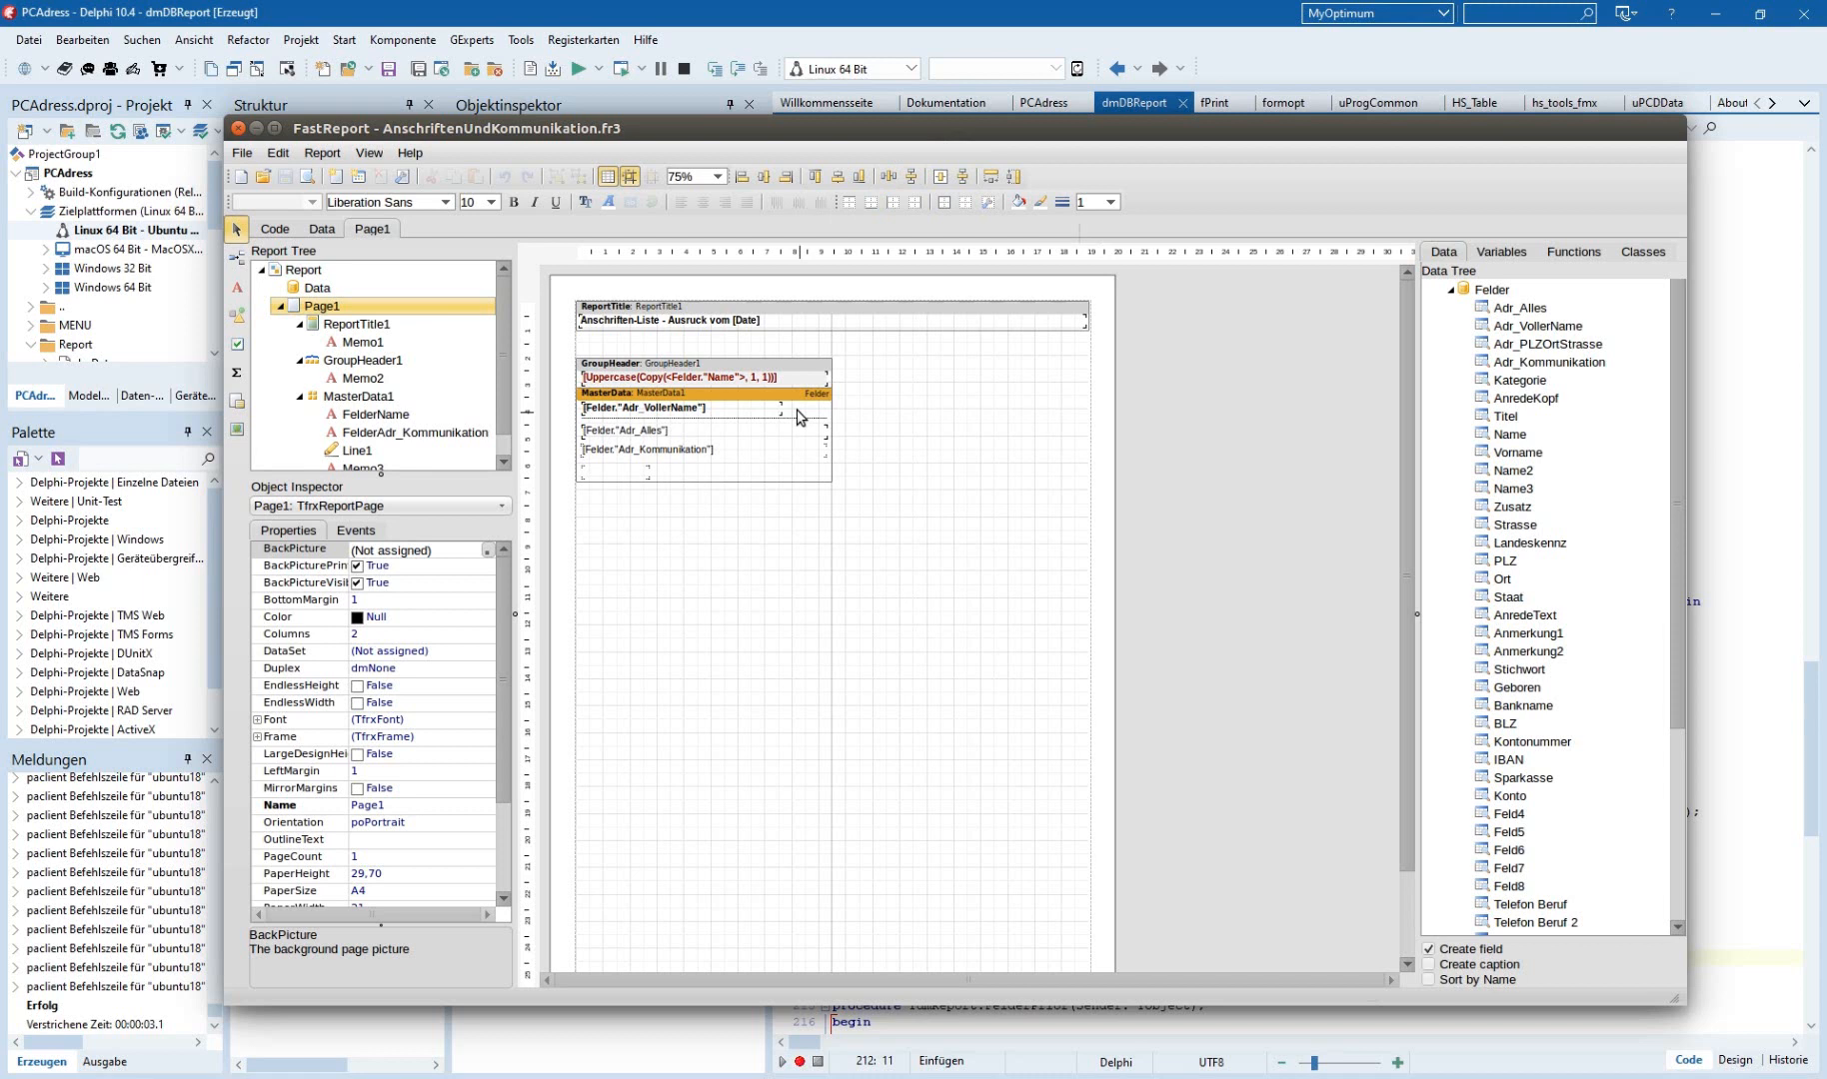